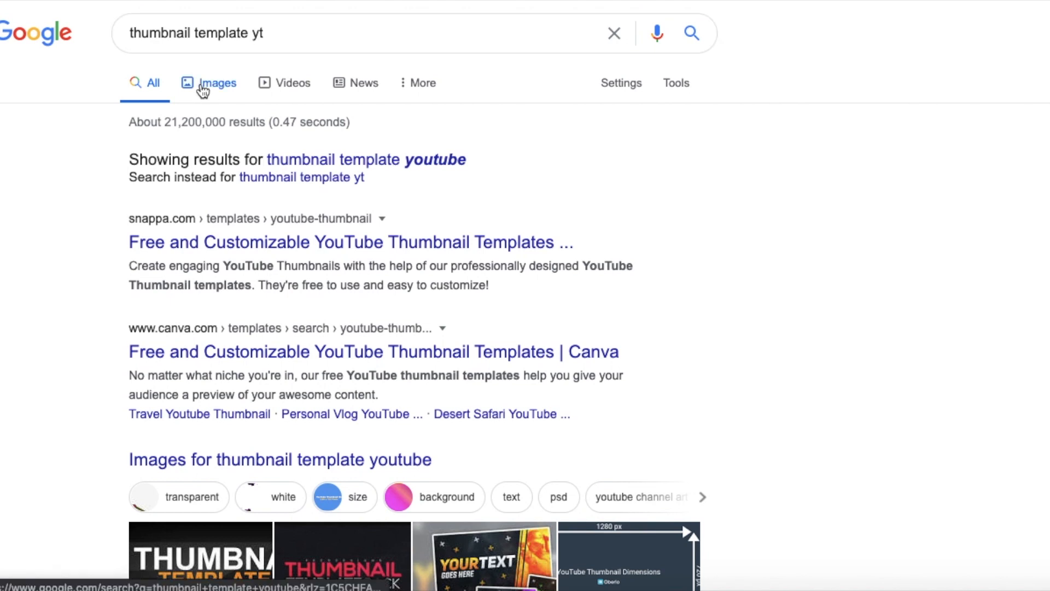
Preview the free-pack thumbnail template in image results and save it to the computer
left_click(217, 82)
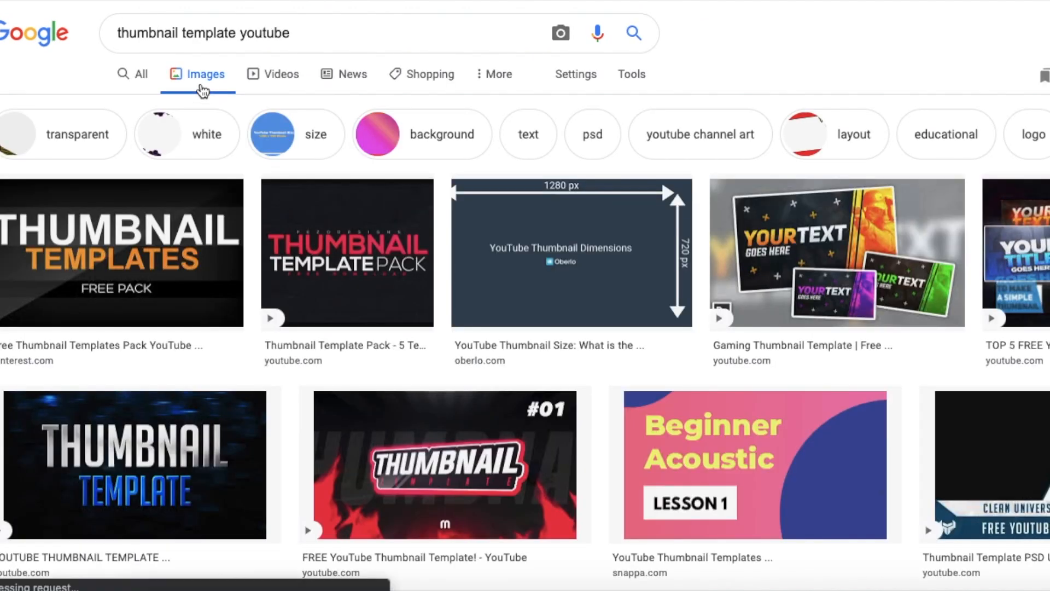
mouse_move(130, 224)
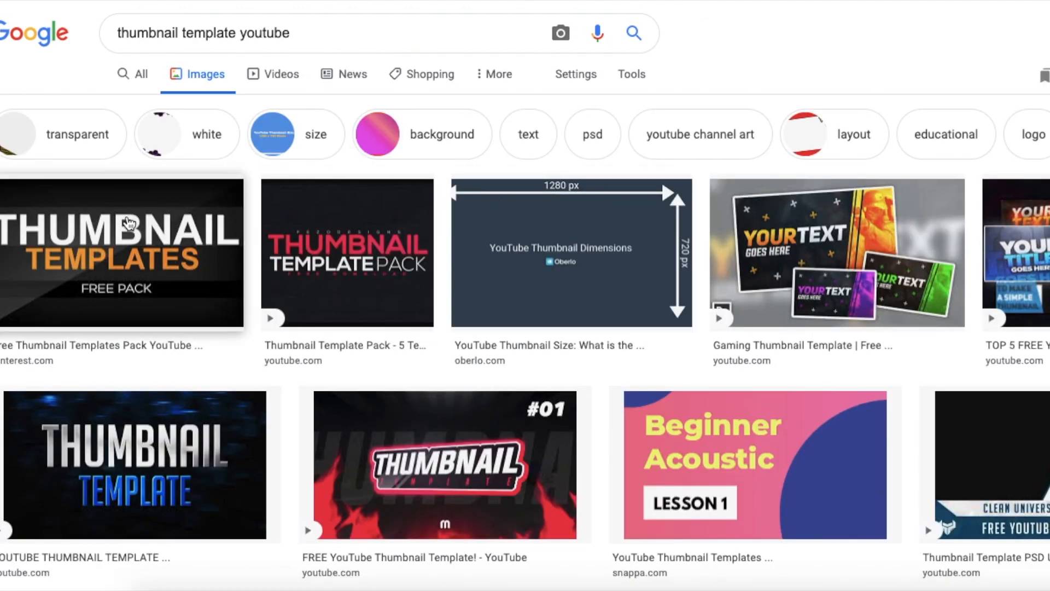
left_click(121, 251)
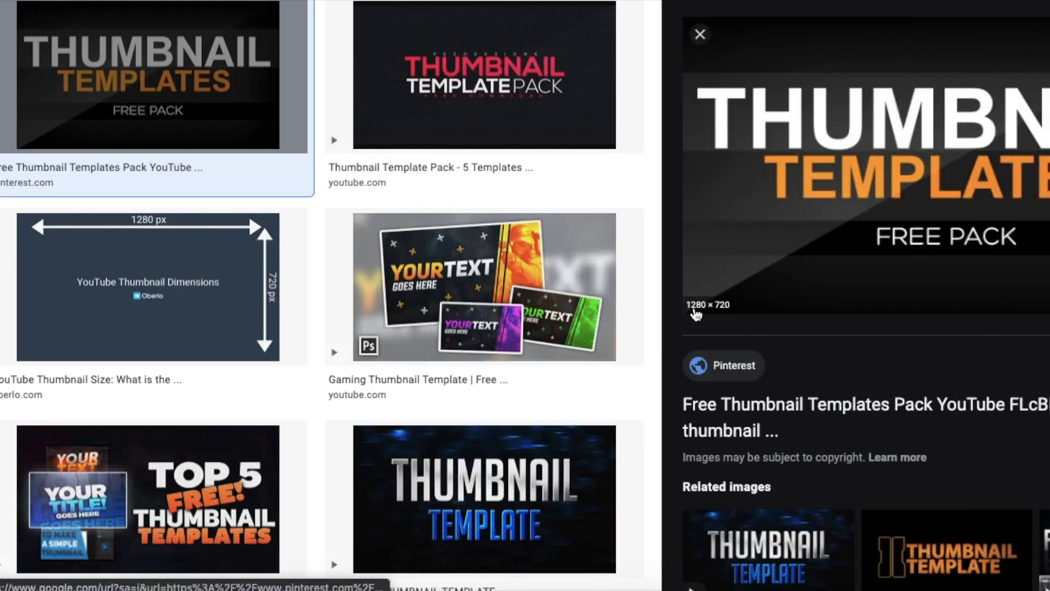
mouse_move(898, 224)
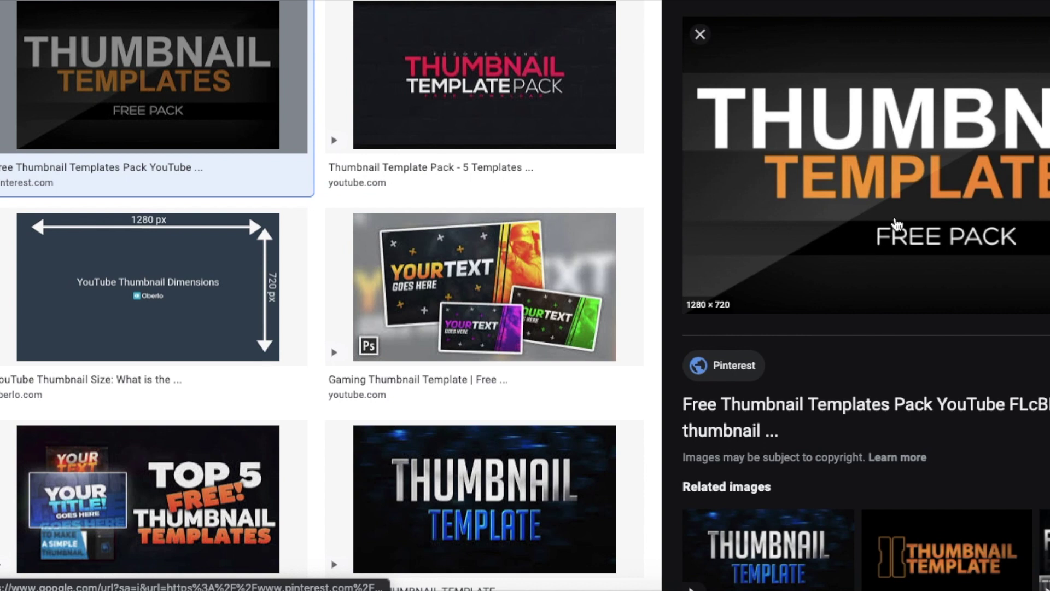
right_click(895, 167)
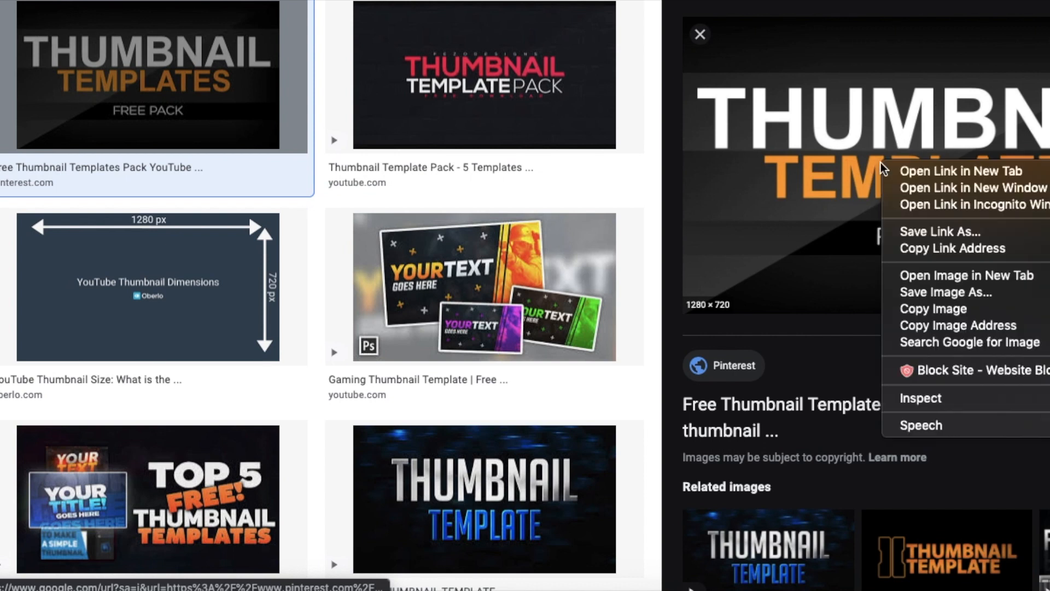
left_click(945, 291)
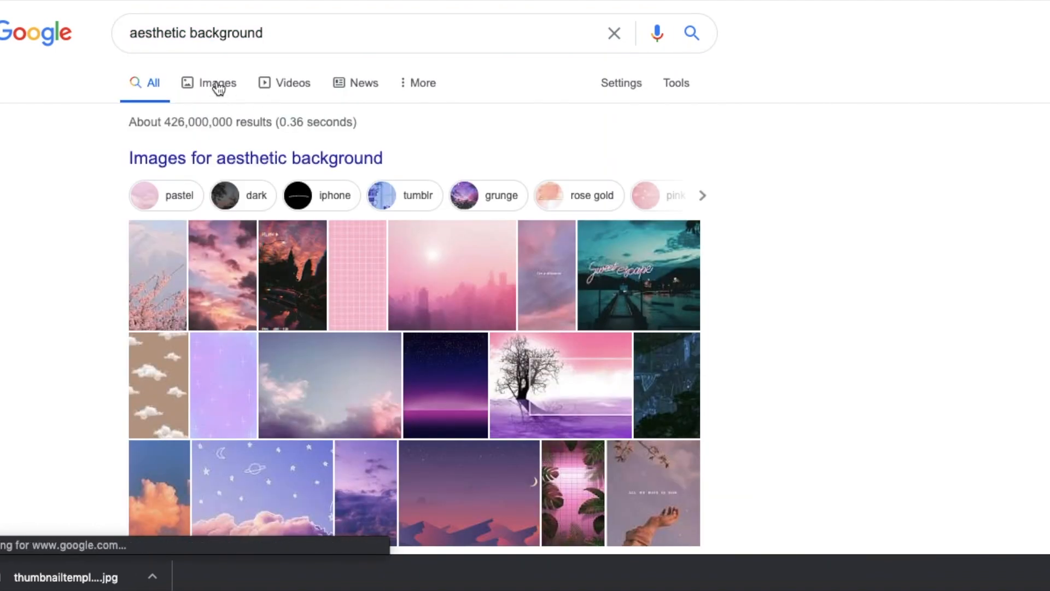
Save the pastel cloud-and-stars image from image results as background.png
left_click(215, 82)
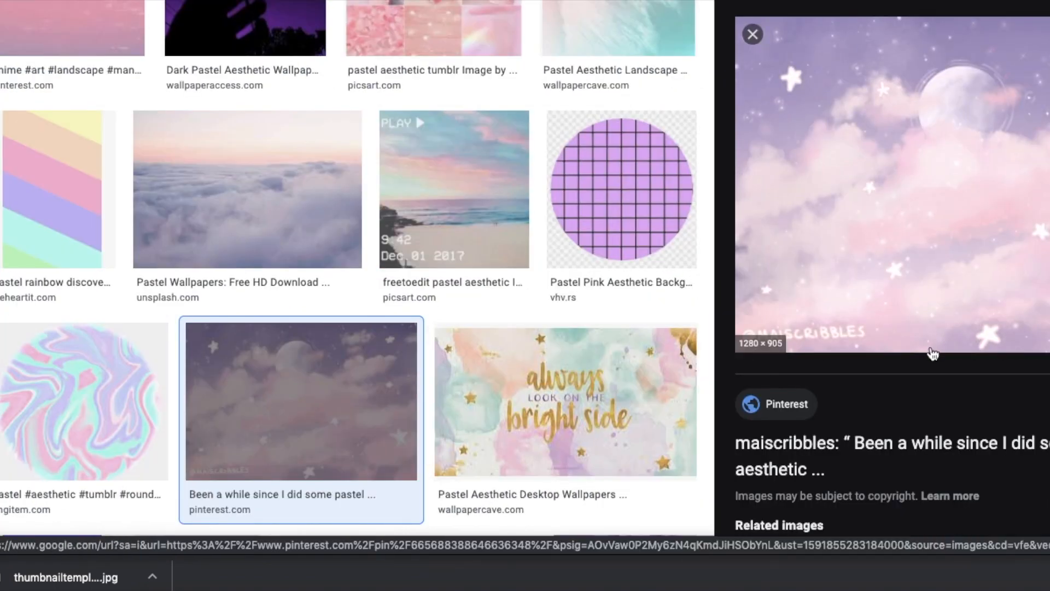
right_click(931, 354)
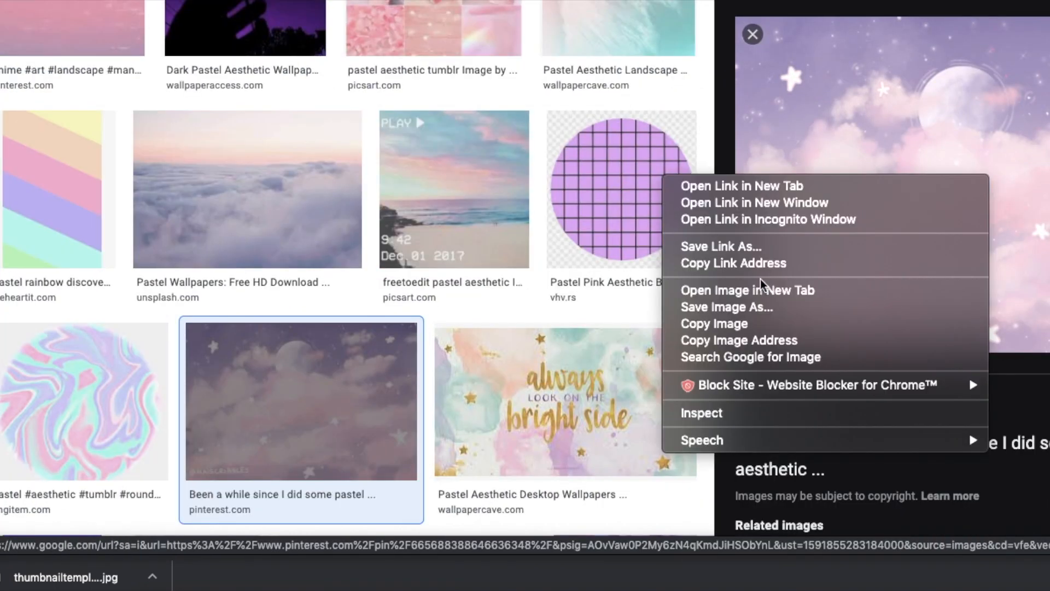
left_click(725, 306)
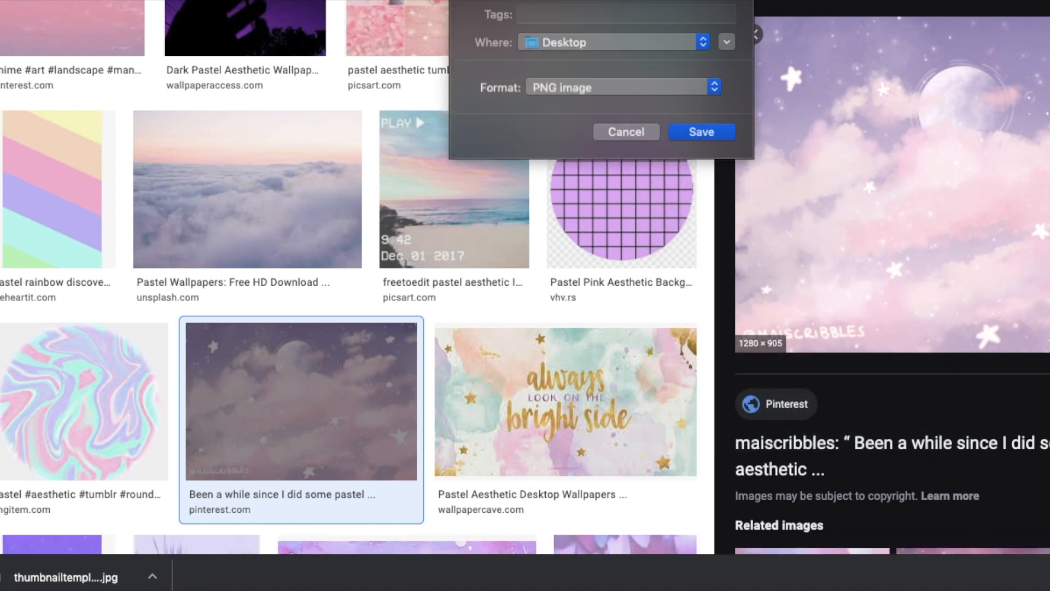
left_click(701, 131)
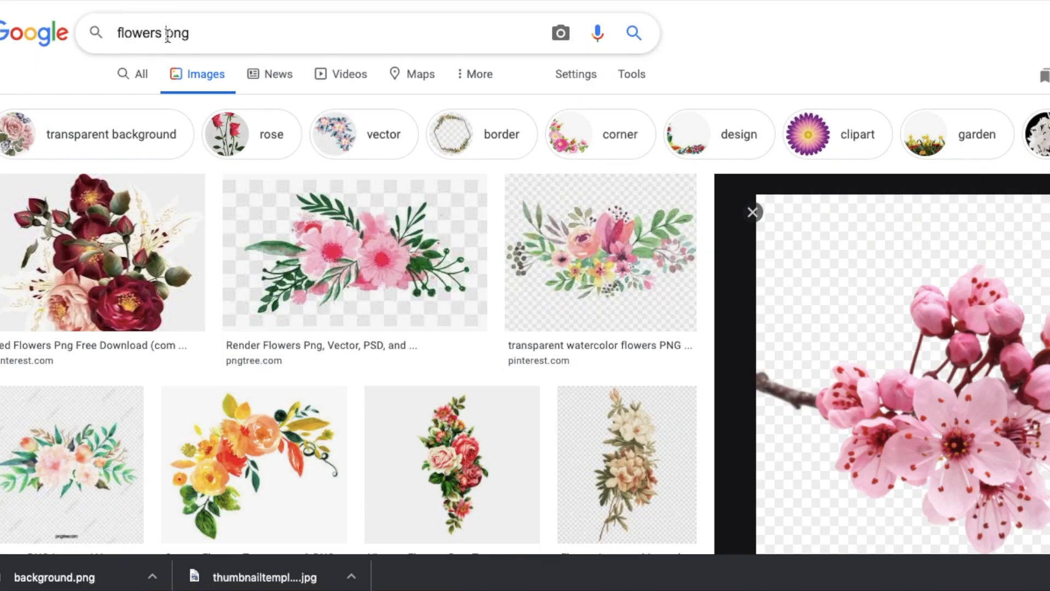
Search Google for 'roblox avatar png'
type("roblo")
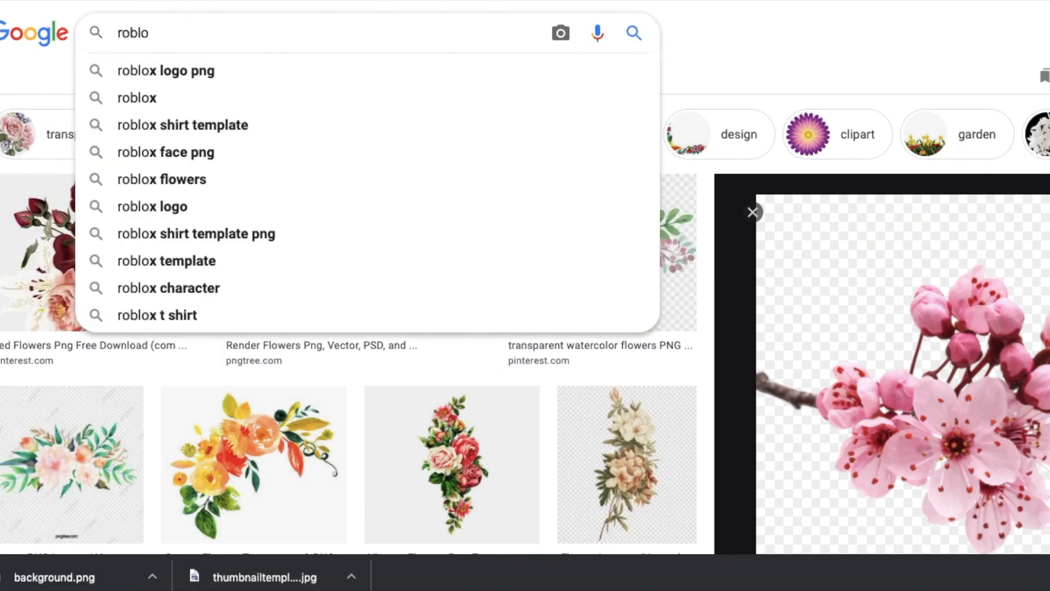
type("x png")
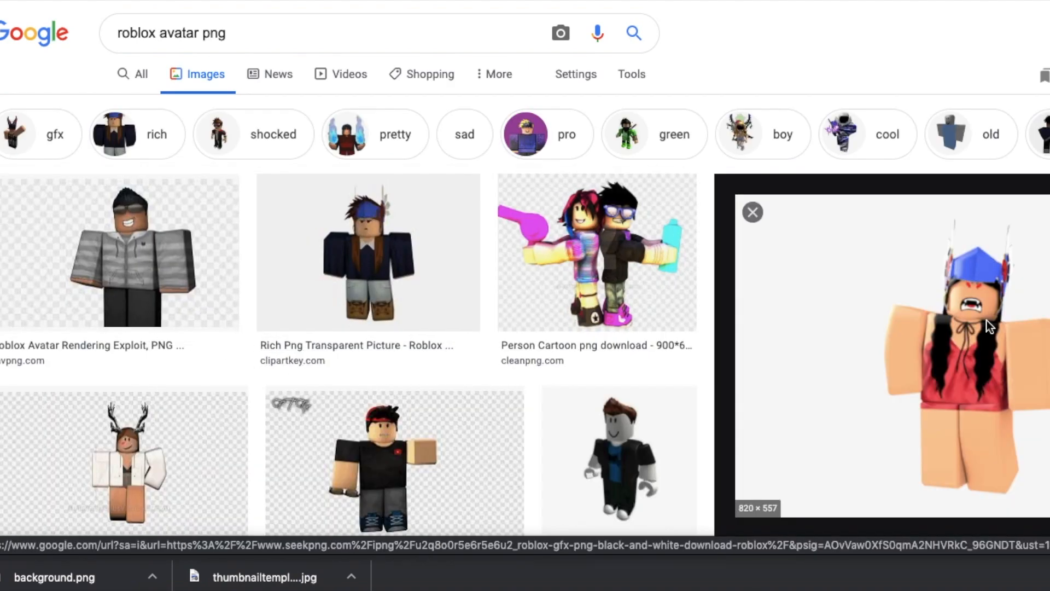
left_click(560, 33)
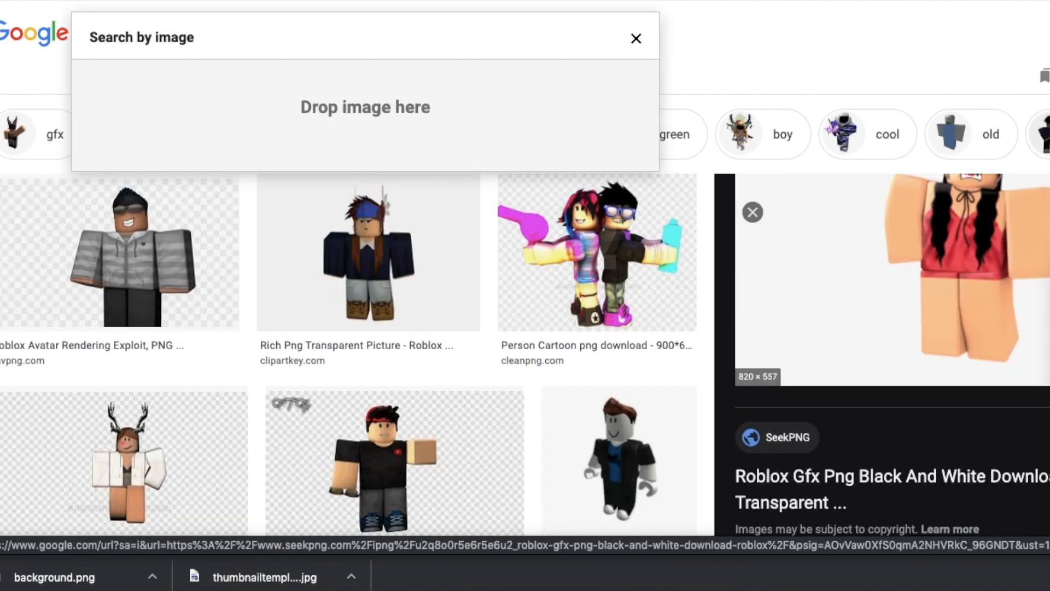
mouse_move(834, 407)
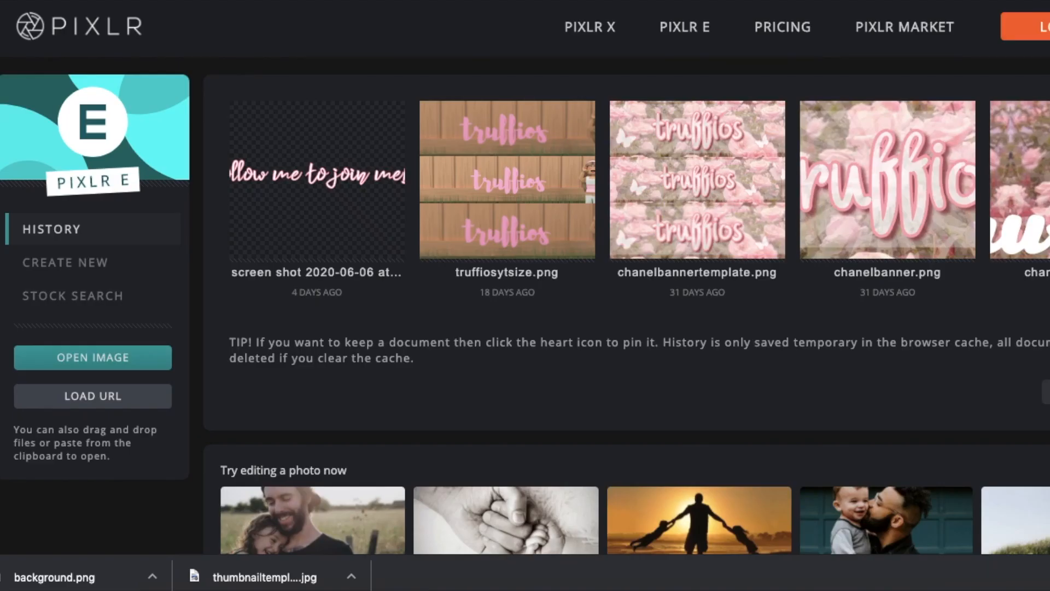
Open thumbnailtemplate.jpg as a 1280×720 document and go to the layer actions
left_click(87, 356)
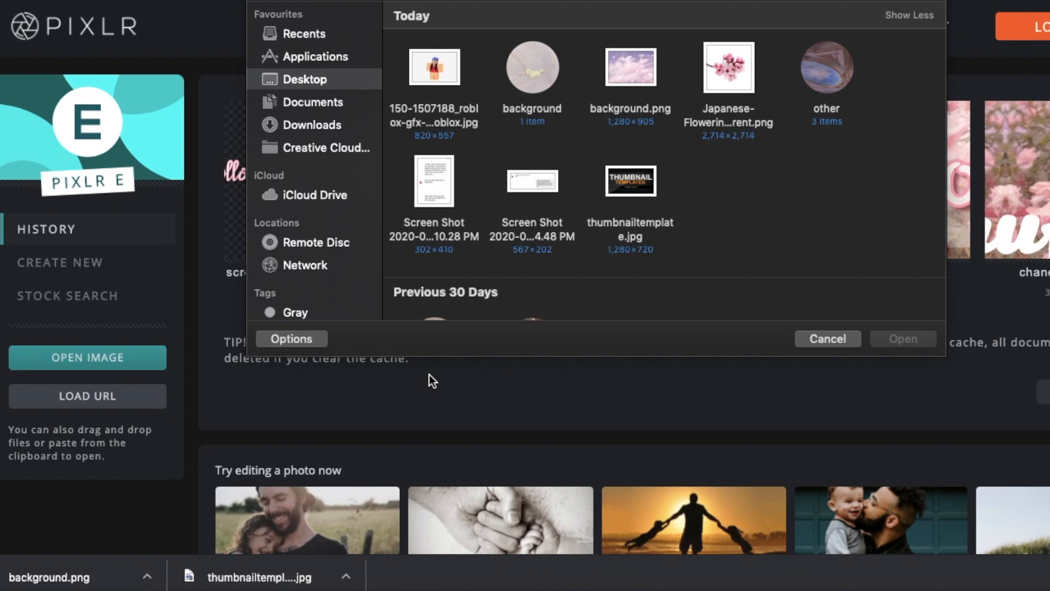
mouse_move(653, 177)
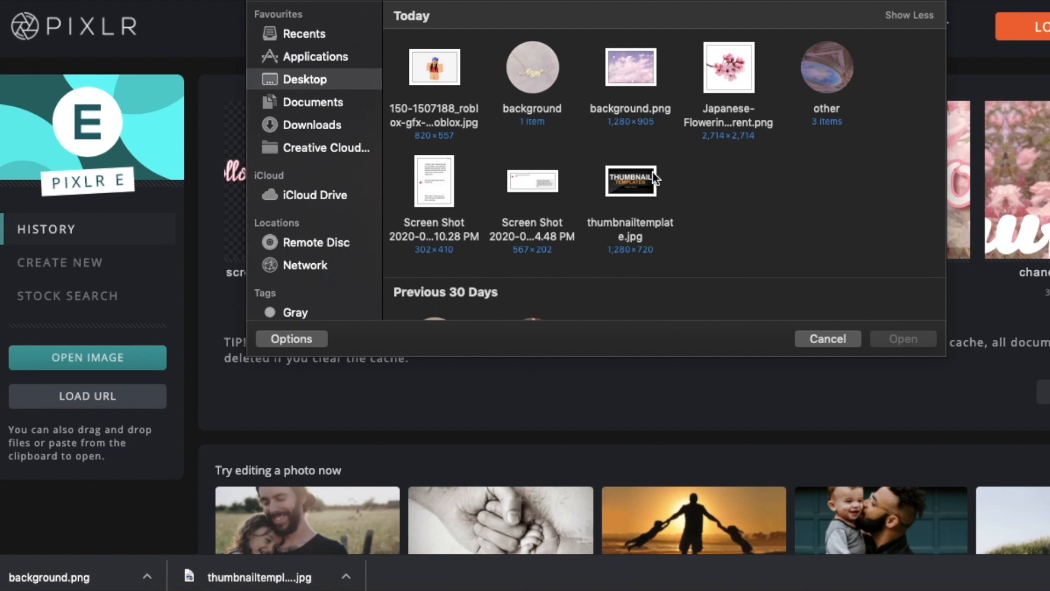
left_click(826, 338)
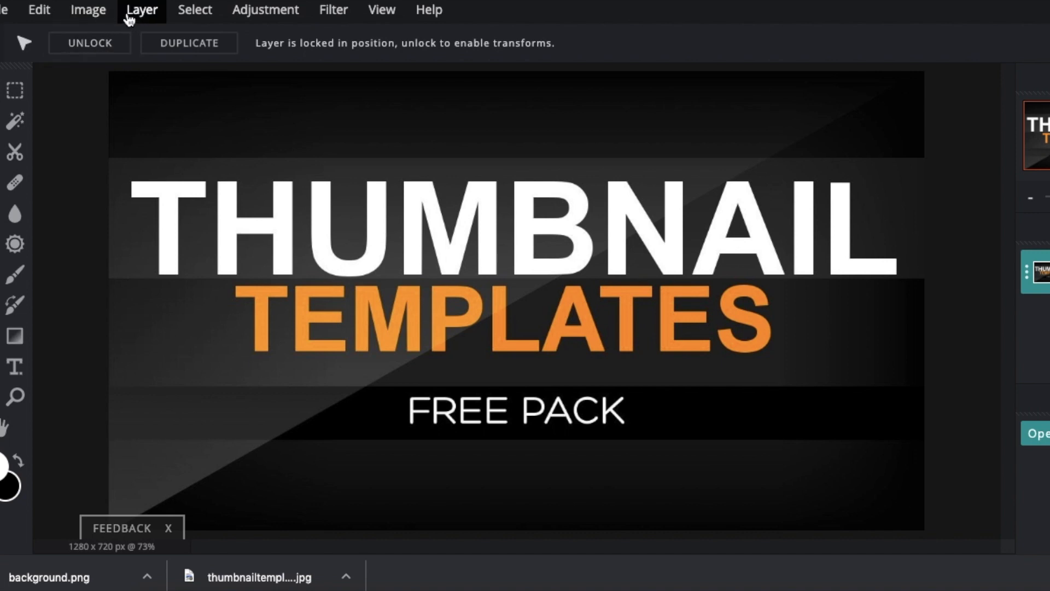
left_click(141, 10)
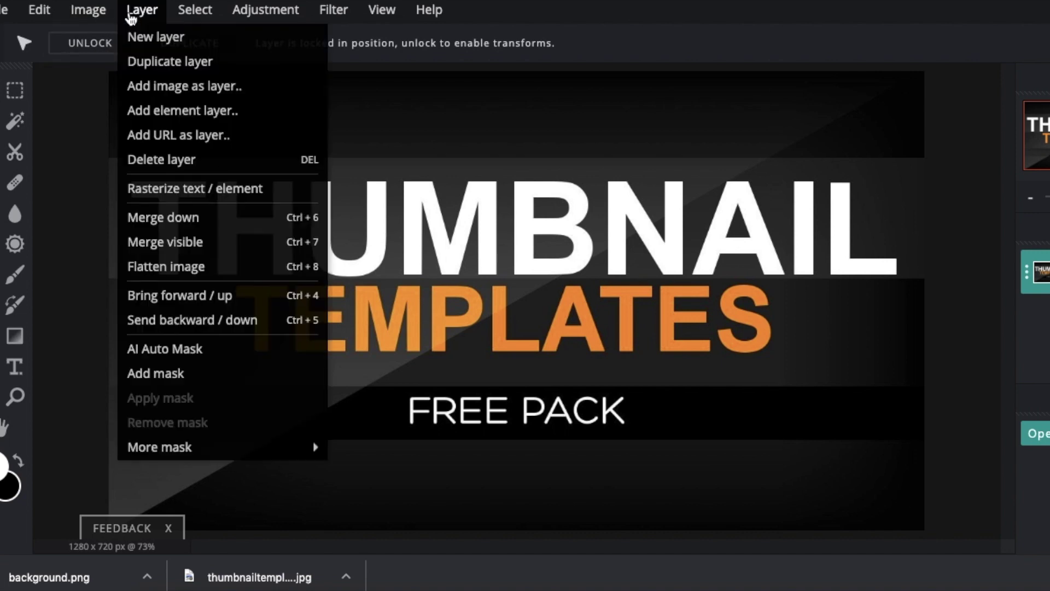
mouse_move(195, 188)
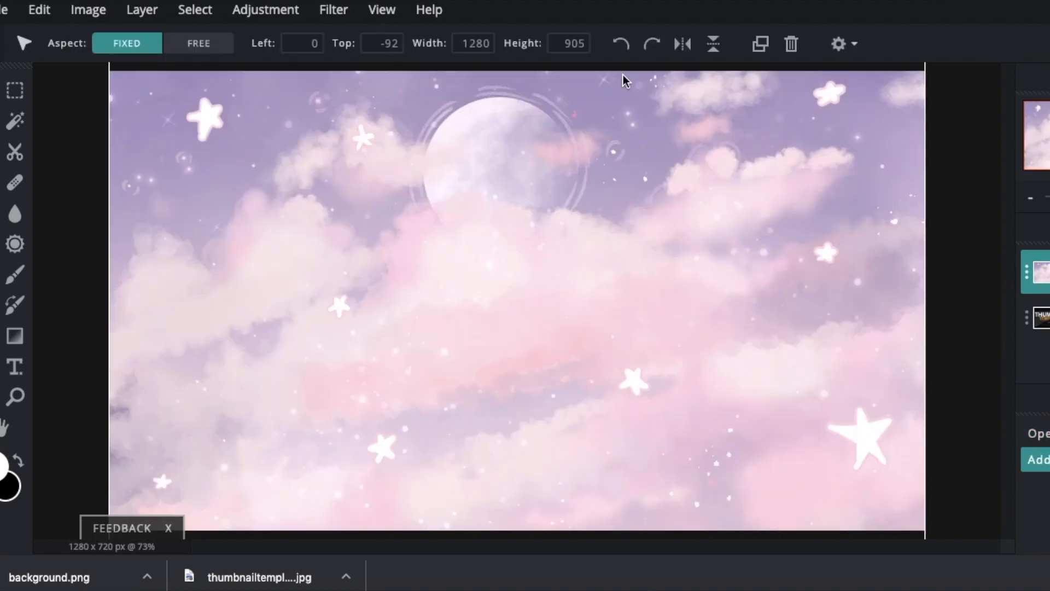
mouse_move(342, 288)
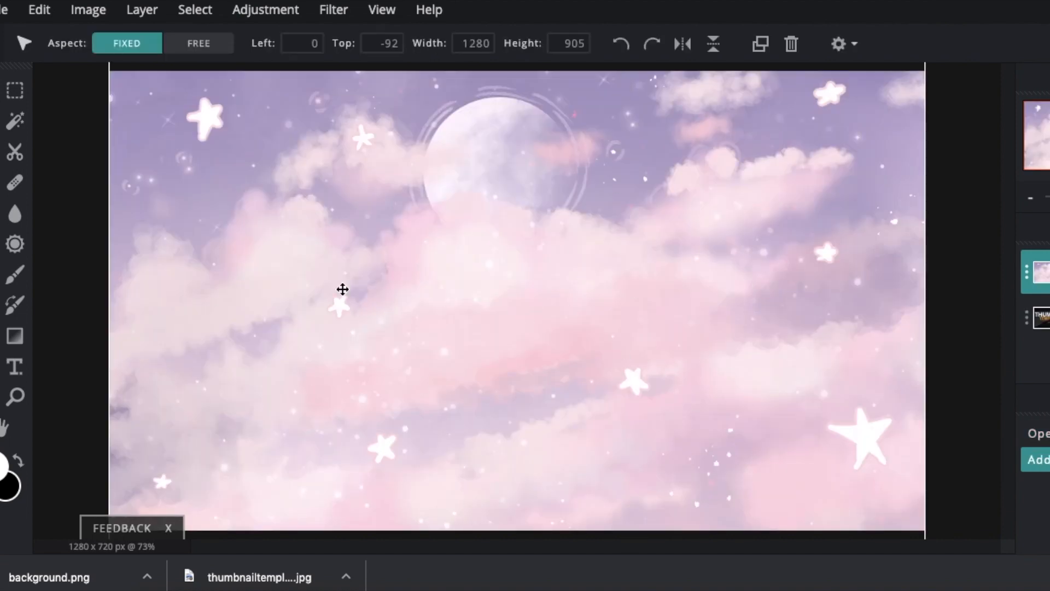
mouse_move(658, 248)
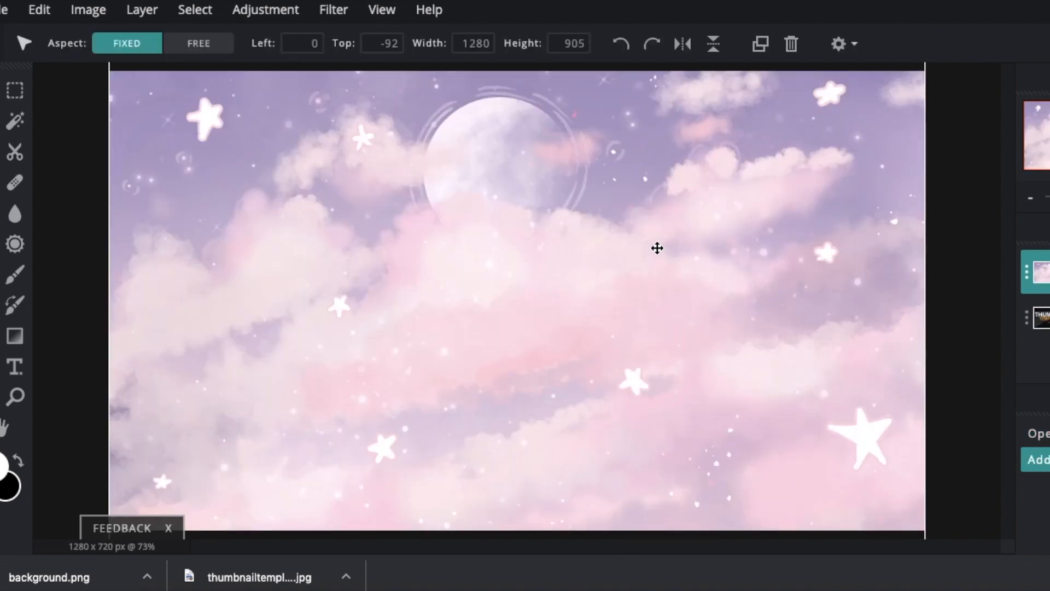
mouse_move(332, 10)
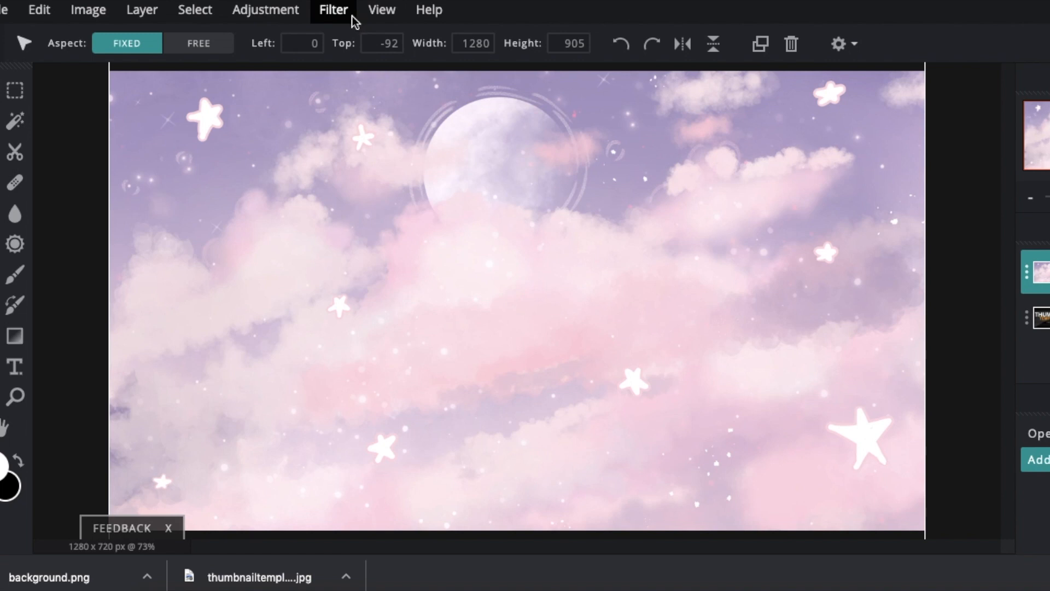
mouse_move(265, 9)
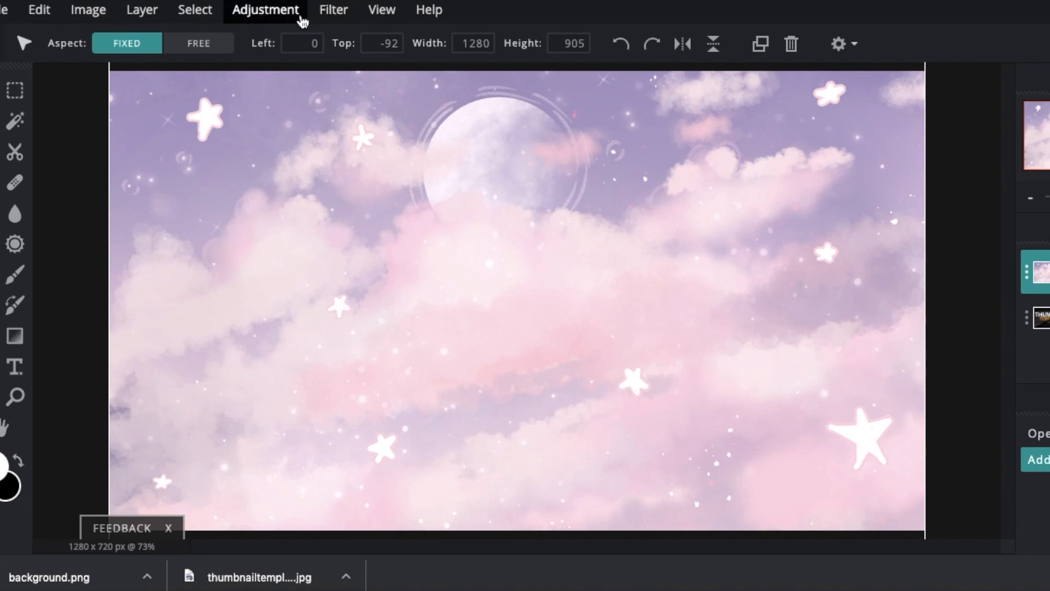
Apply a Gaussian blur of 70 to the pastel cloud background
left_click(333, 10)
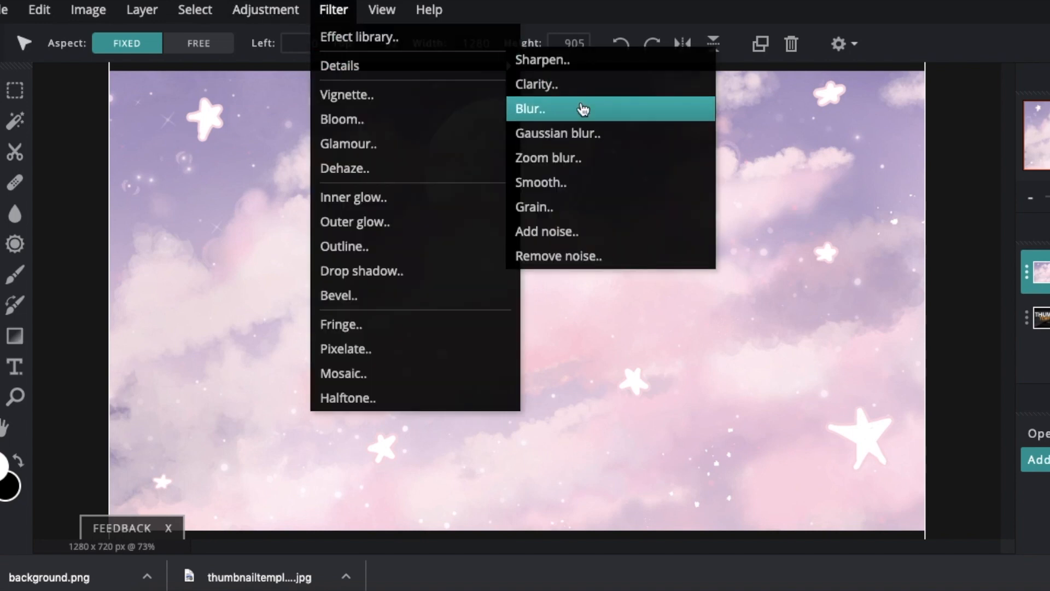
left_click(557, 132)
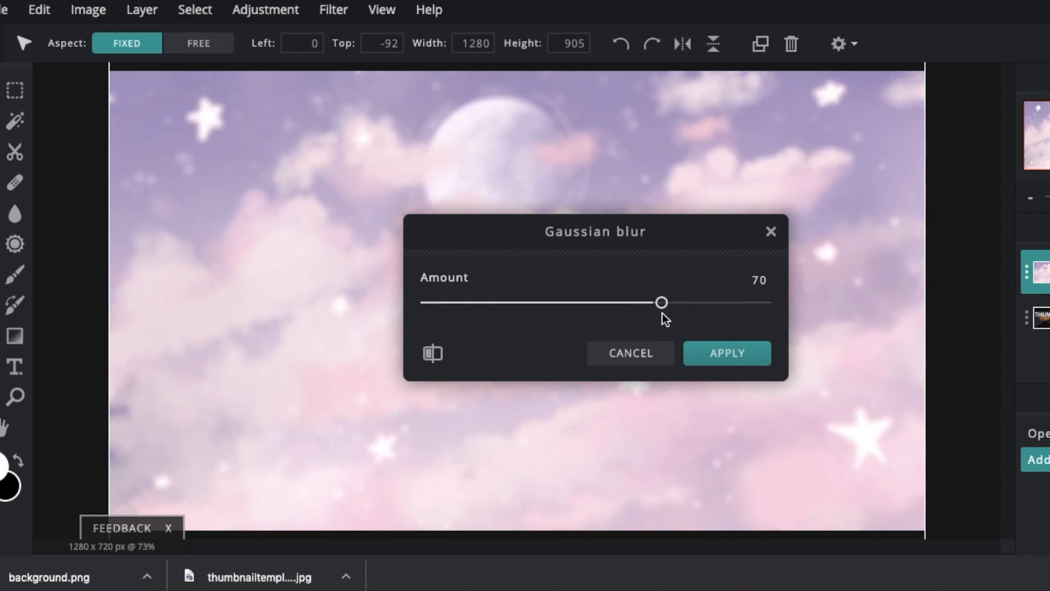
left_click(727, 354)
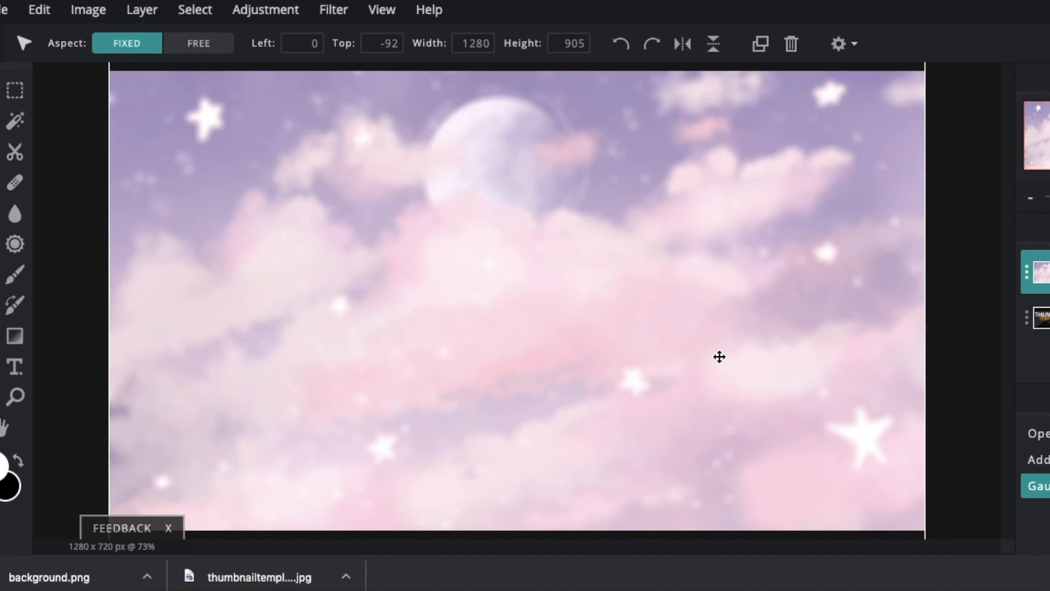
mouse_move(142, 10)
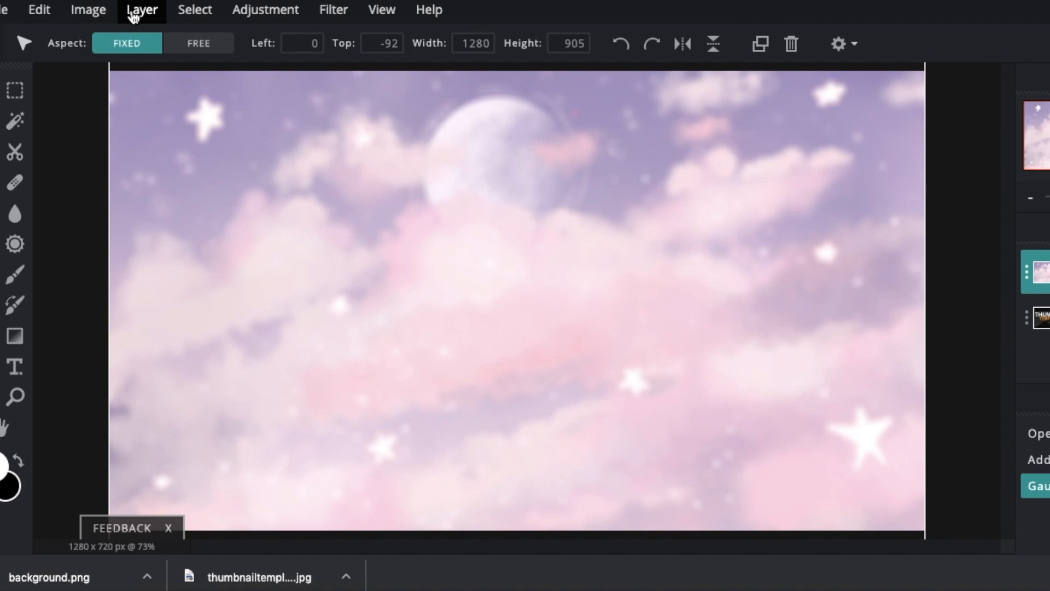
Add lightray2.PNG as a new layer over the pastel background
left_click(142, 10)
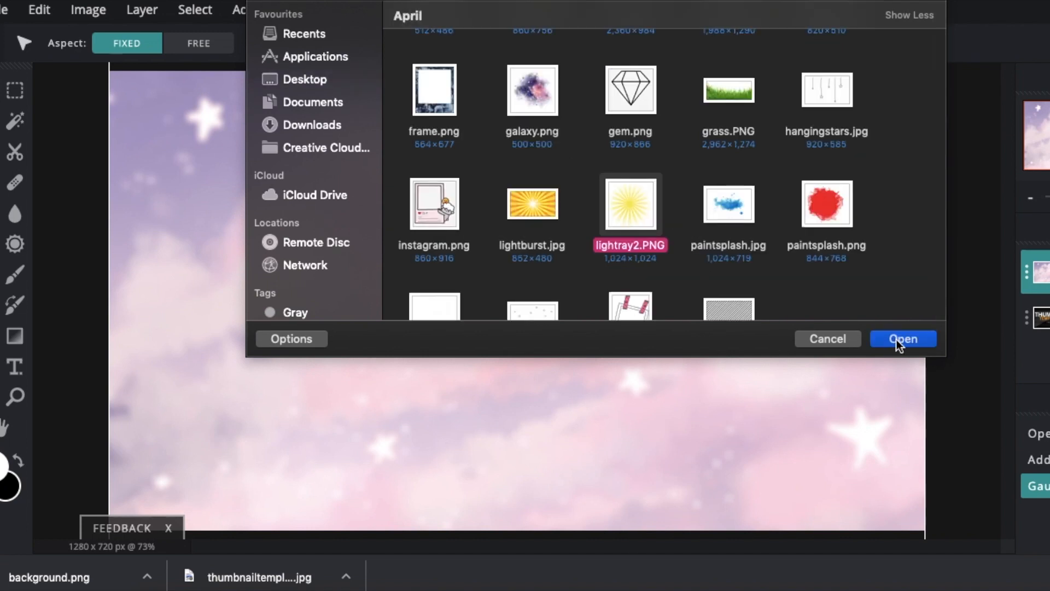
left_click(903, 338)
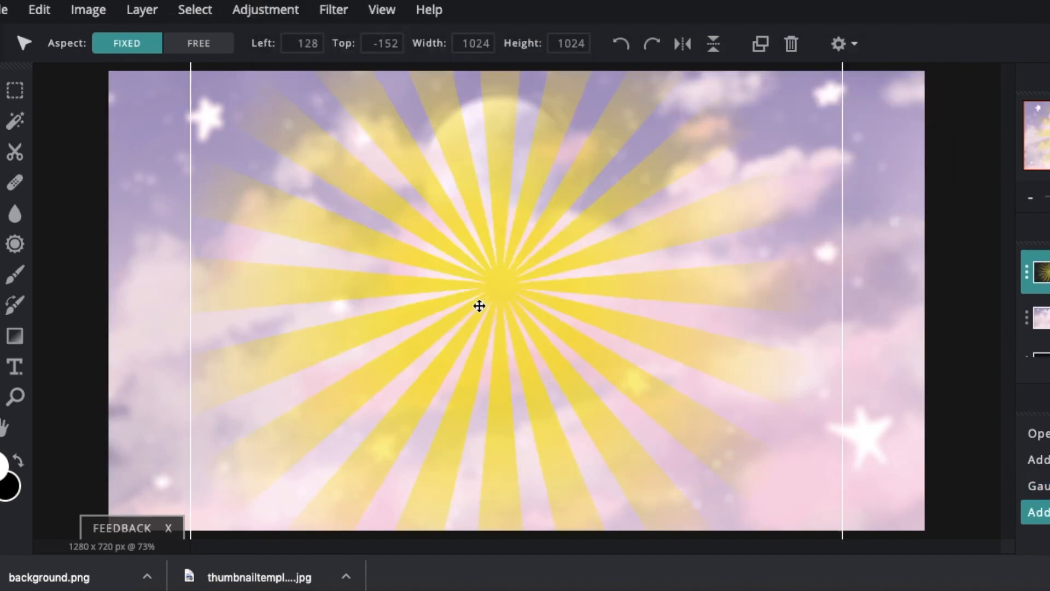
mouse_move(479, 310)
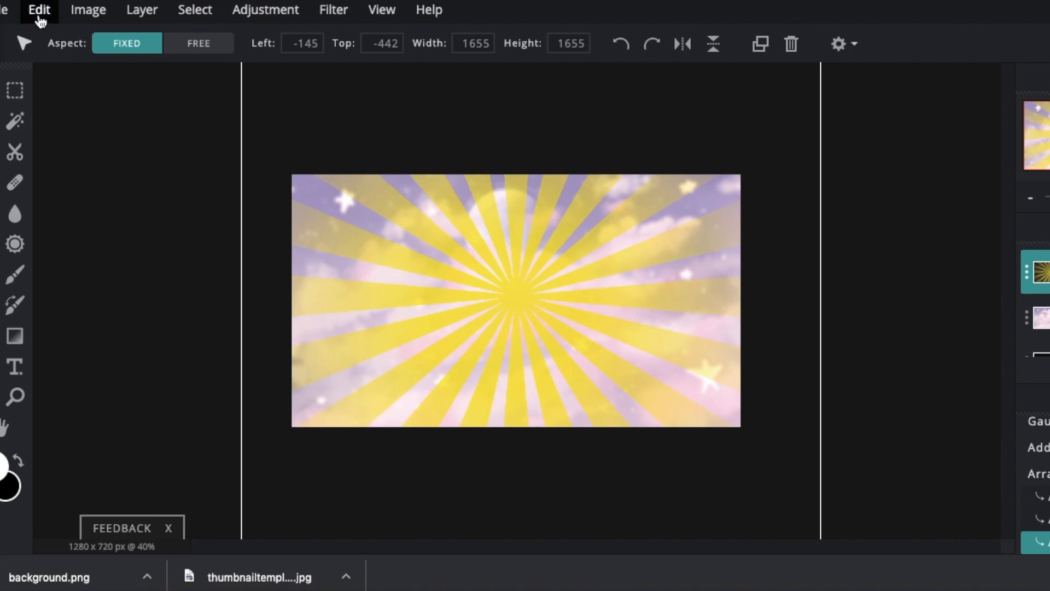
Fill the light-ray layer with white
left_click(39, 10)
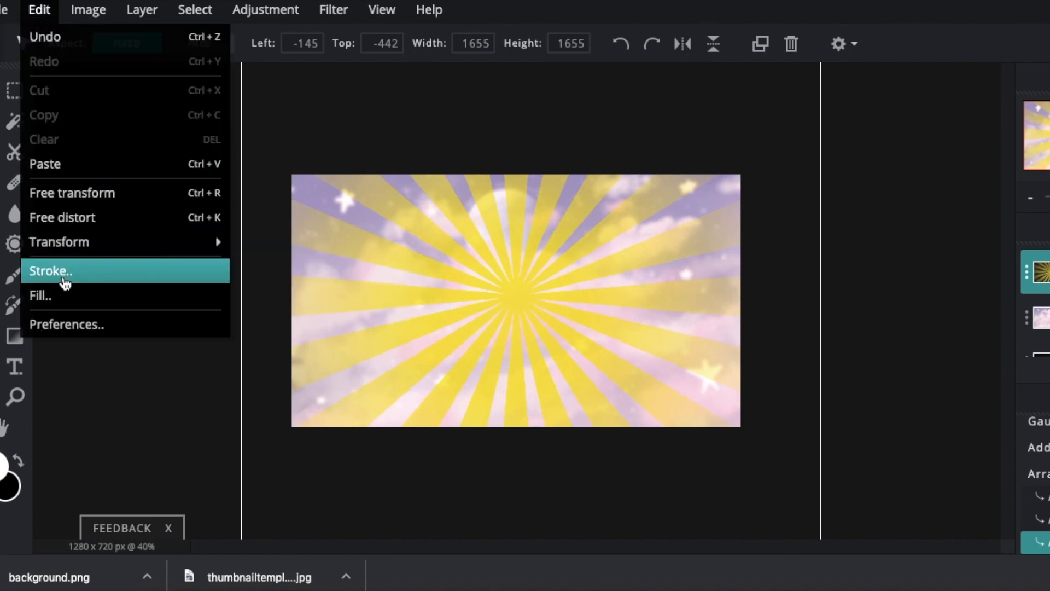
left_click(41, 296)
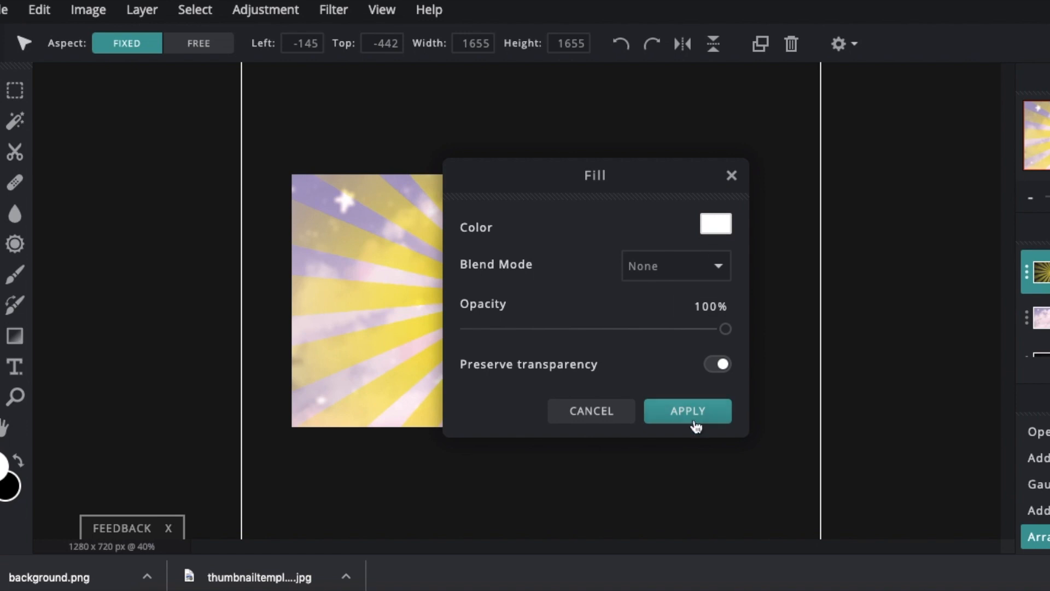
left_click(687, 410)
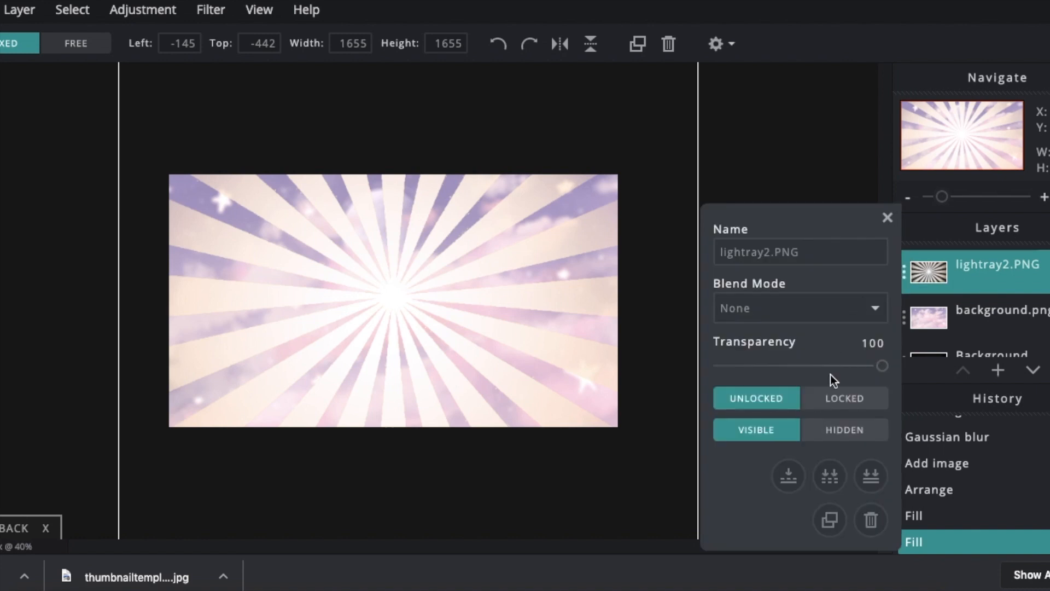
Set the ray layer to Overlay blending at about 26 transparency
left_click(798, 307)
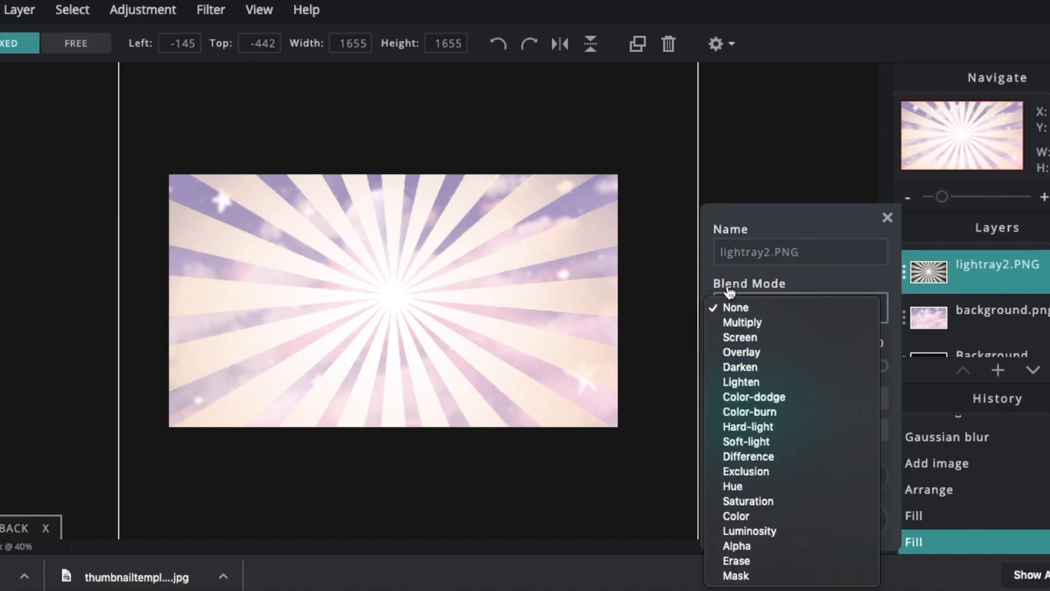
left_click(741, 351)
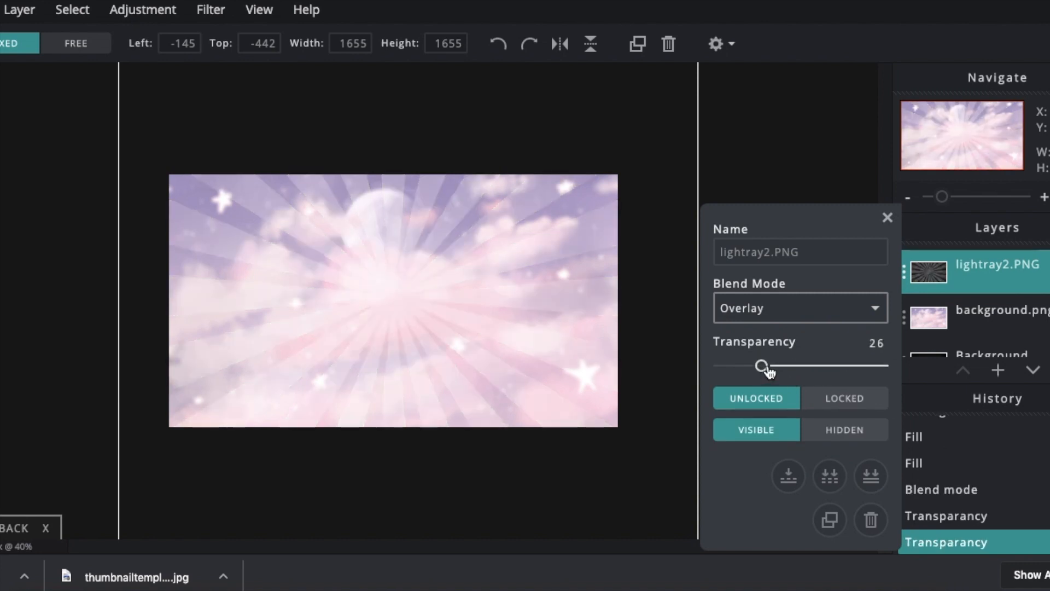
left_click(888, 217)
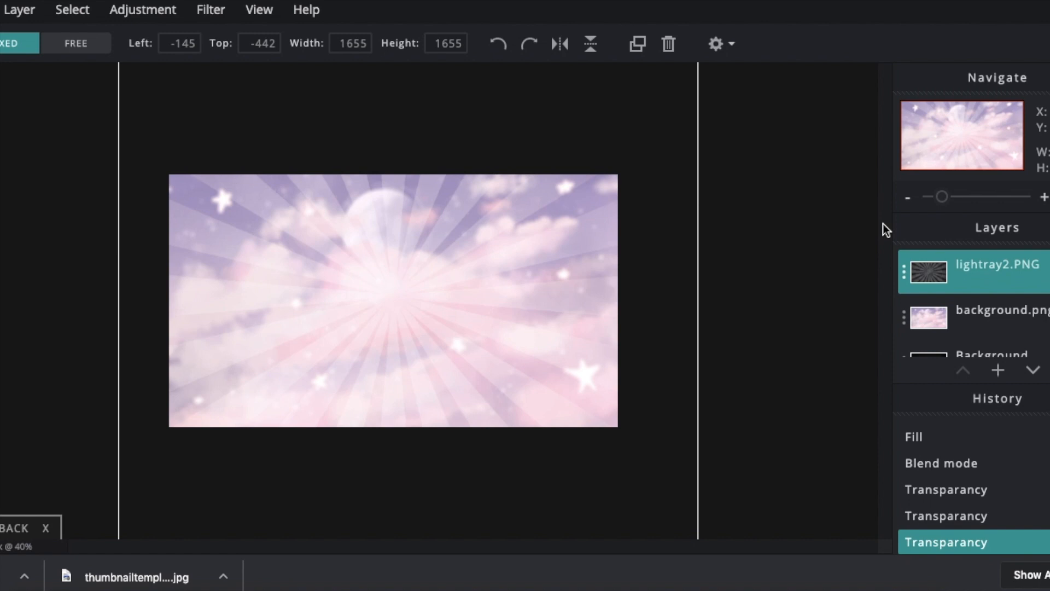
left_click(19, 10)
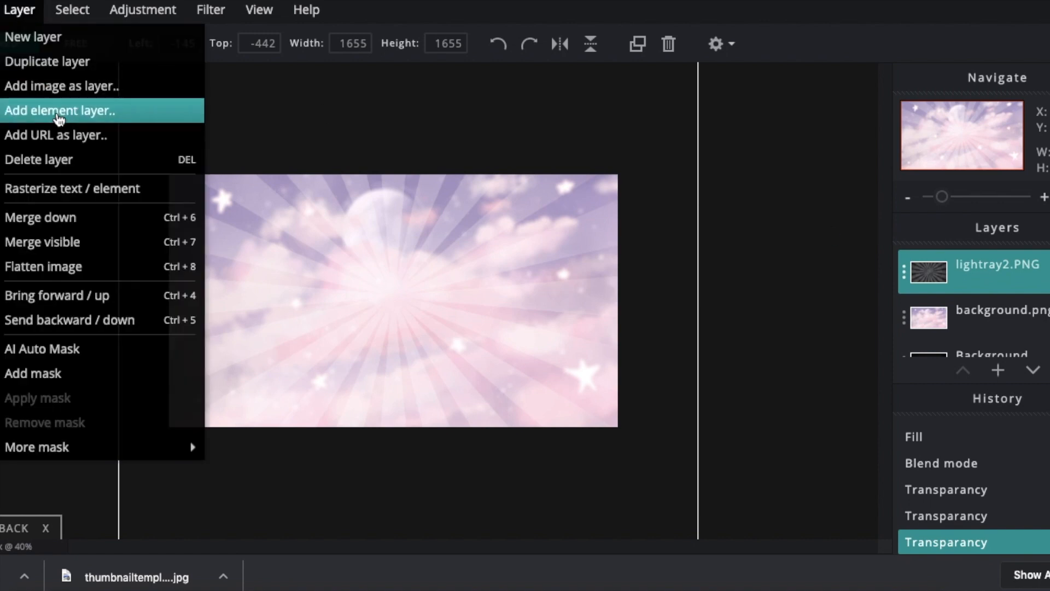
Add the Roblox avatar image as a layer and select its white backdrop by colour
left_click(59, 111)
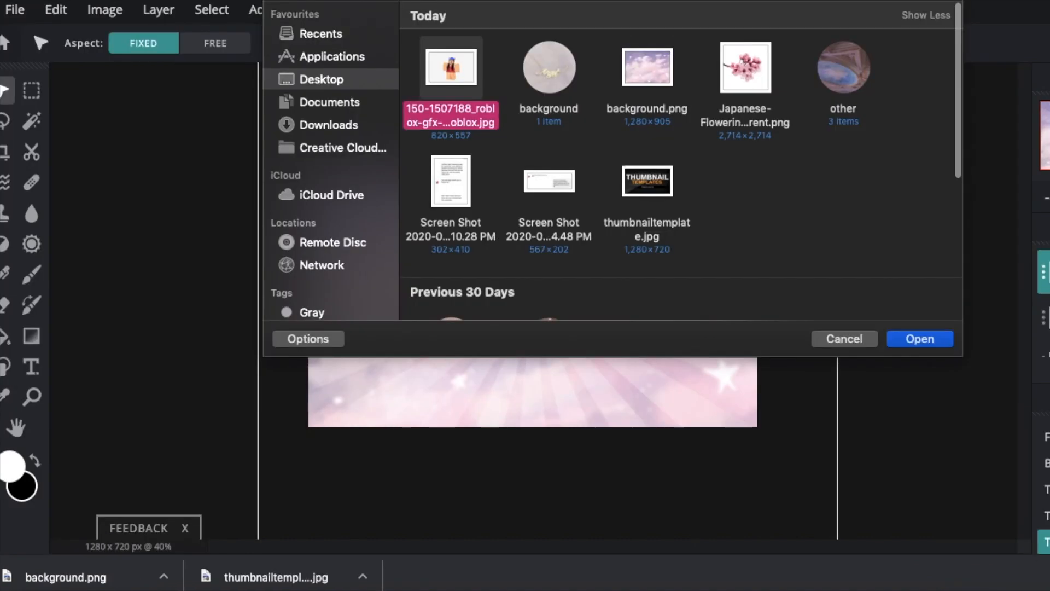
left_click(919, 340)
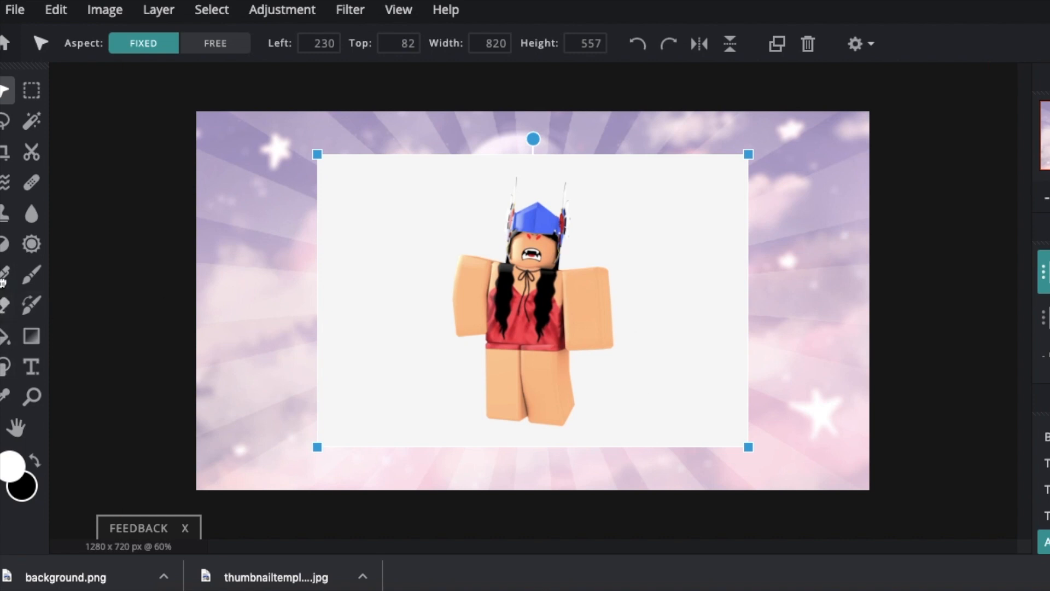
left_click(32, 121)
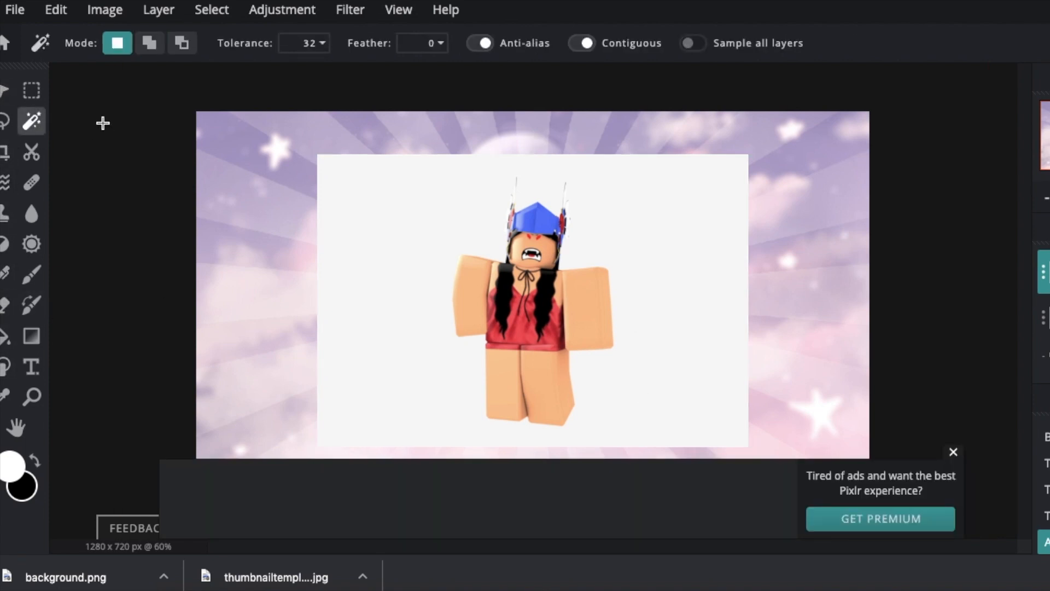
mouse_move(440, 209)
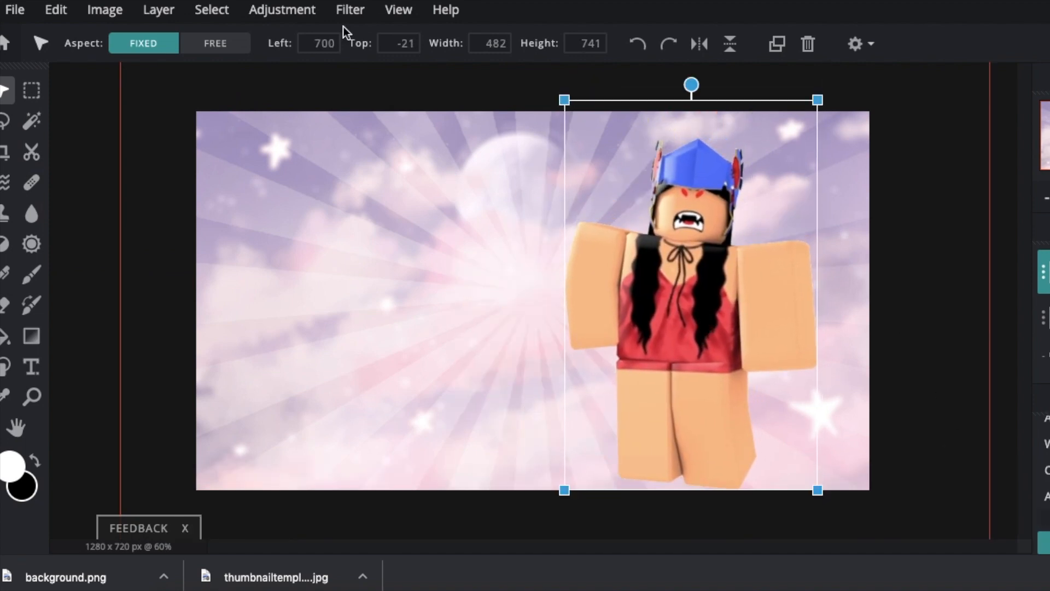
Give the avatar a white outline of size 6
left_click(349, 10)
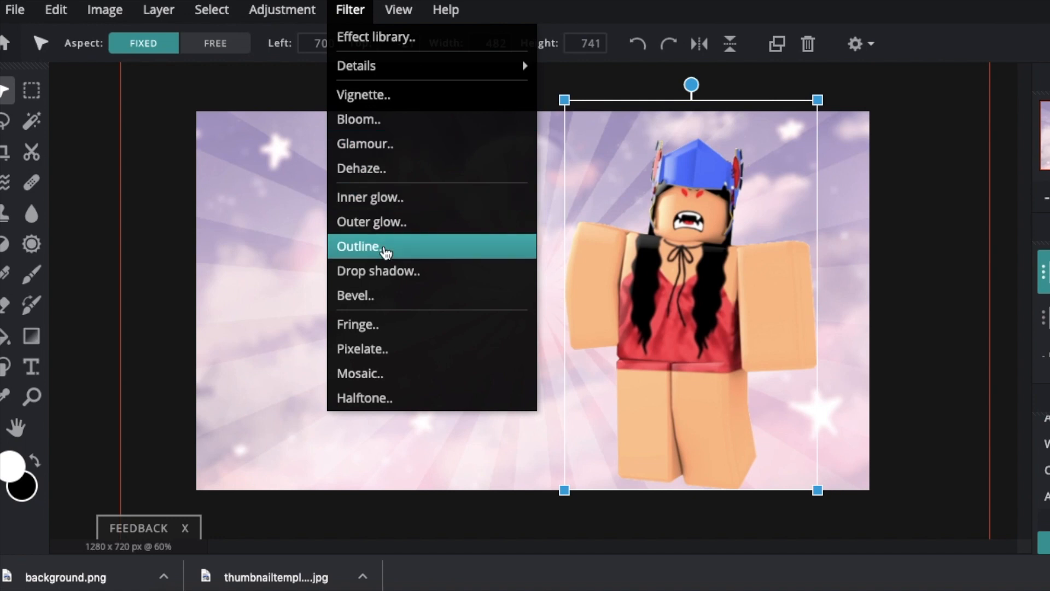
left_click(360, 246)
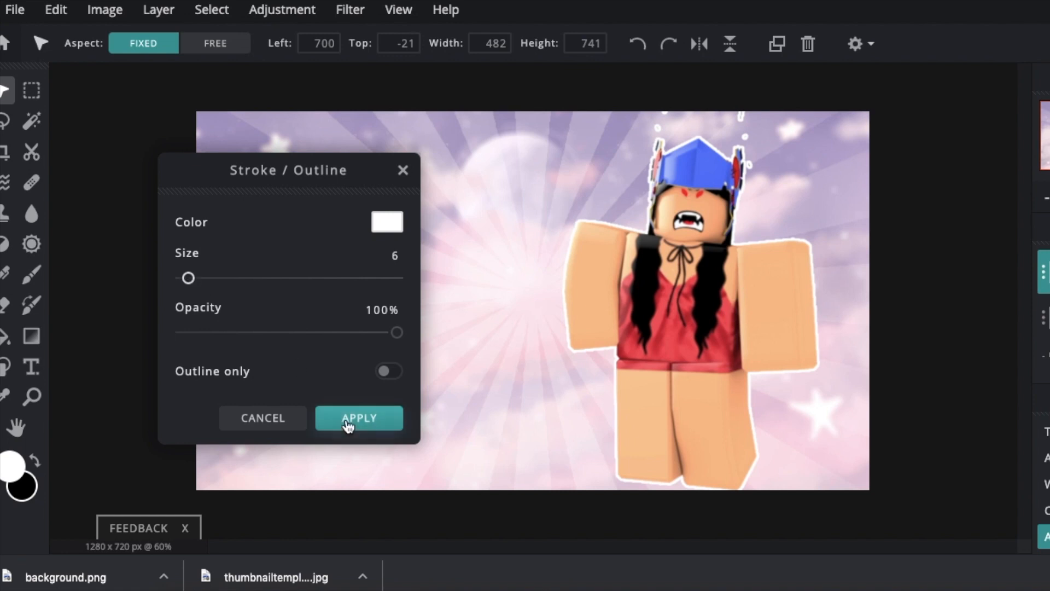
left_click(358, 416)
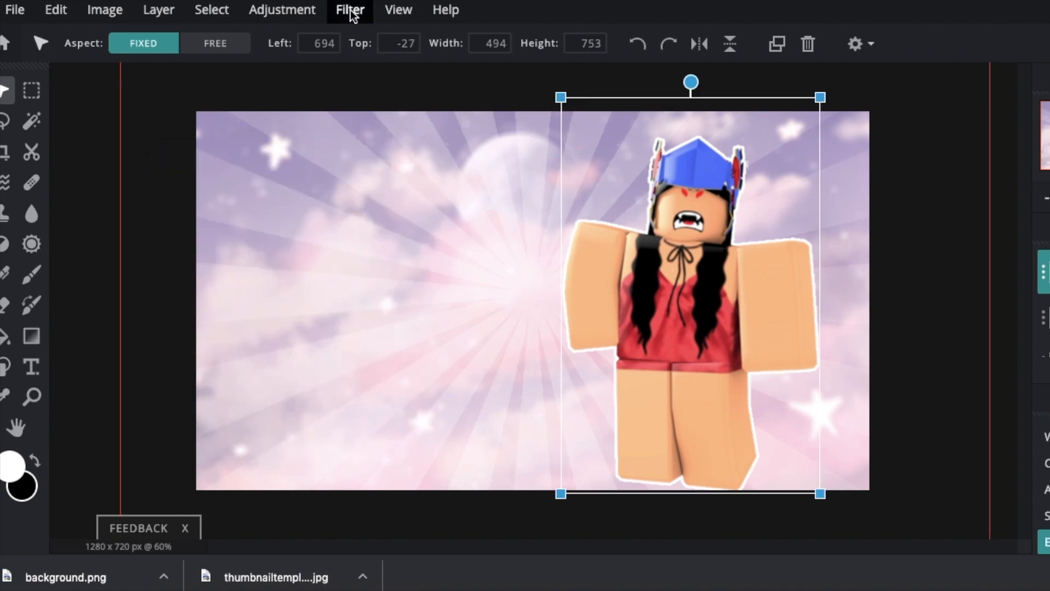
Add a drop shadow to the avatar with opacity lowered to about 14%
left_click(348, 10)
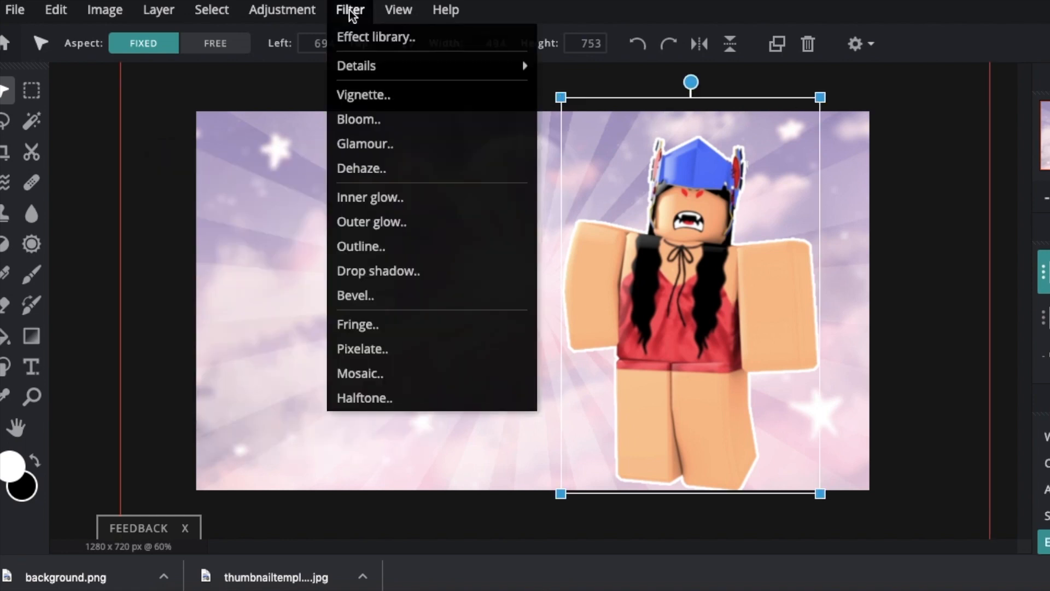
left_click(378, 271)
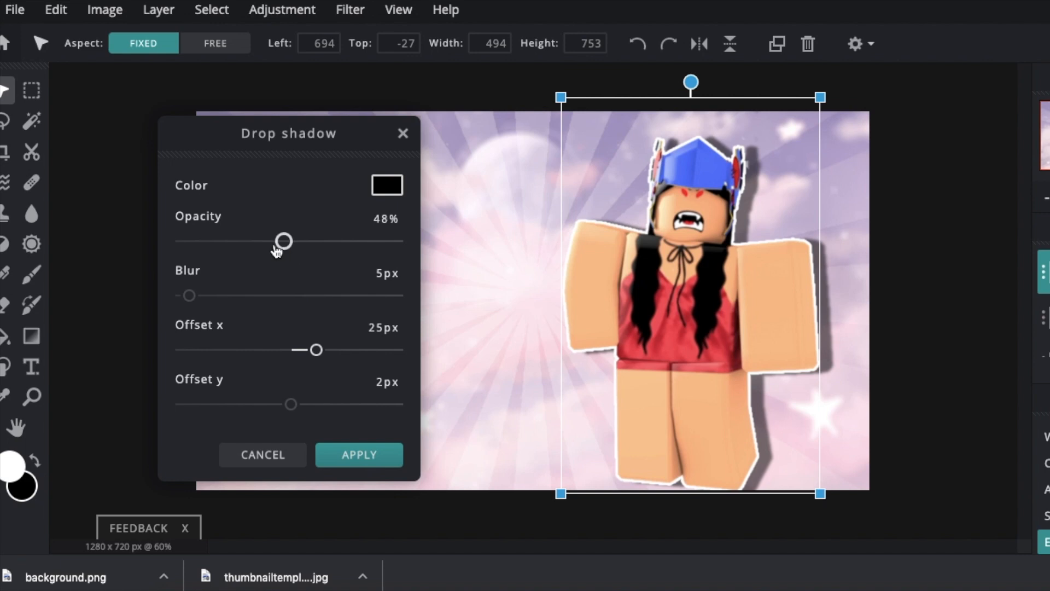
left_click_drag(284, 241, 212, 241)
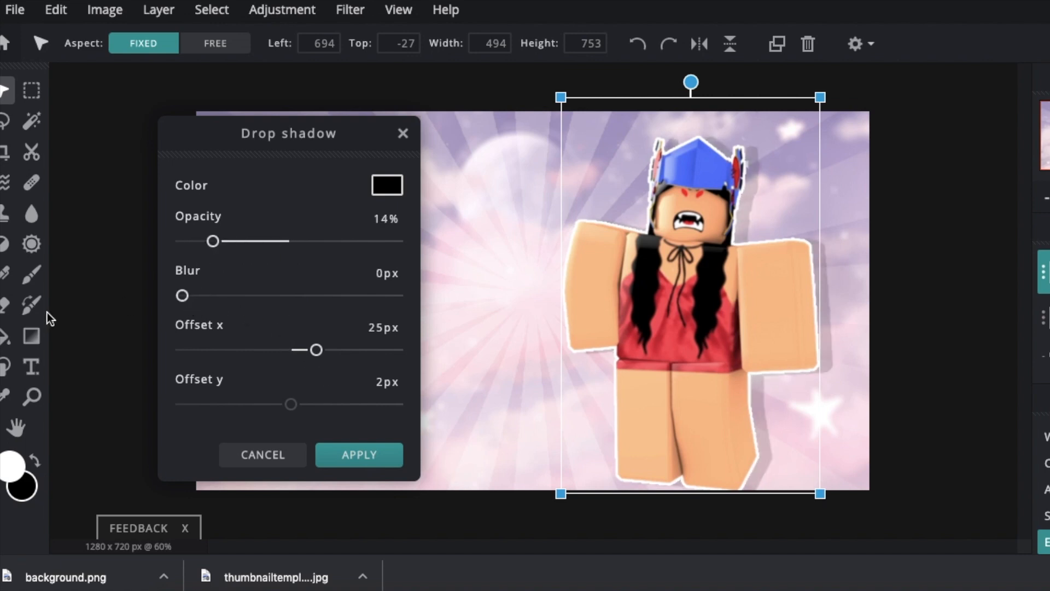
left_click_drag(213, 240, 202, 241)
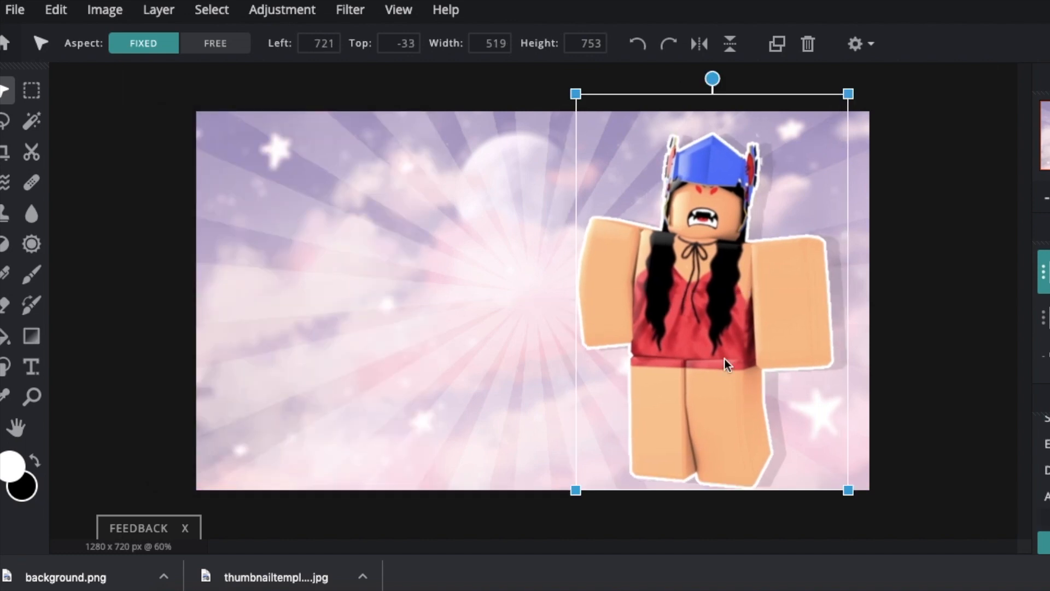
mouse_move(30, 367)
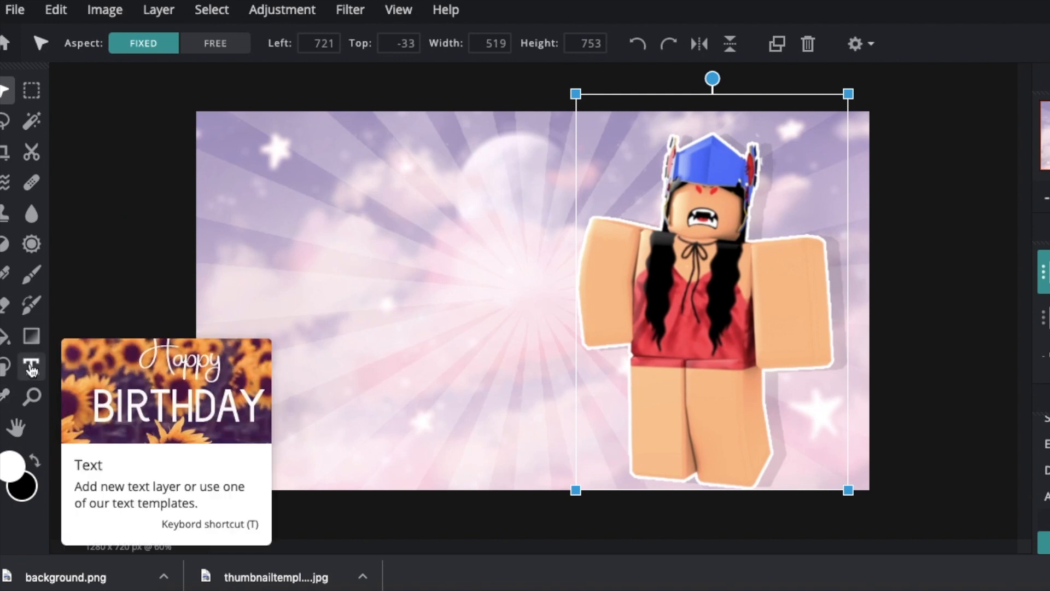
Add a new text layer reading 'HOW TO' and pick a pink colour for it
left_click(31, 367)
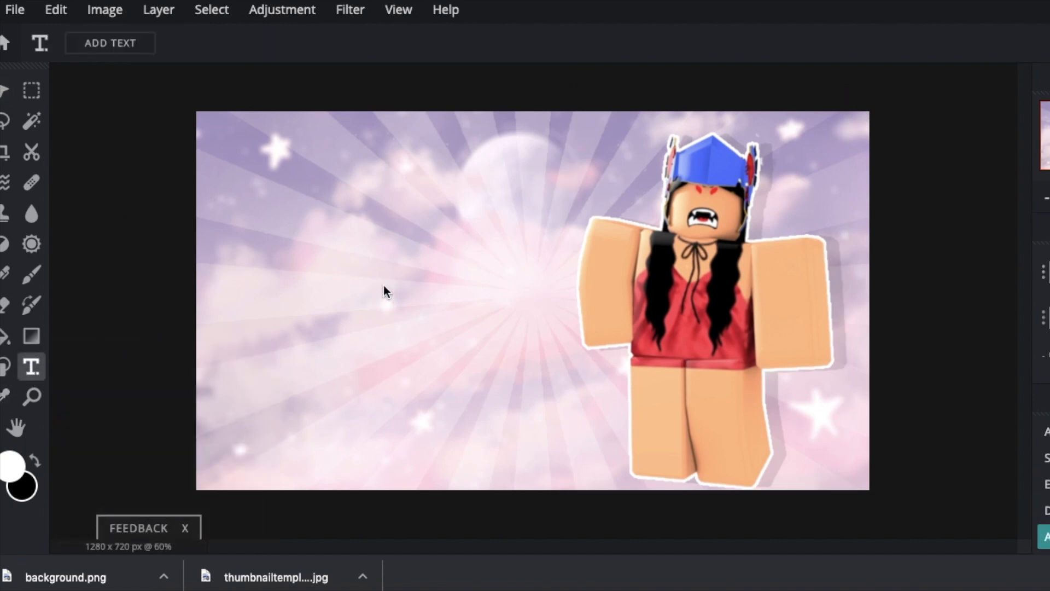
left_click(109, 43)
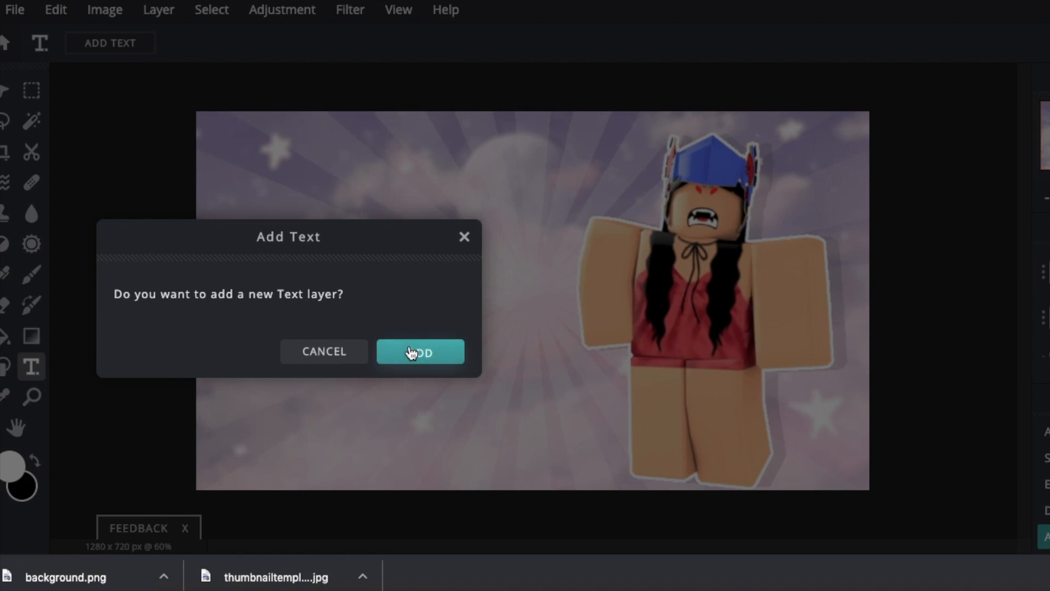
left_click(420, 351)
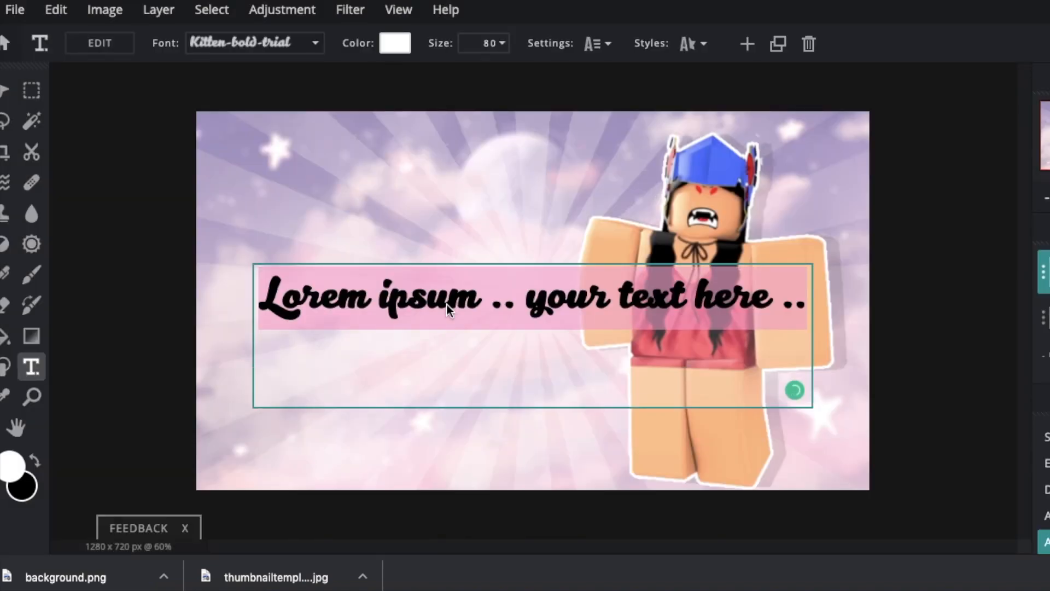
type("HOW TO")
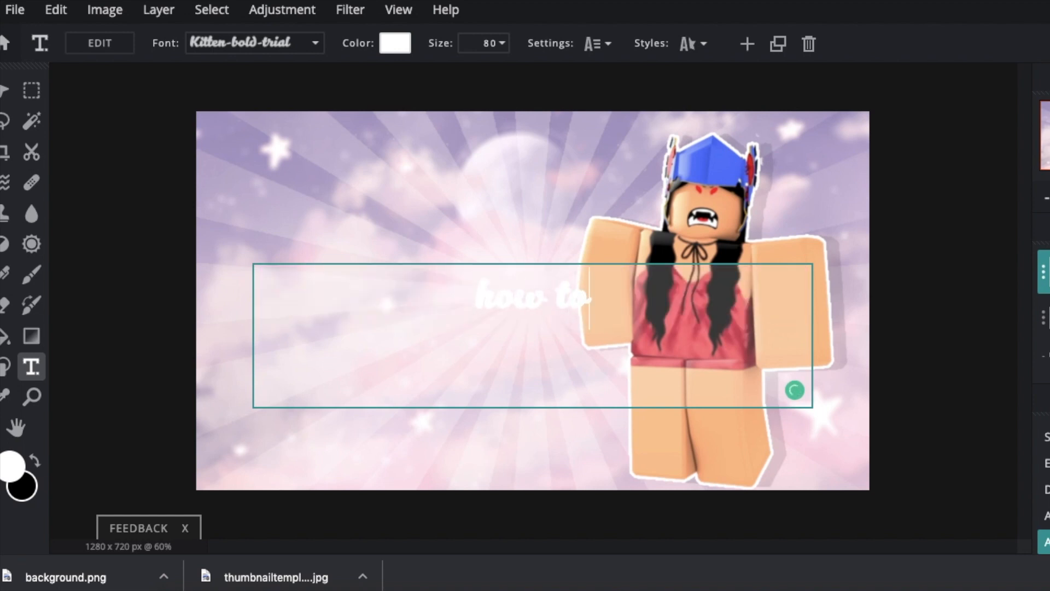
left_click(395, 43)
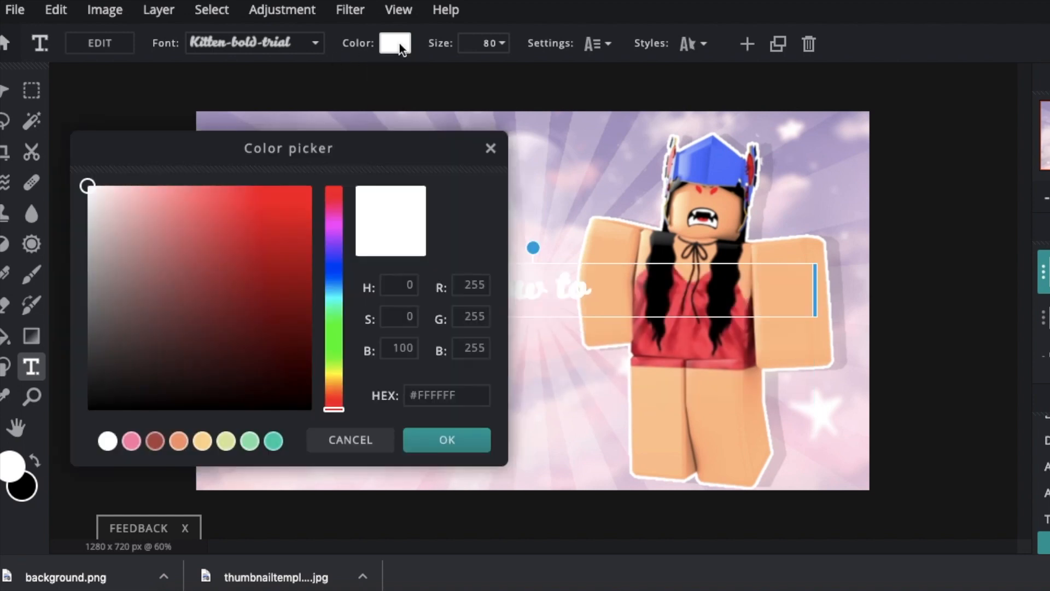
mouse_move(557, 168)
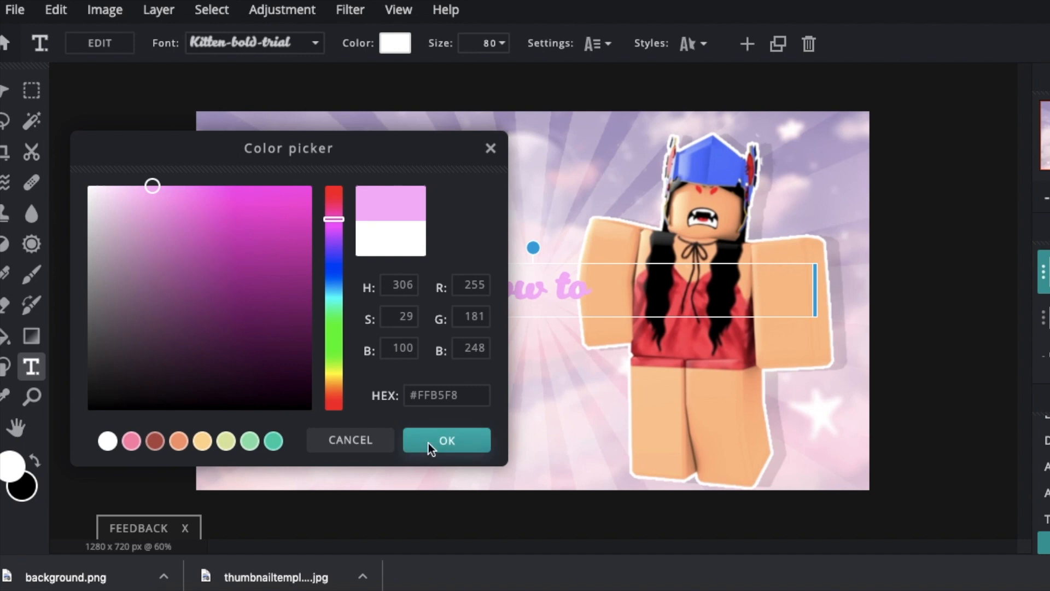
Enlarge the 'how to' text to about size 162
left_click(447, 440)
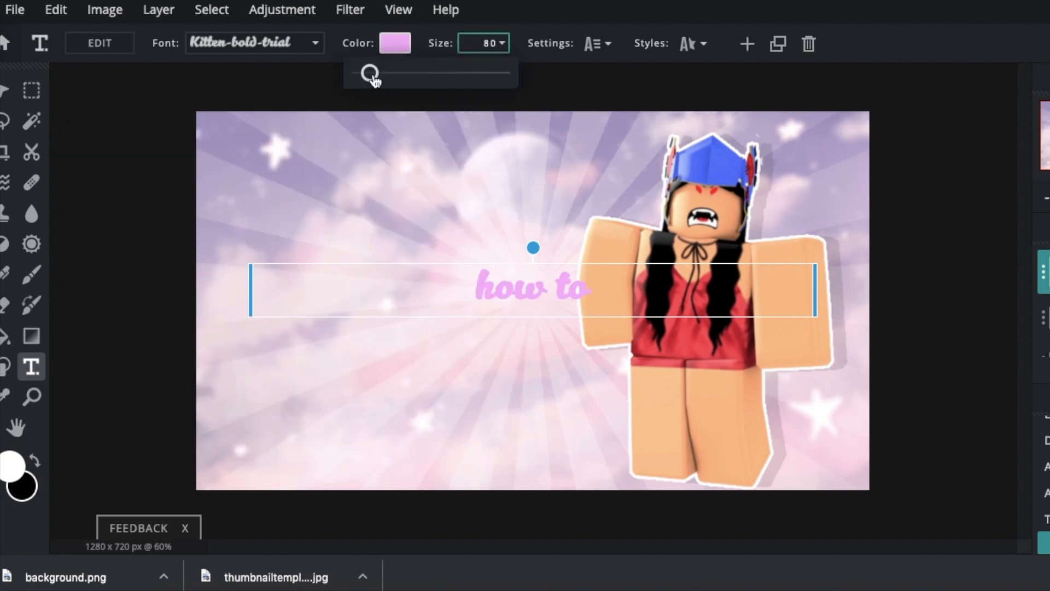
left_click_drag(371, 72, 378, 72)
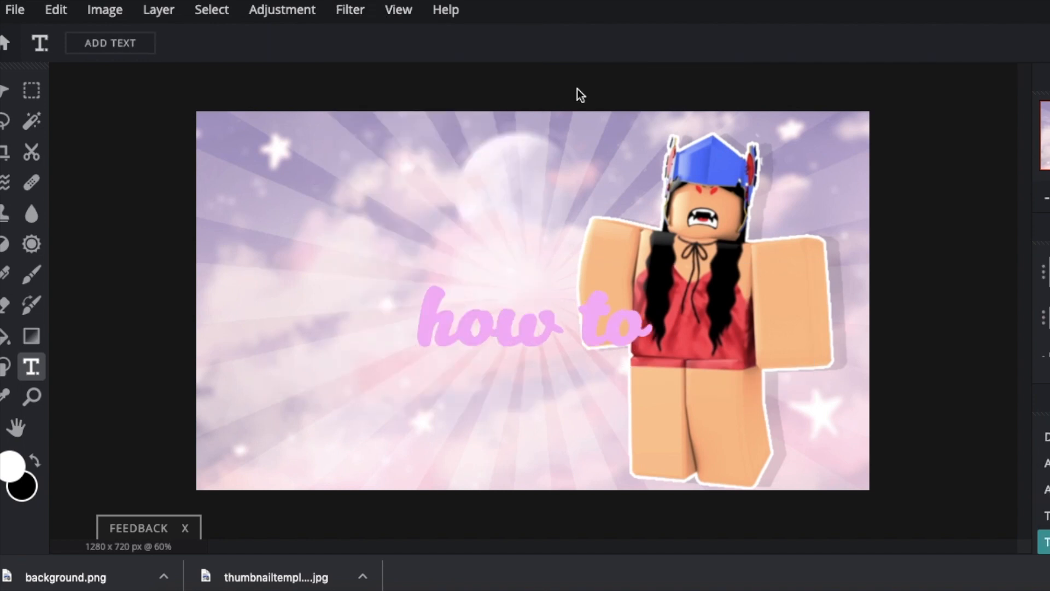
Give the pink text a white outline in Styles
left_click(704, 44)
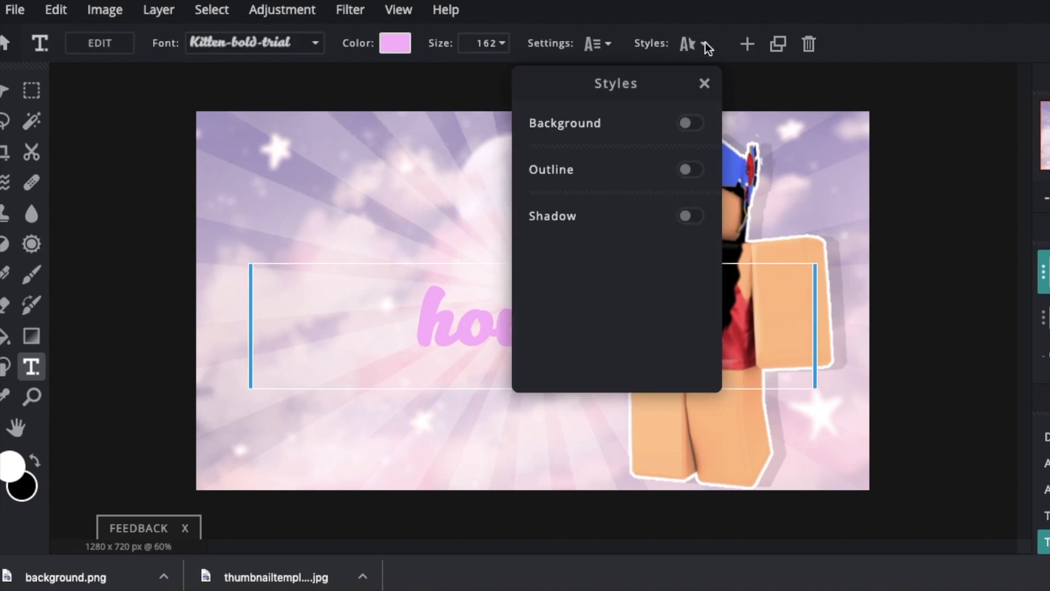
left_click(690, 169)
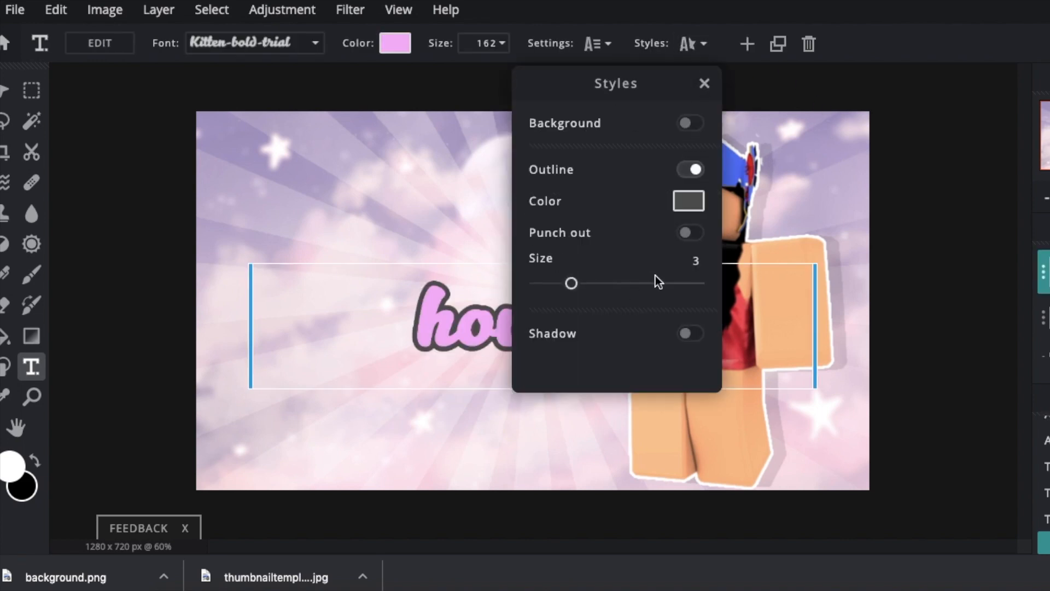
left_click(687, 201)
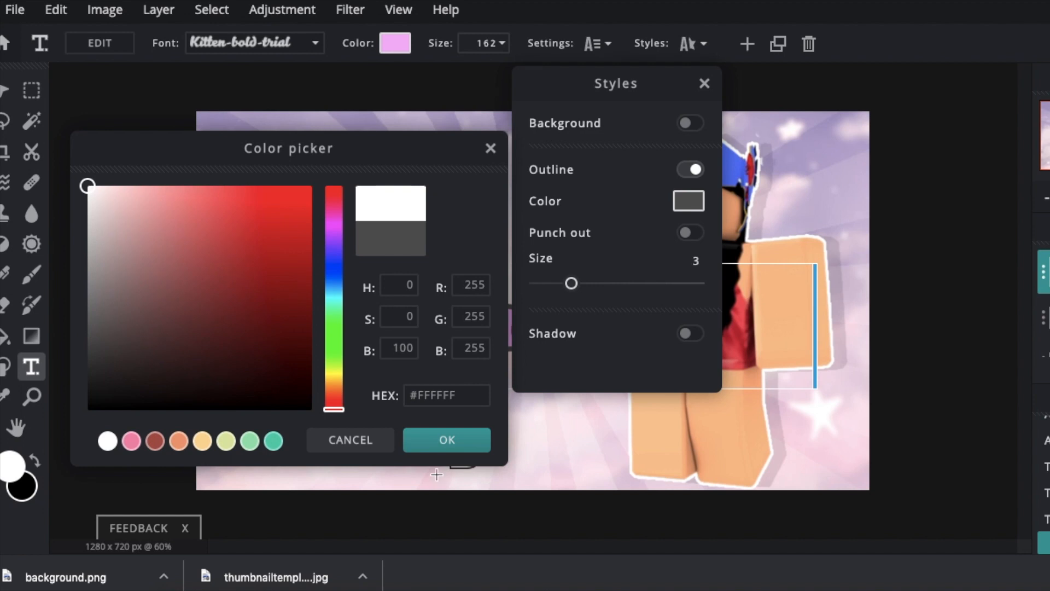
left_click(447, 439)
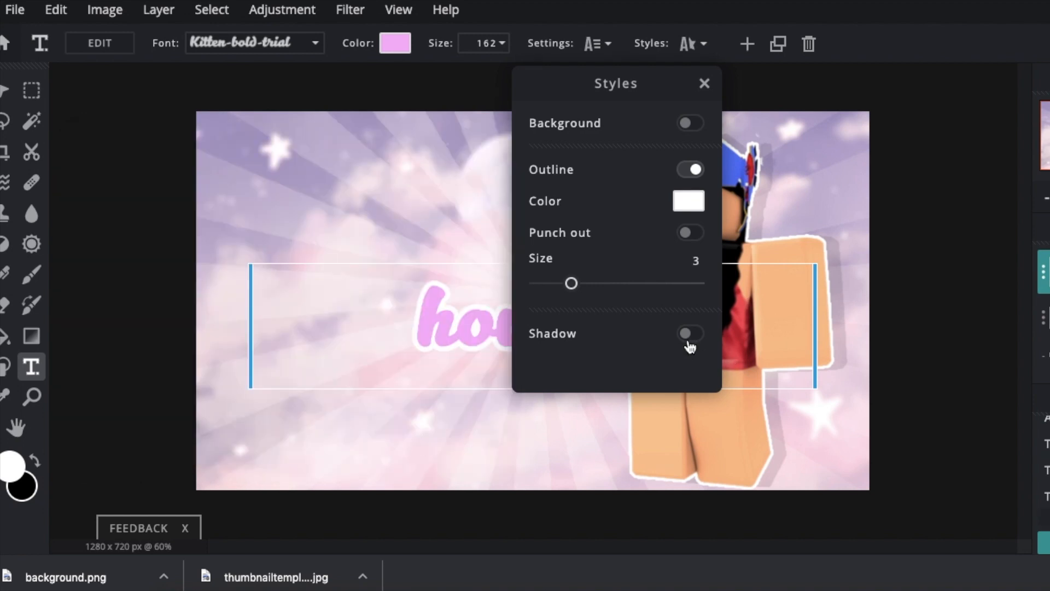
Add a faint black shadow behind the text
left_click(691, 334)
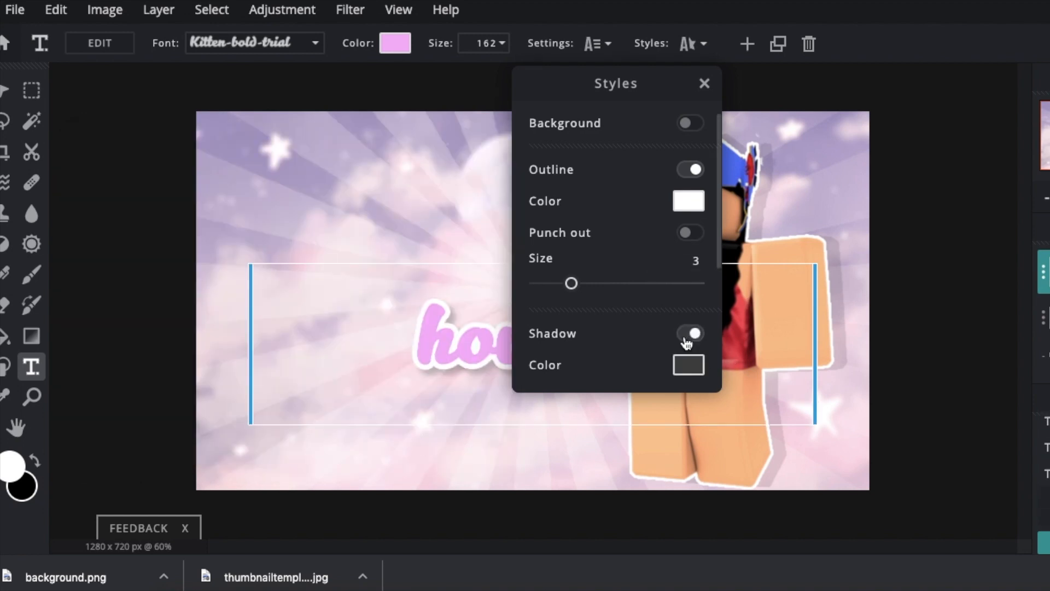
left_click(687, 364)
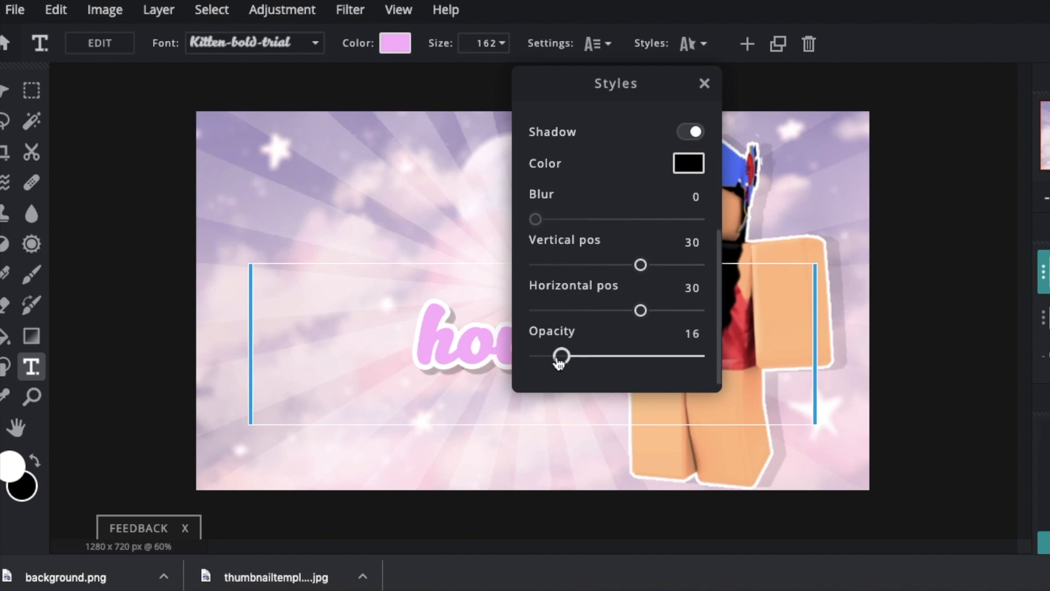
left_click(703, 82)
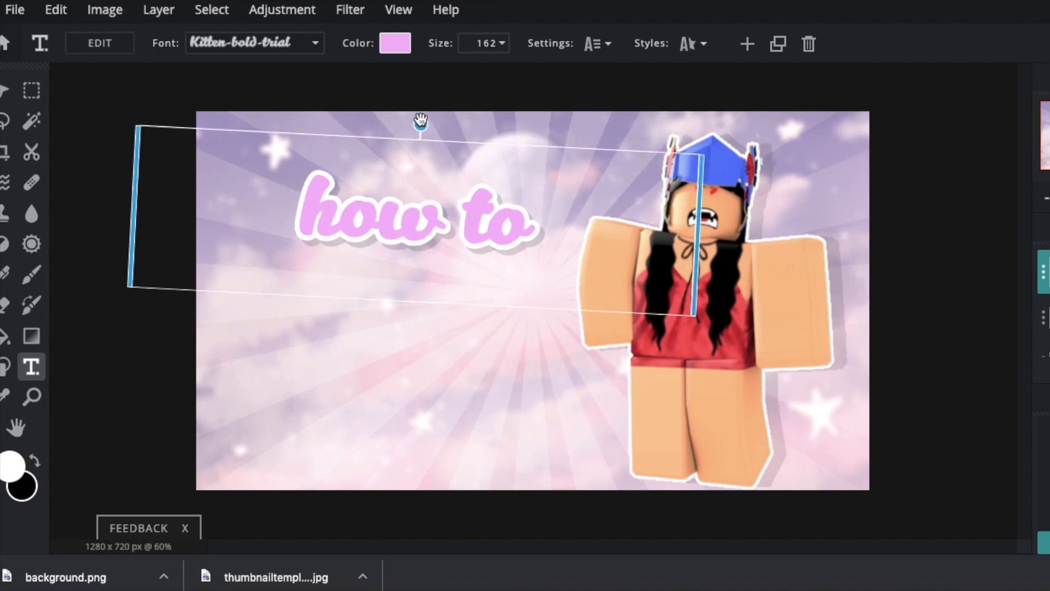
mouse_move(104, 401)
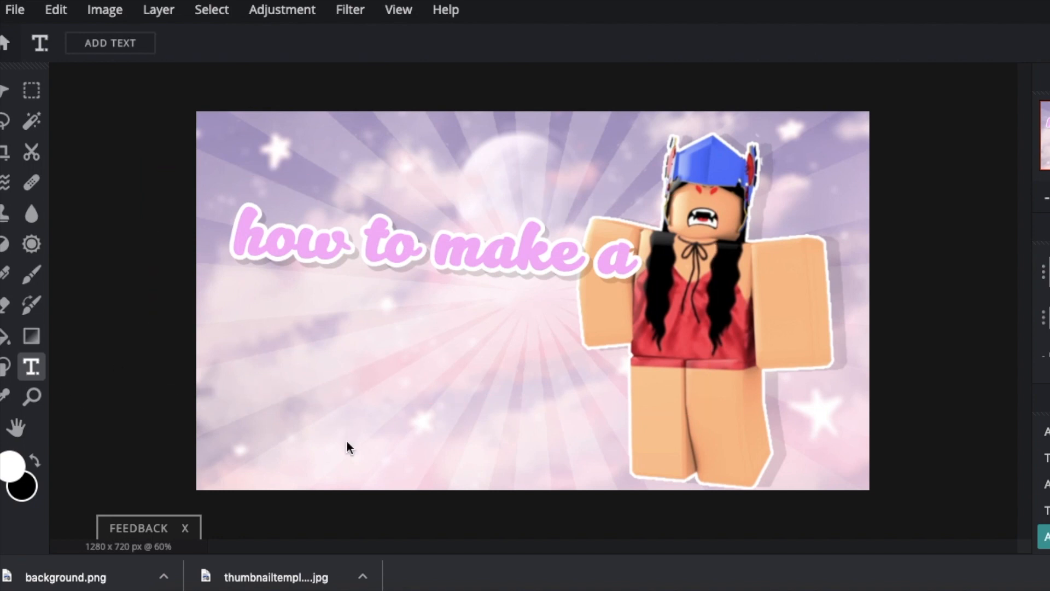
Add a new text layer reading THUMBNAIL below 'how to make a'
left_click(110, 43)
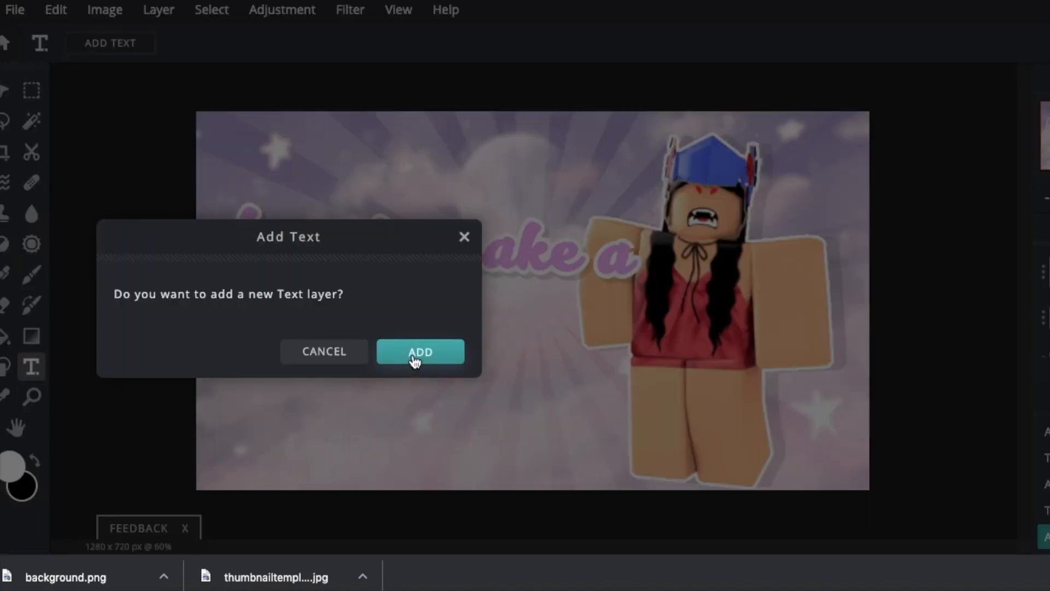
left_click(420, 352)
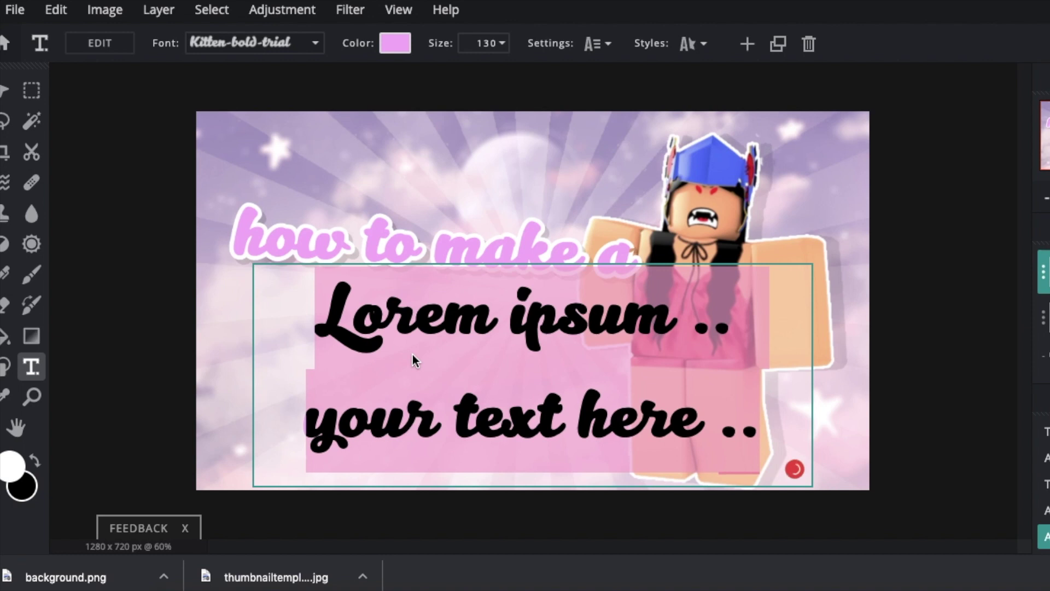
type("THUMBNAIL")
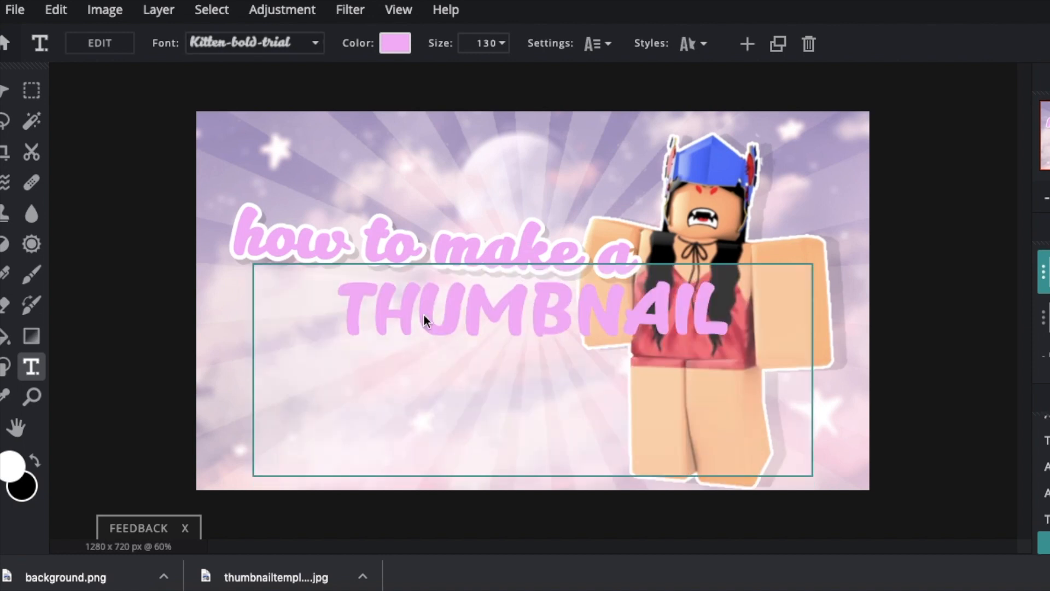
Set THUMBNAIL in the bold blocky Father and Son font after trying another
left_click(255, 43)
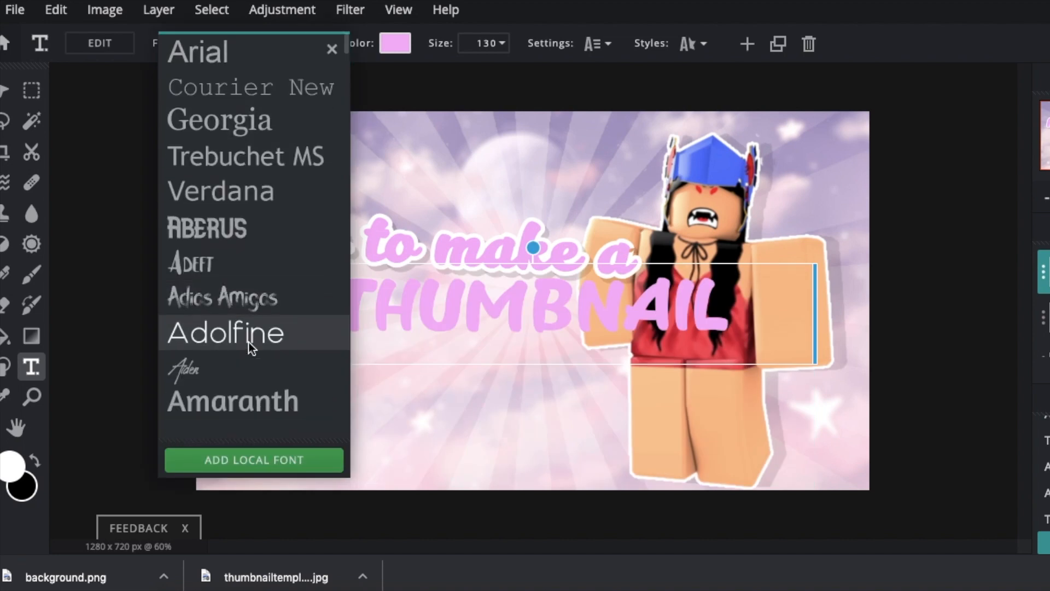
scroll("down", 3)
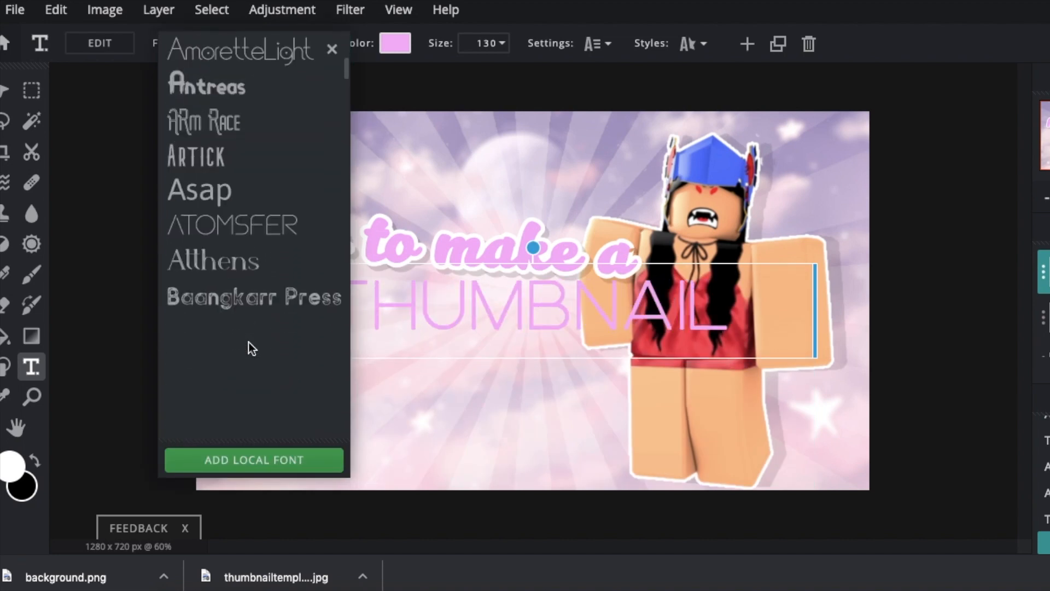
scroll("down", 3)
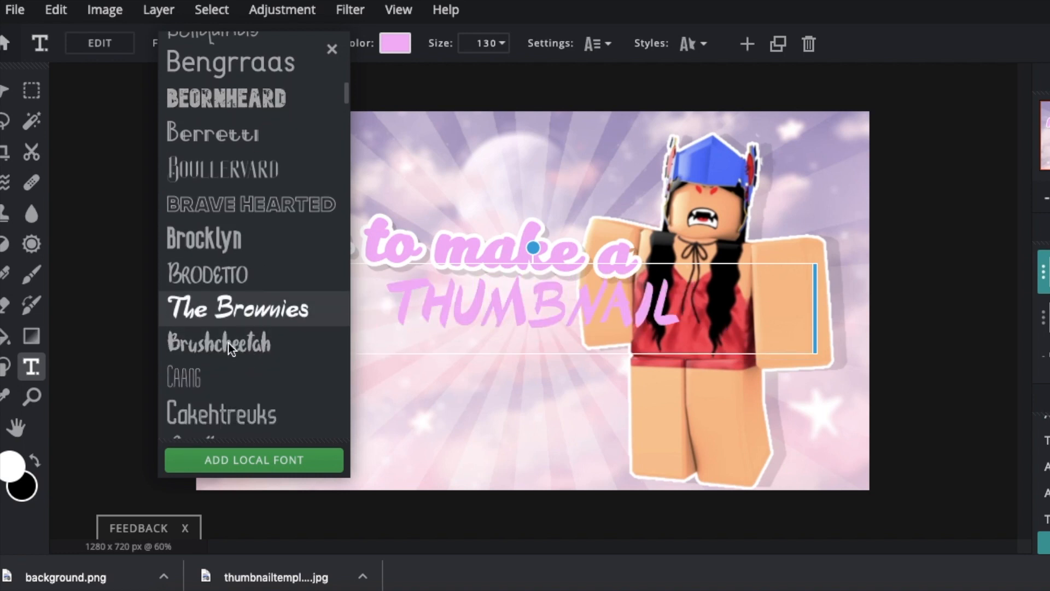
left_click(203, 238)
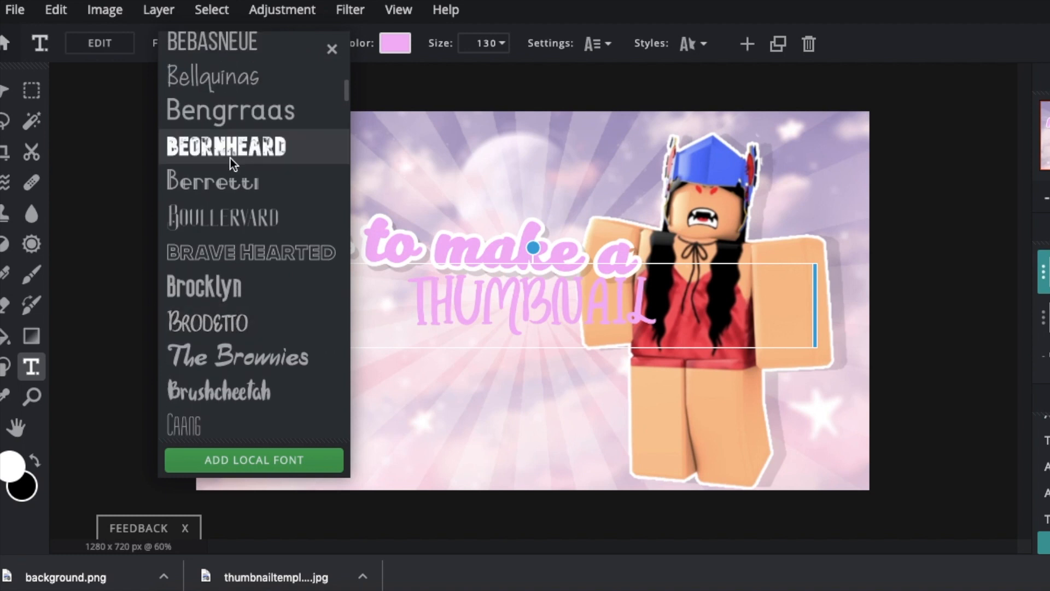
scroll("up", 3)
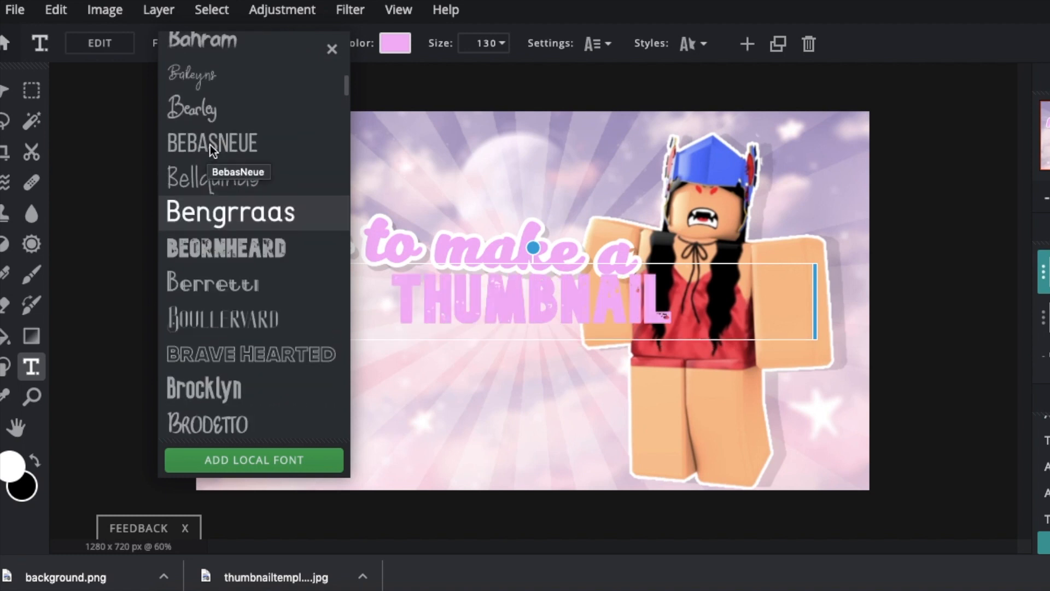
mouse_move(225, 149)
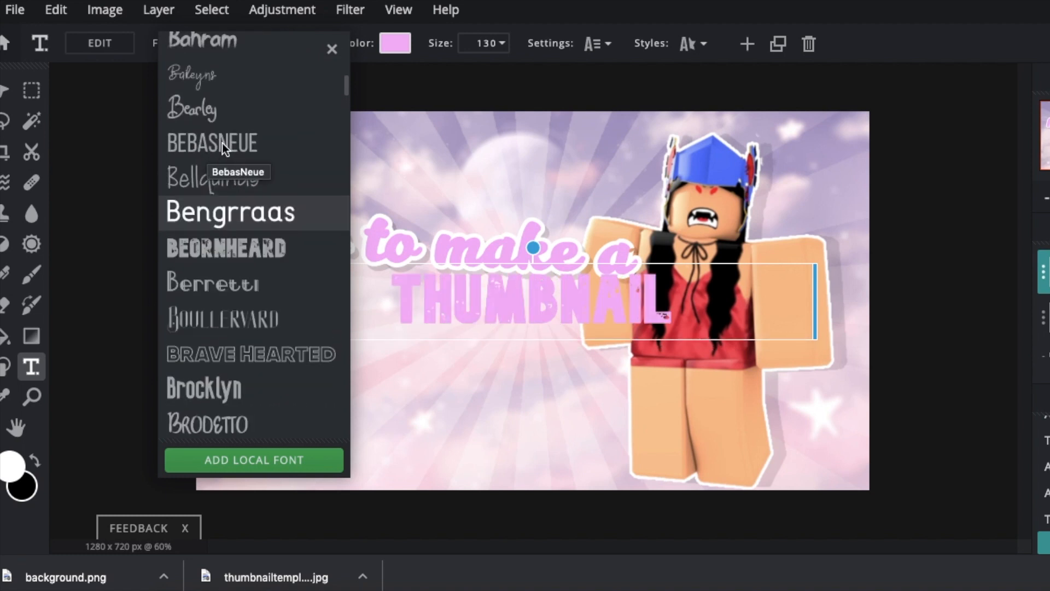
mouse_move(267, 157)
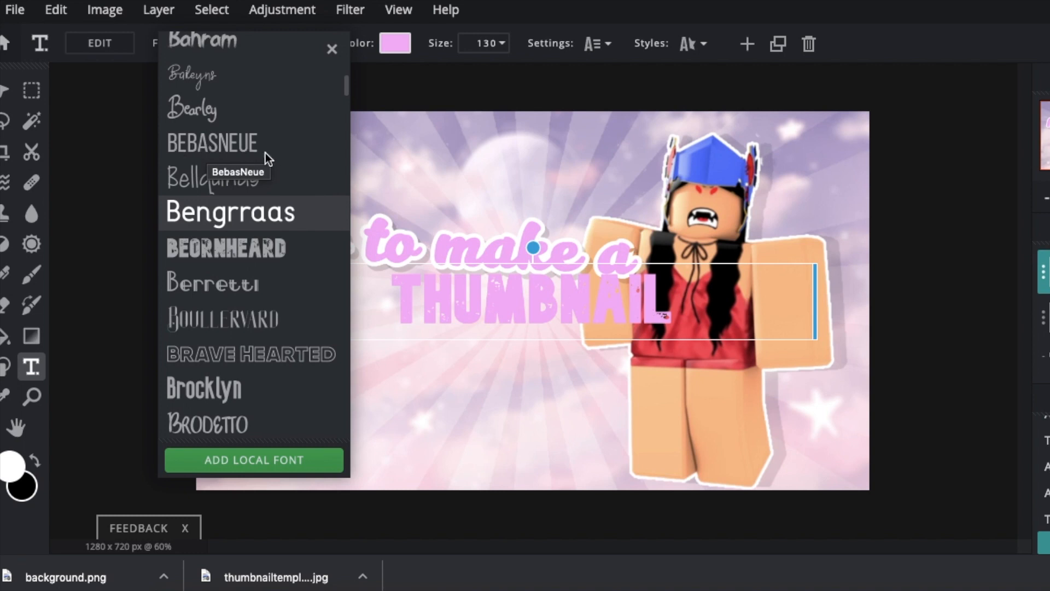
scroll("down", 3)
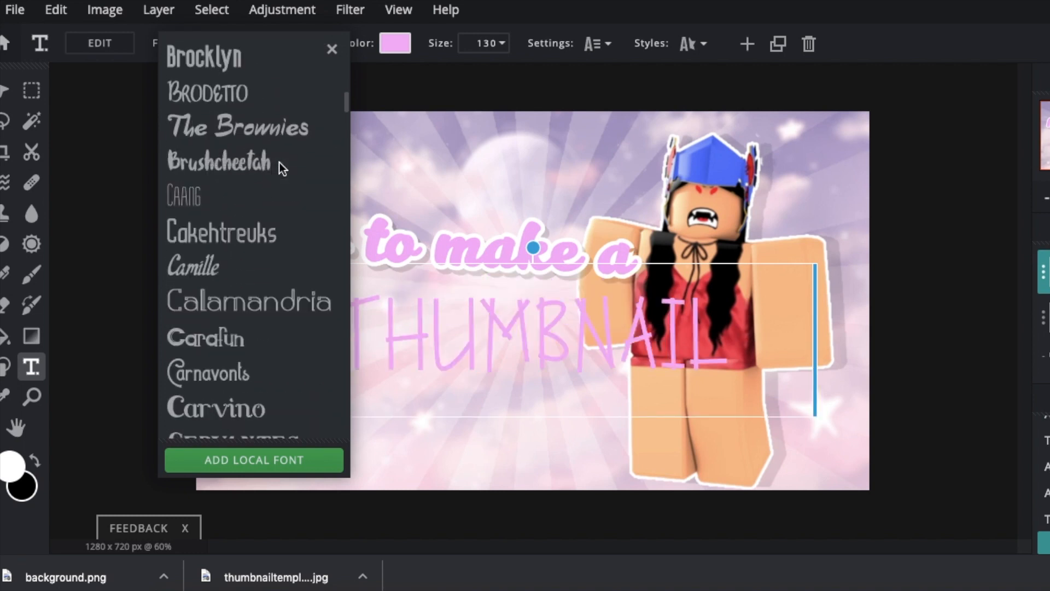
scroll("down", 3)
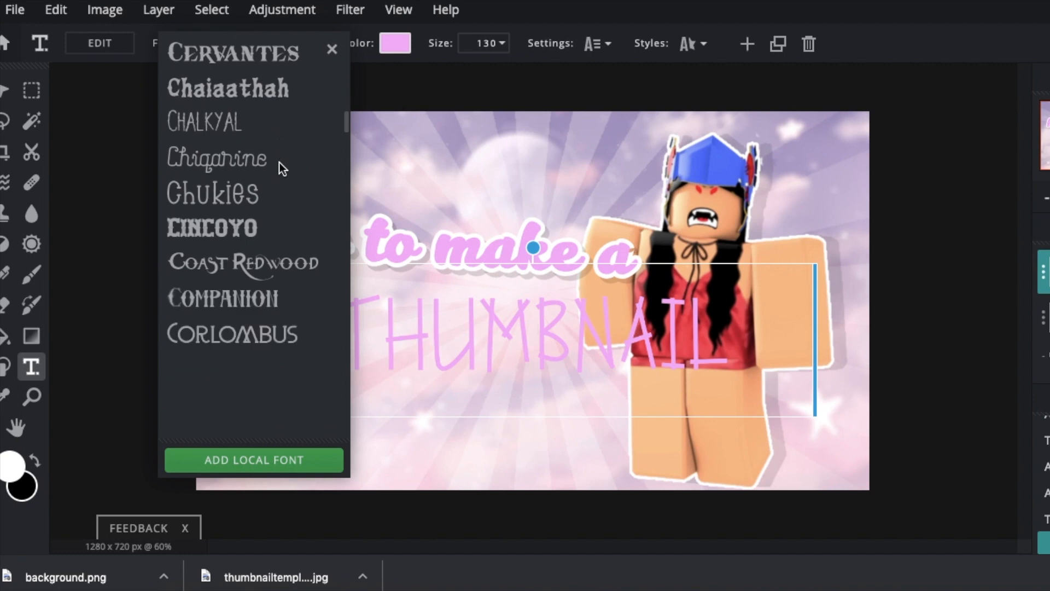
scroll("down", 3)
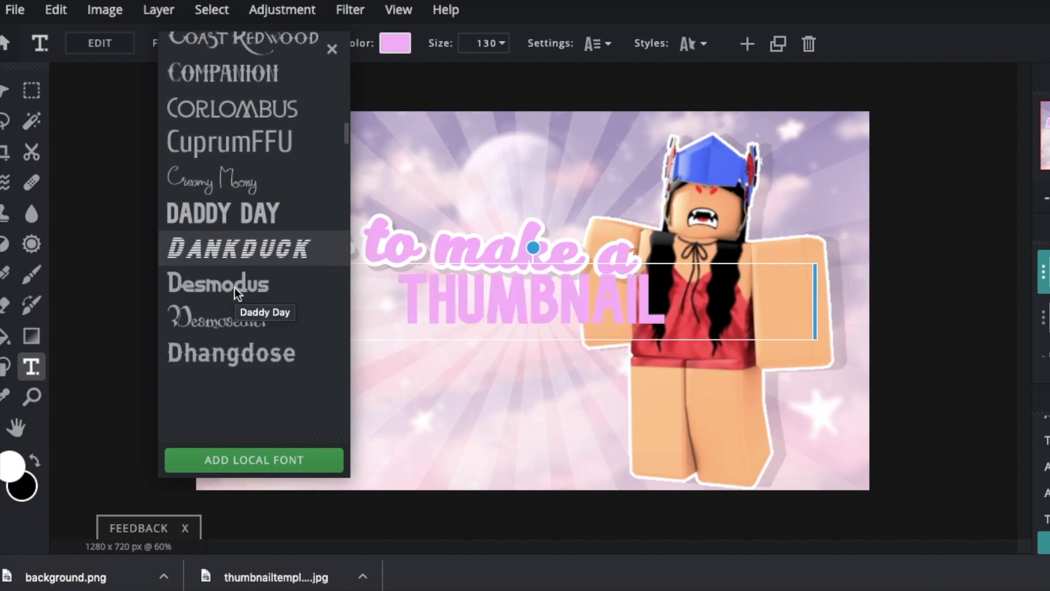
mouse_move(217, 282)
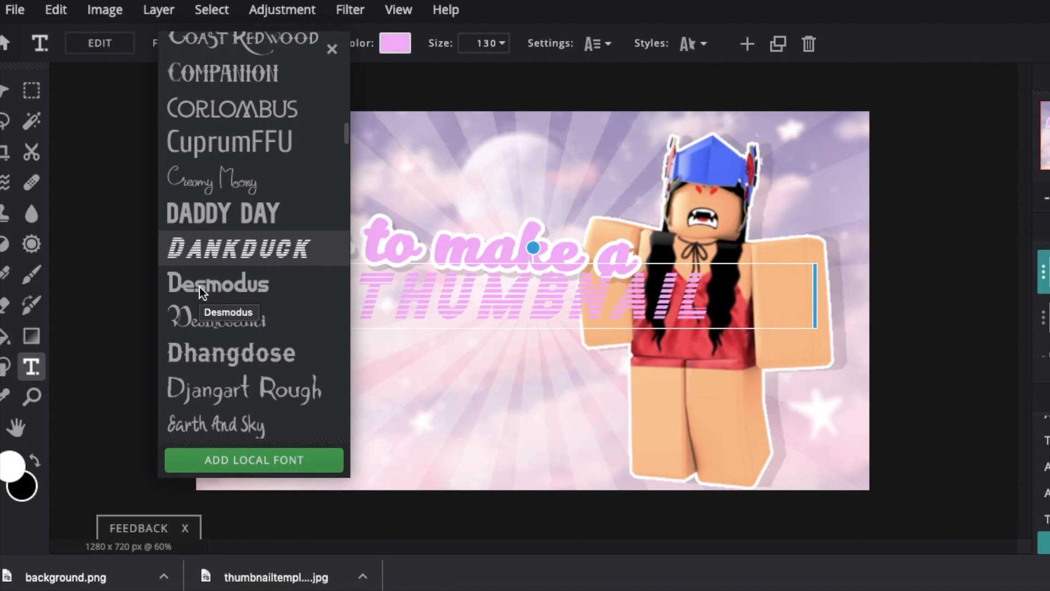
scroll("down", 3)
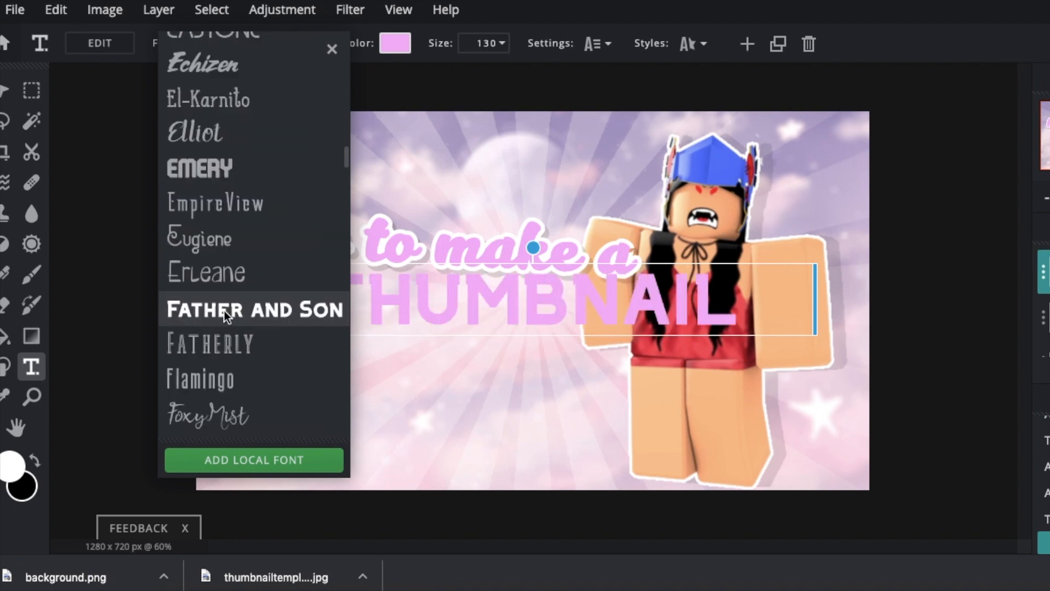
left_click(254, 309)
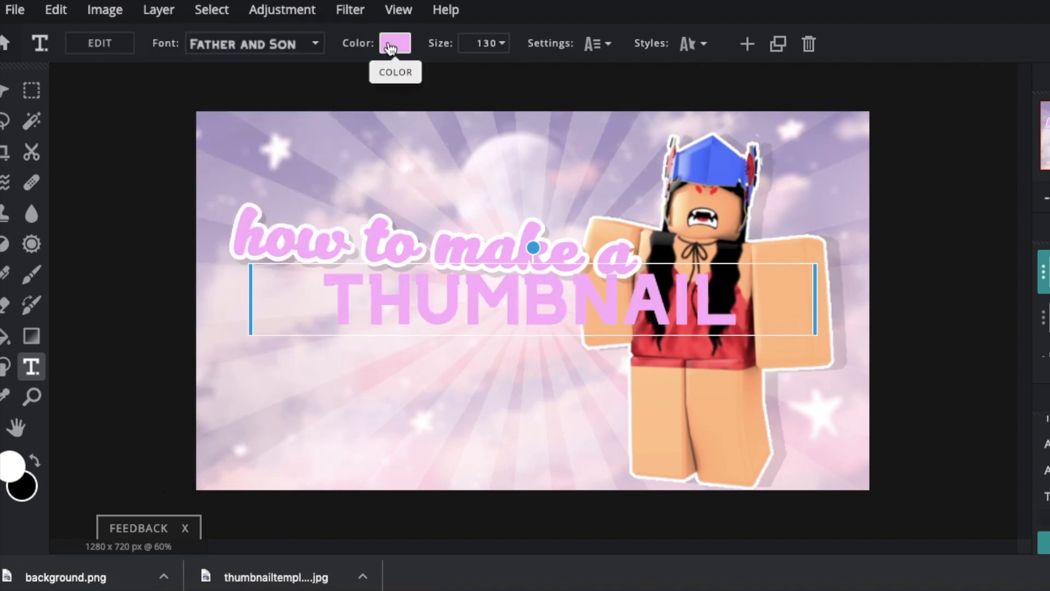
Recolour THUMBNAIL to a slightly deeper pink
left_click(395, 42)
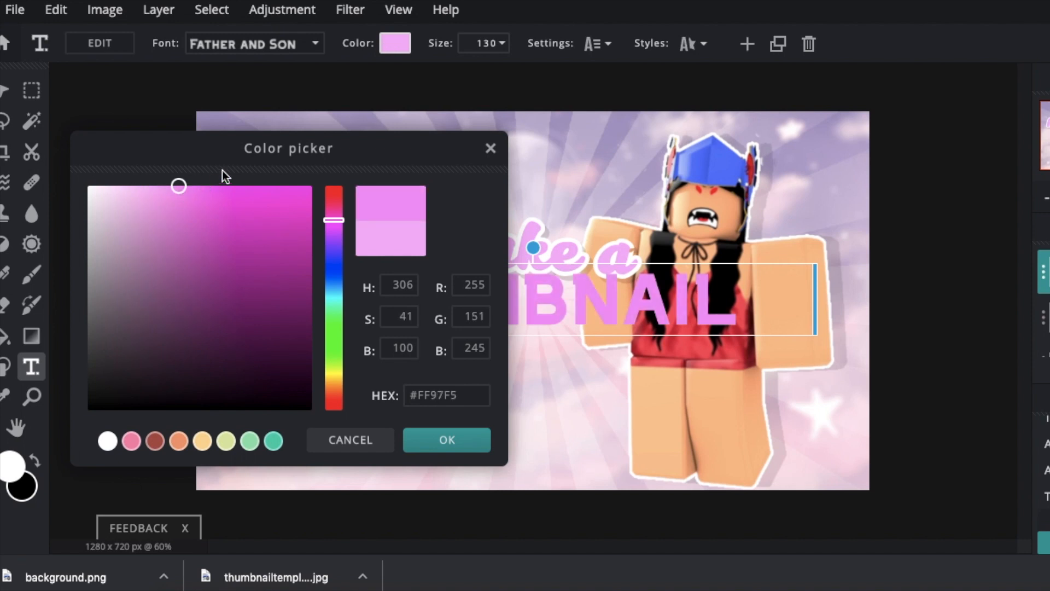
left_click(446, 440)
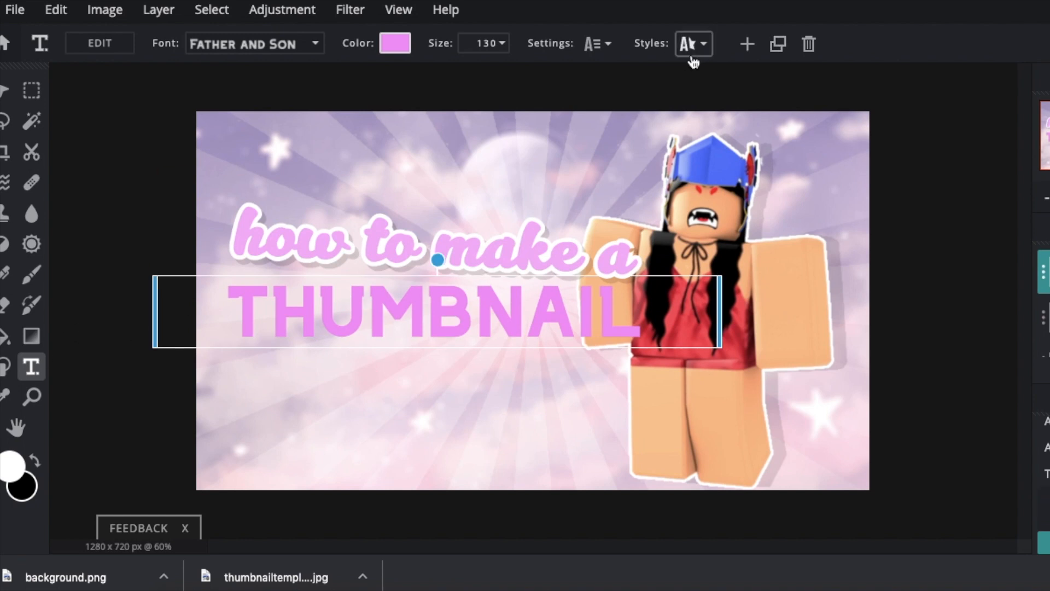
Give THUMBNAIL a white outline in the text Styles
left_click(692, 44)
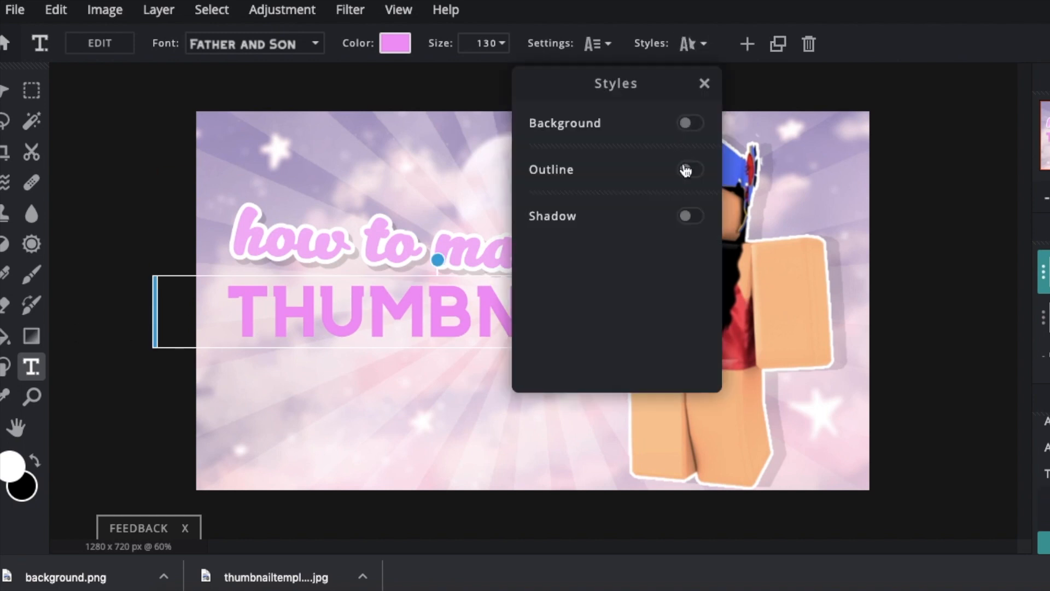
left_click(690, 169)
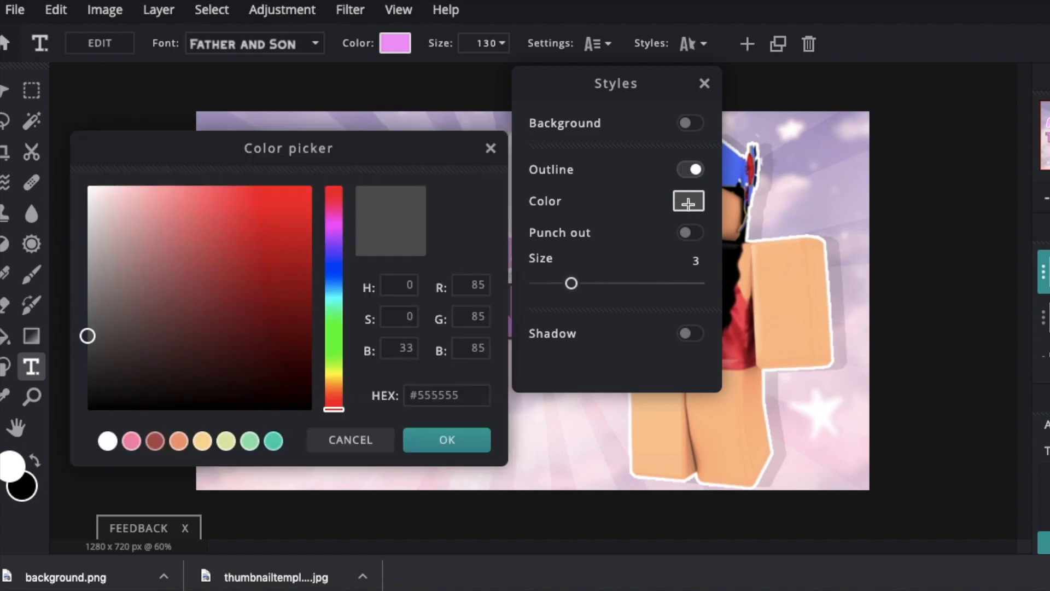
left_click(446, 440)
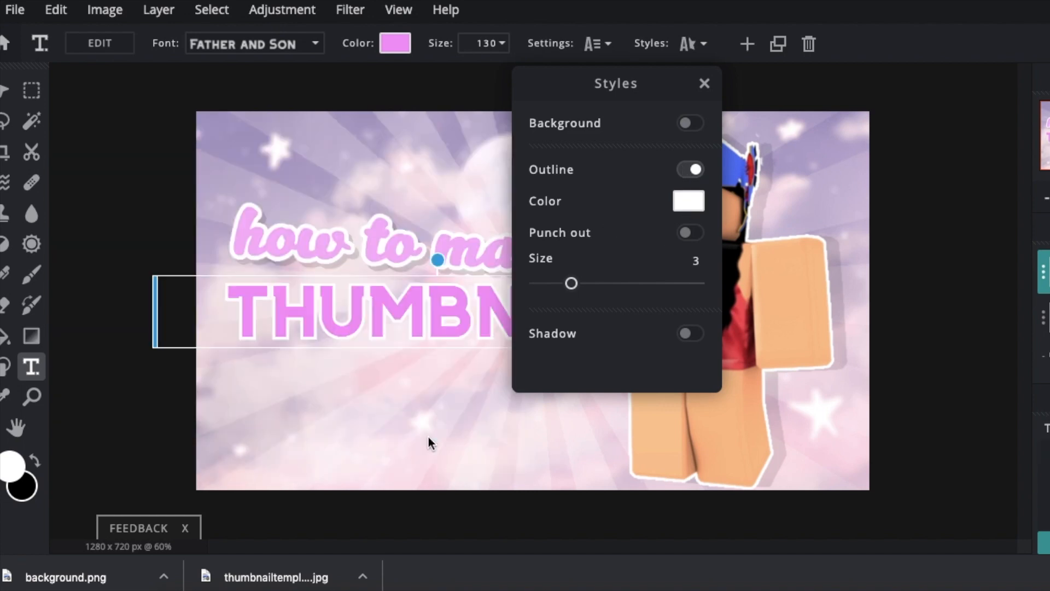
Add a black drop shadow to THUMBNAIL with opacity around 19
left_click(690, 333)
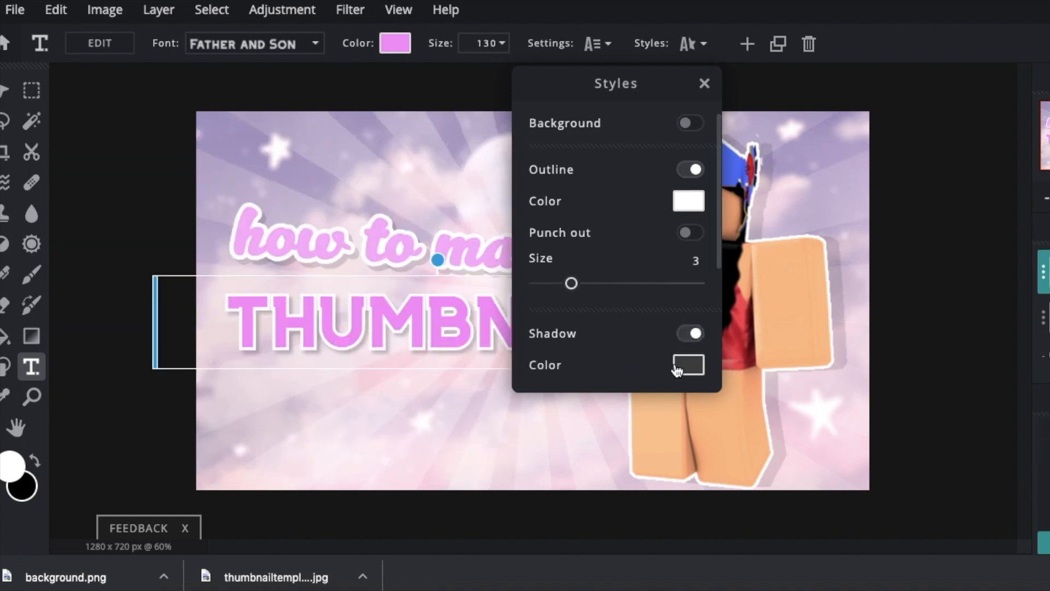
left_click(687, 364)
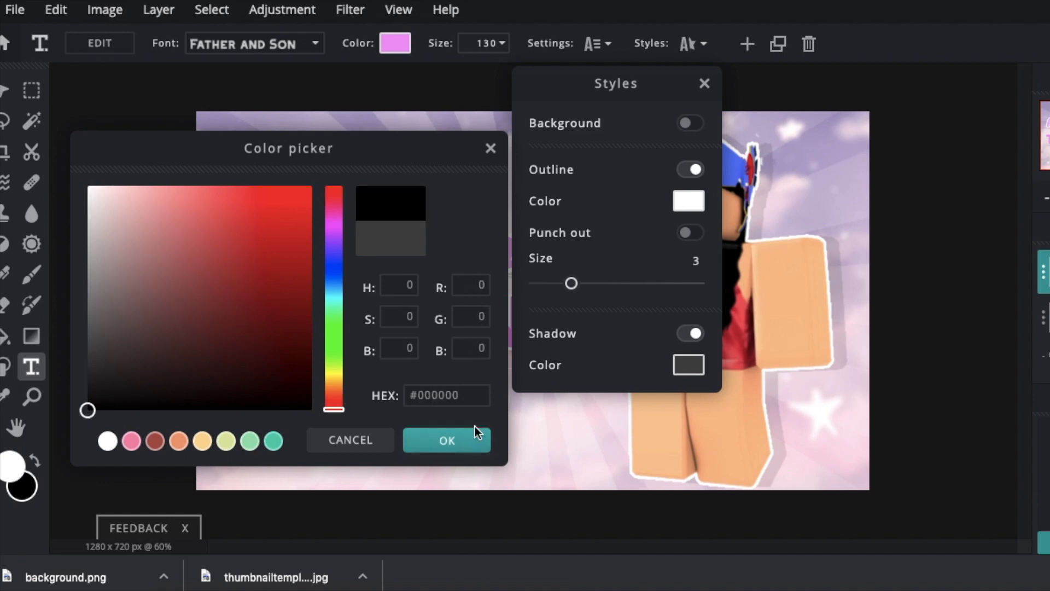
left_click(446, 440)
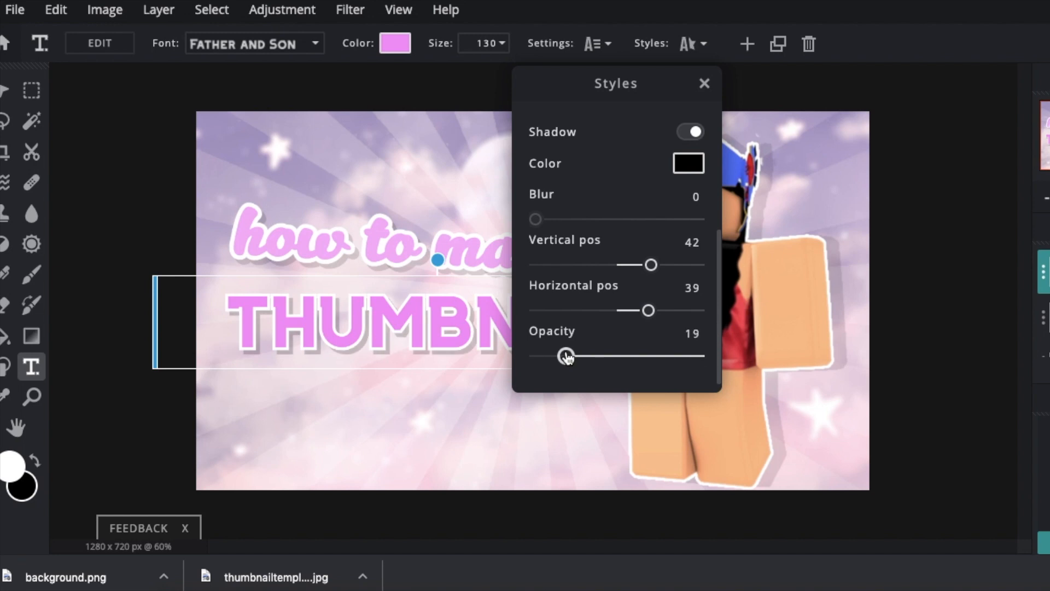
left_click(703, 83)
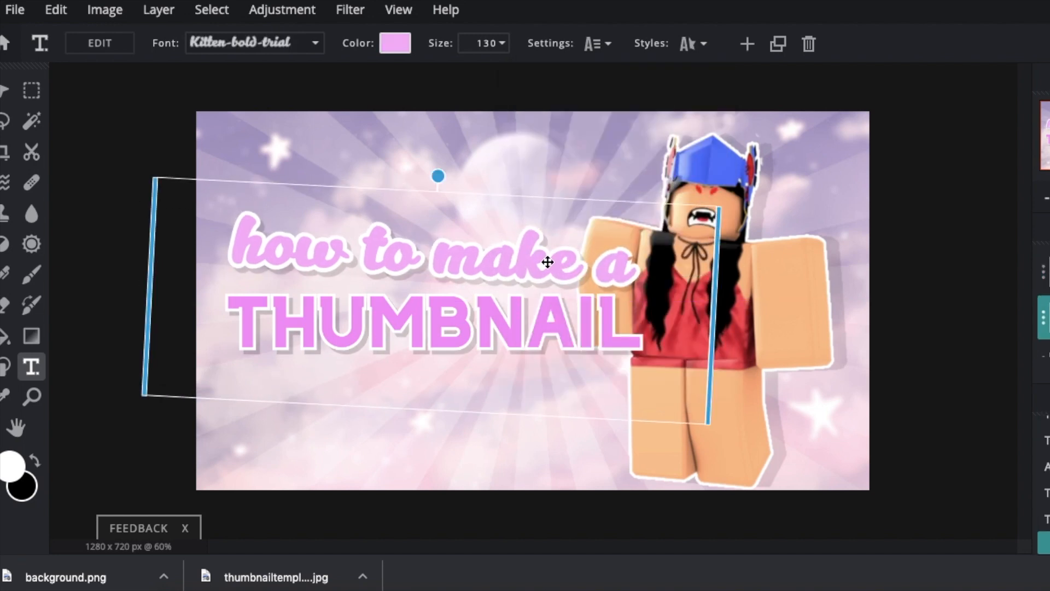
Search Google for 'spikey bubble text generator' and open the wigflip result
left_click(253, 43)
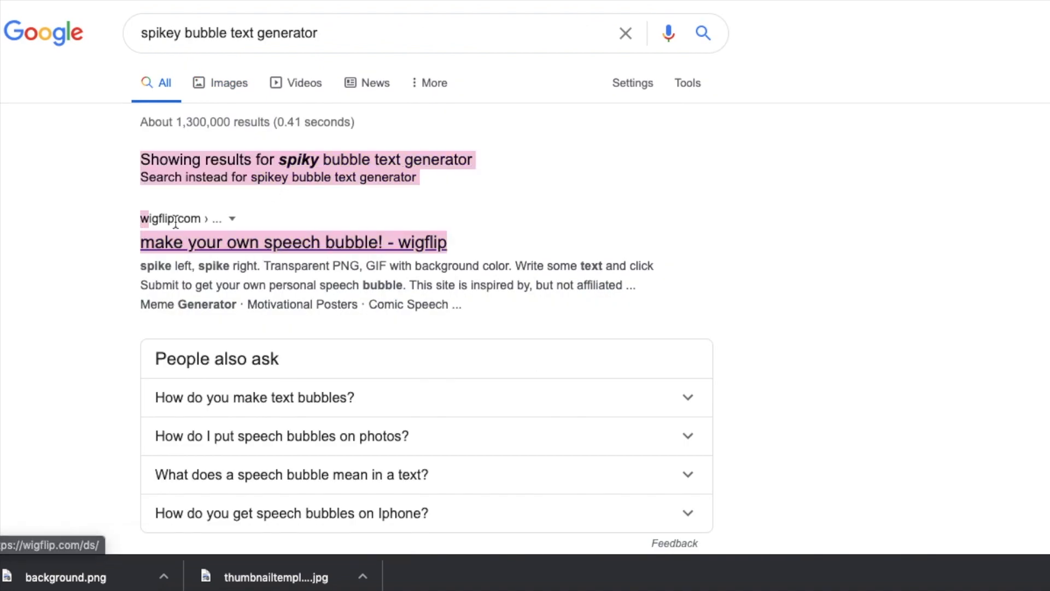
left_click(293, 242)
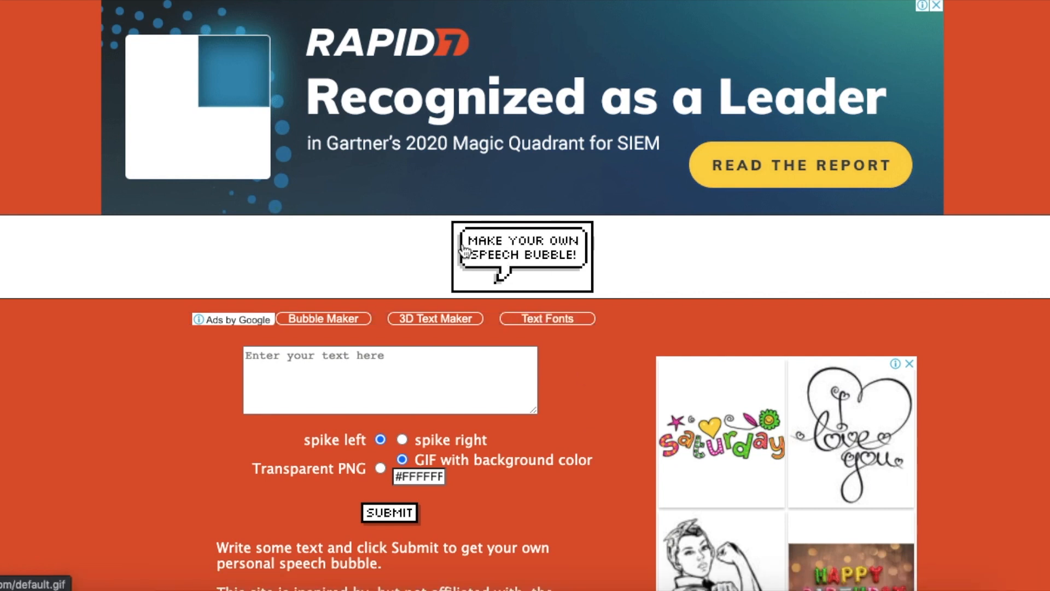
mouse_move(467, 243)
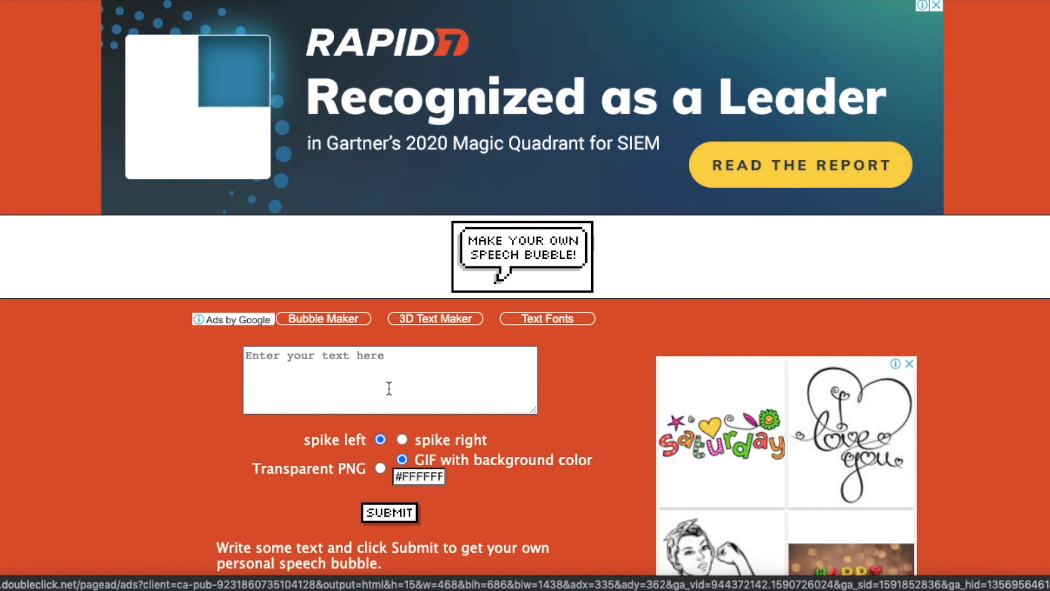
mouse_move(261, 363)
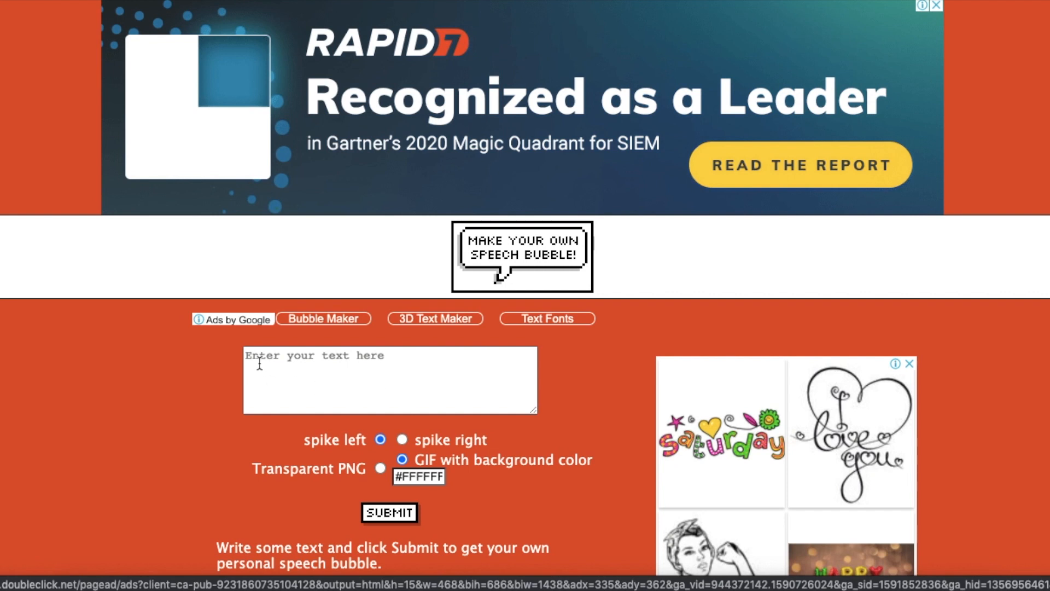
Generate an 'easy tutorial' speech bubble as a transparent PNG on wigflip
type("e")
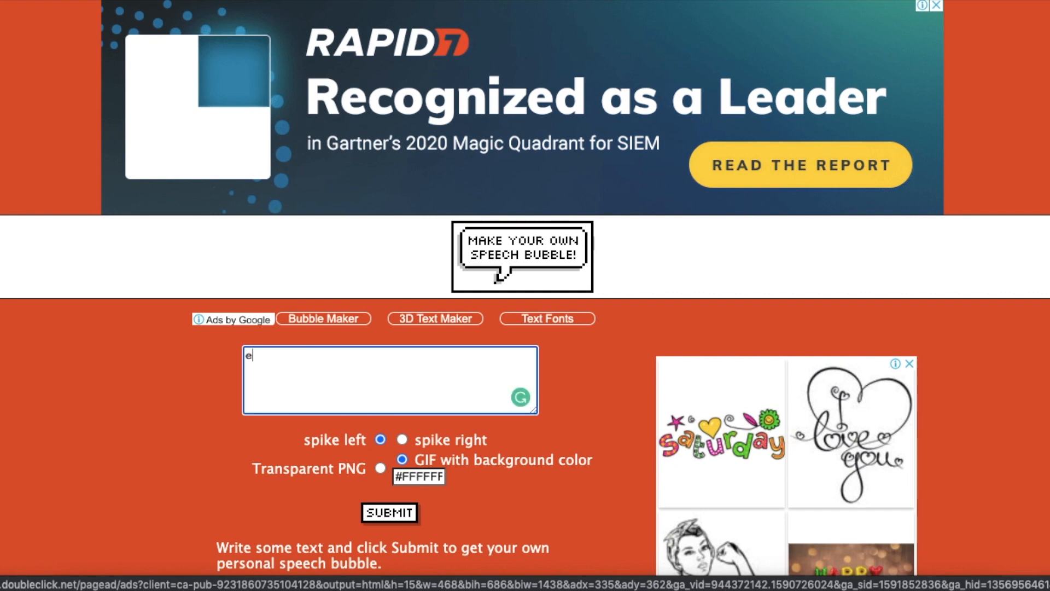
type("asy tutorial")
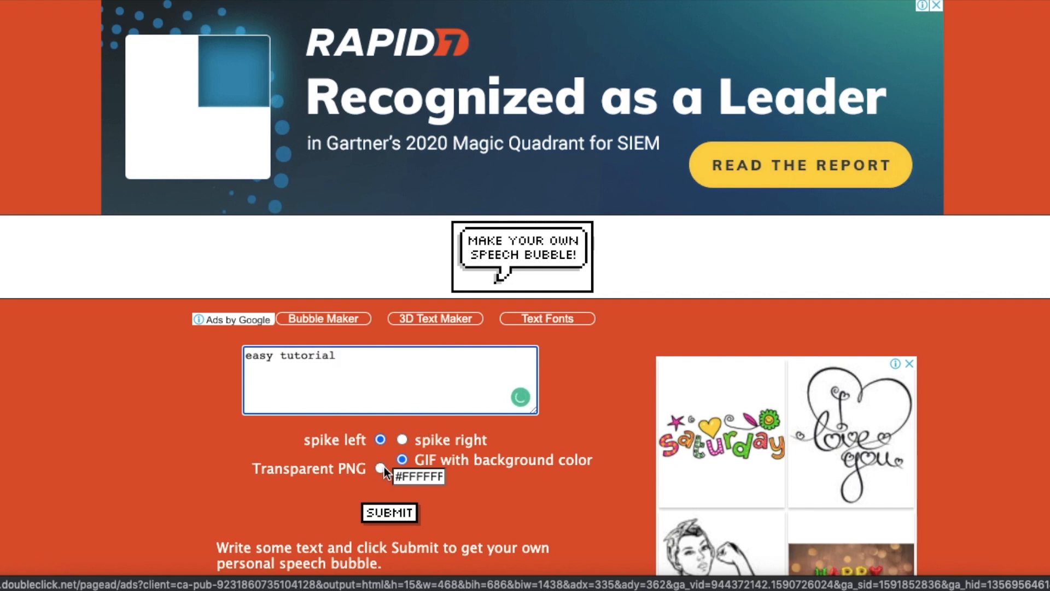
left_click(380, 468)
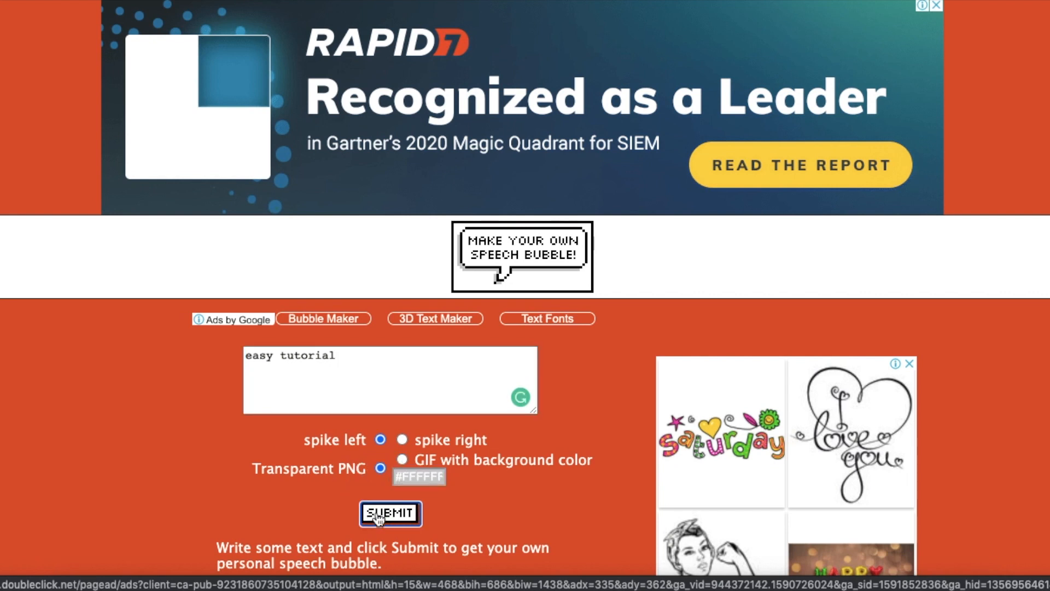
left_click(389, 514)
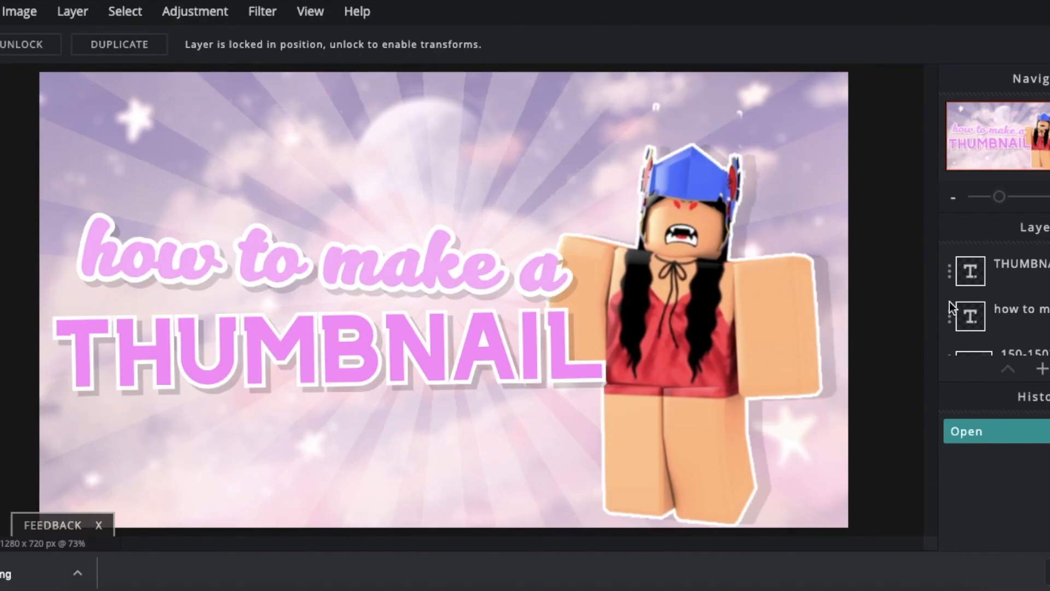
Add wigflip-ds.png as an image layer via Layer > Add image as layer
left_click(73, 11)
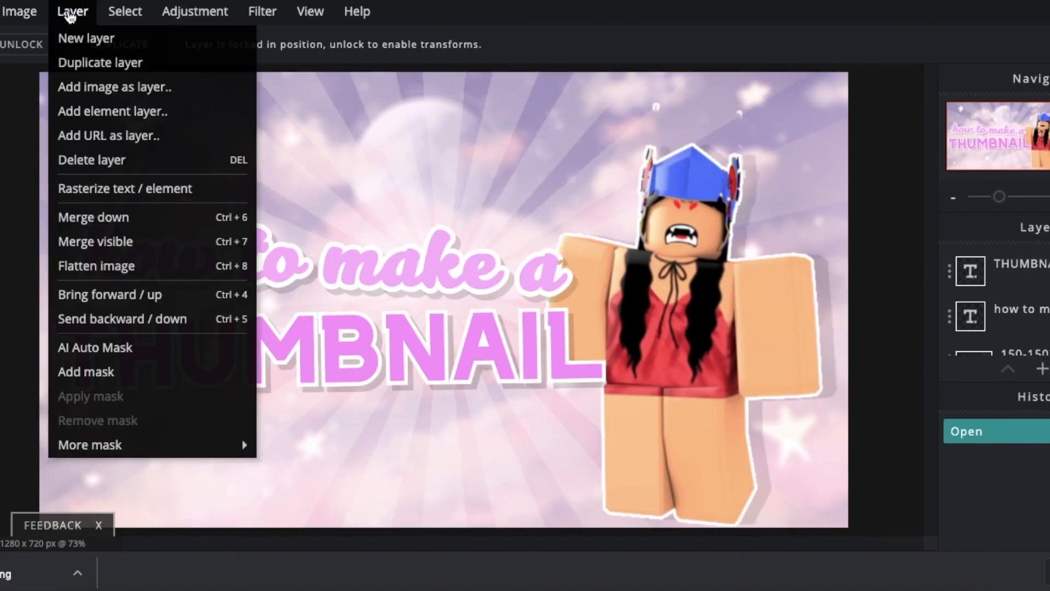
left_click(113, 87)
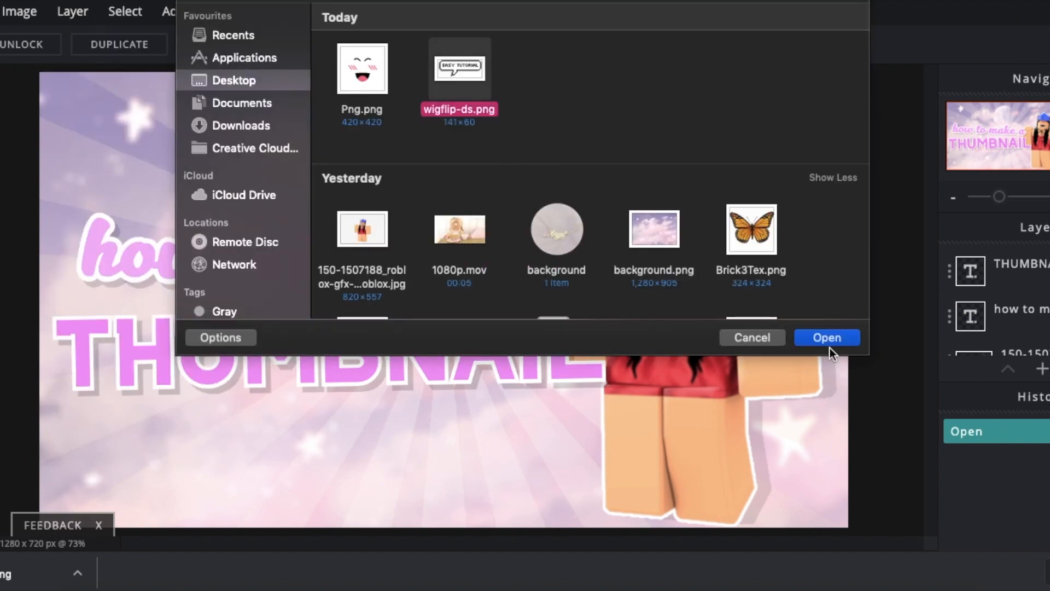
left_click(827, 337)
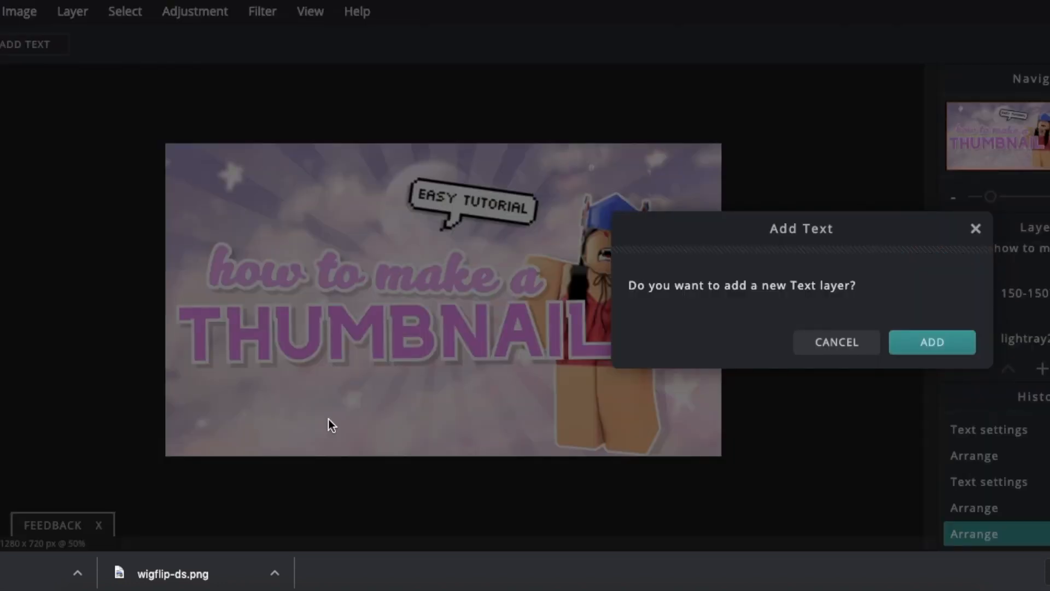
Add BEGINNER text in the BEBASNEUE font with an outline enabled
left_click(930, 341)
type("BEGINNER")
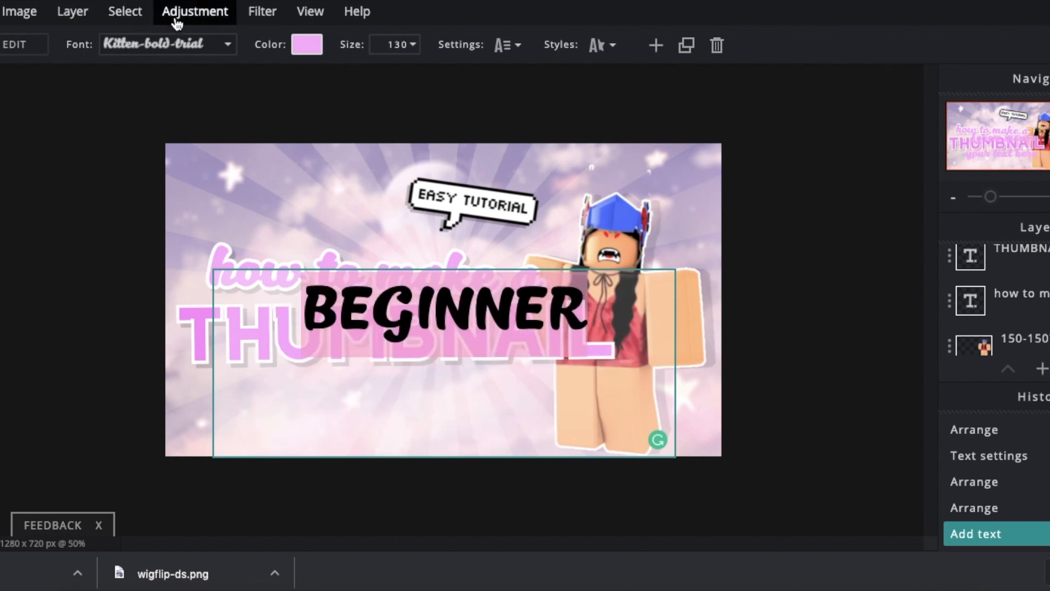
left_click(165, 43)
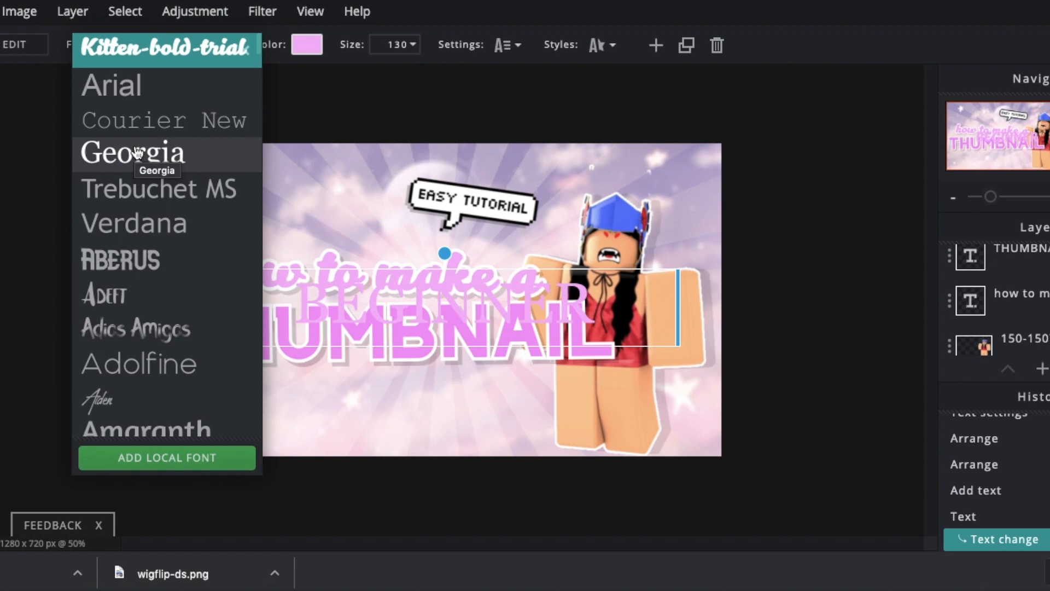
scroll("down", 3)
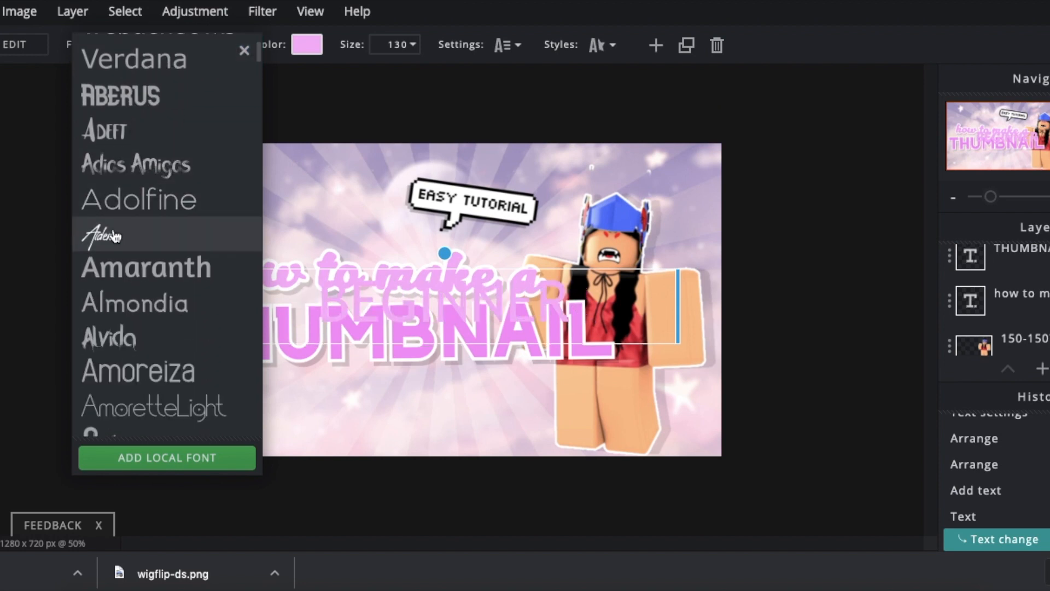
left_click(113, 234)
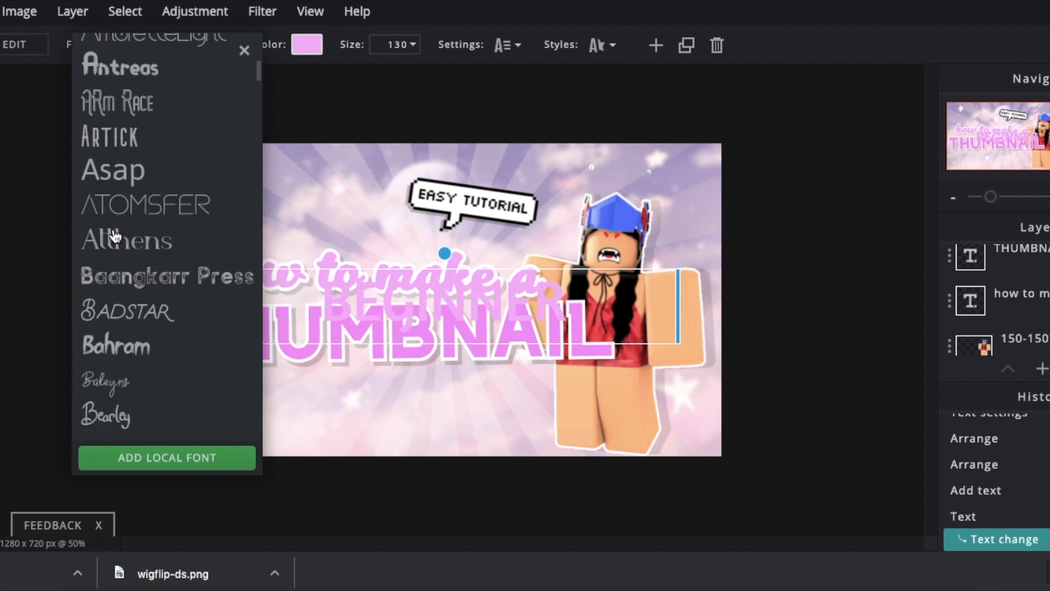
scroll("down", 3)
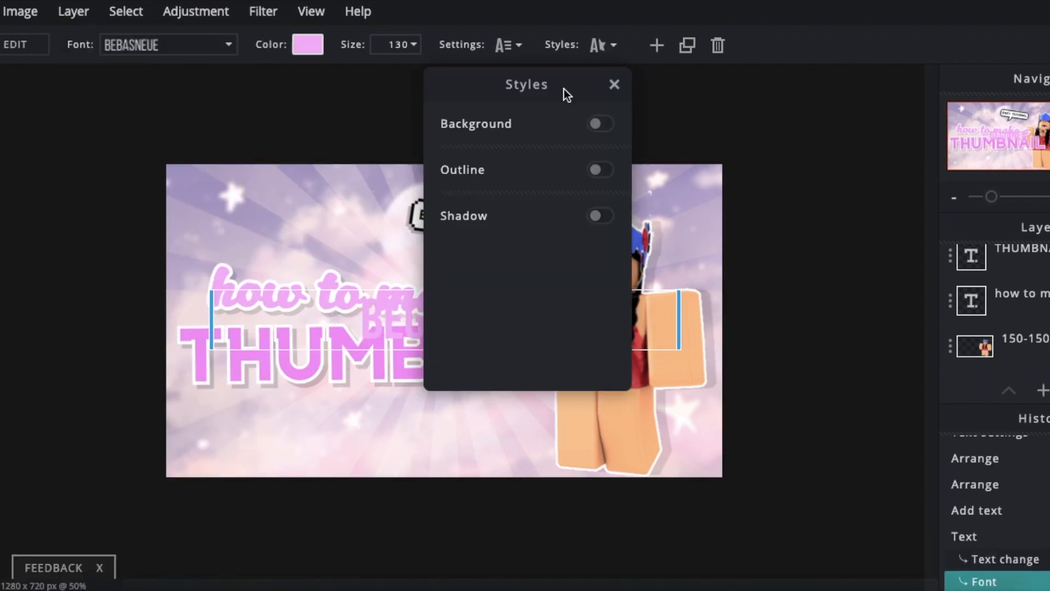
left_click(599, 169)
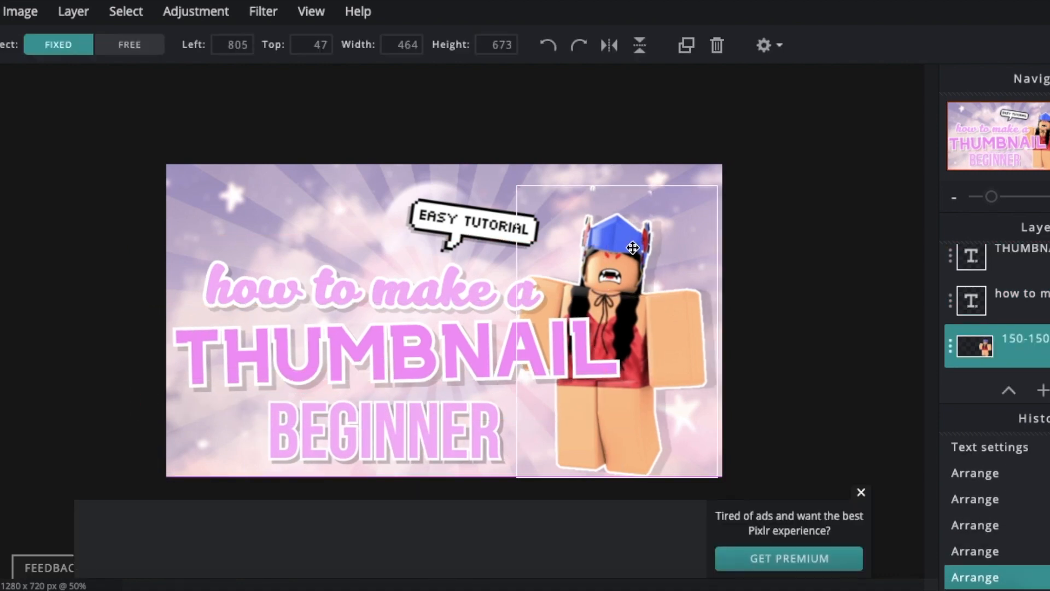
Save the thumbnail via File > Save as a PNG named thumbnailtutorial
left_click(29, 10)
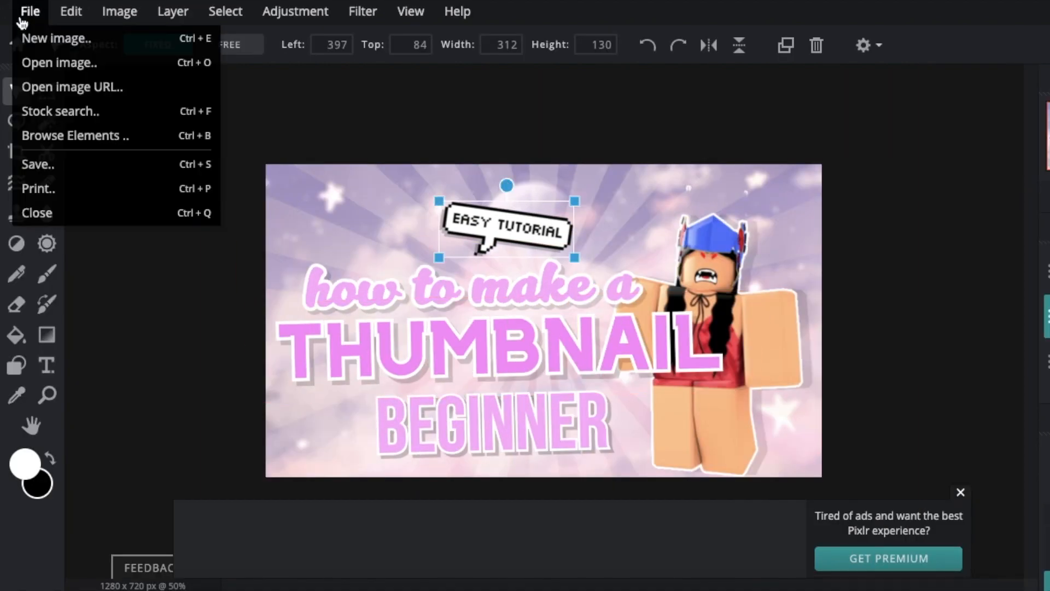
left_click(37, 164)
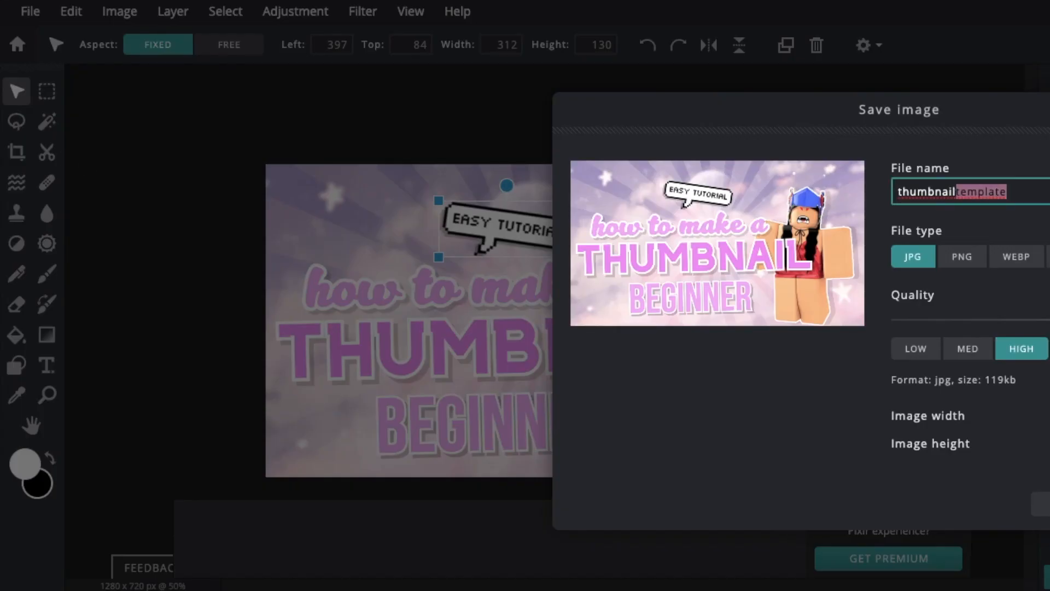
left_click(962, 256)
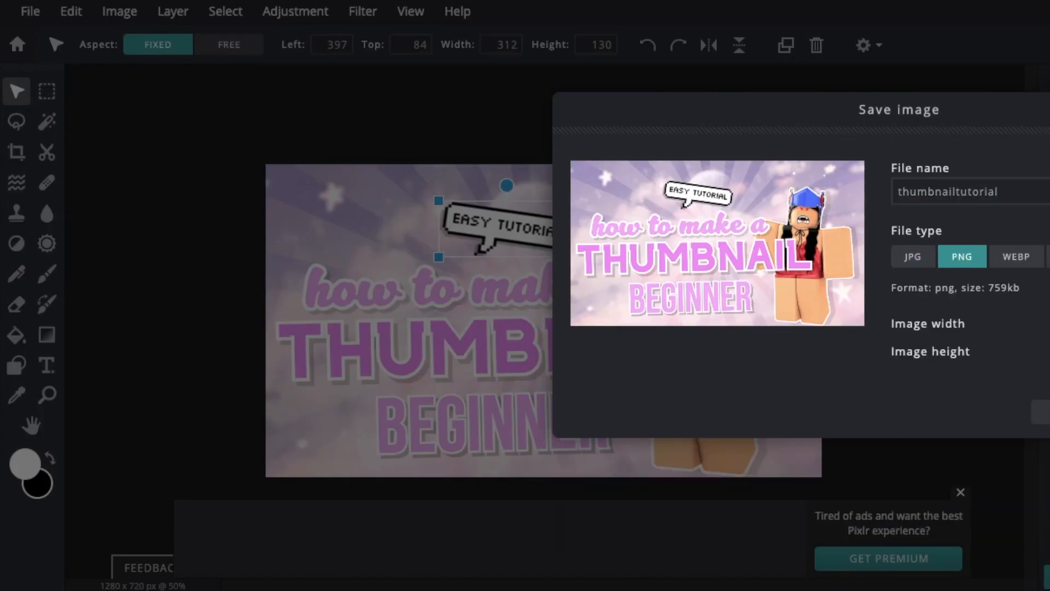